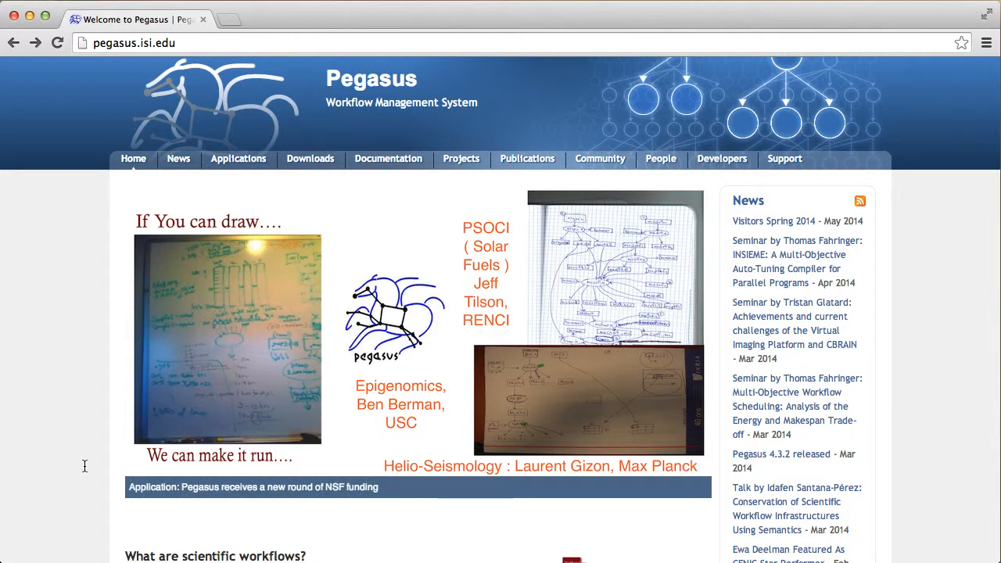
Scroll through the current page before switching to the new tab.
{"action": "scroll", "scroll_direction": "down", "scroll_amount": 3}
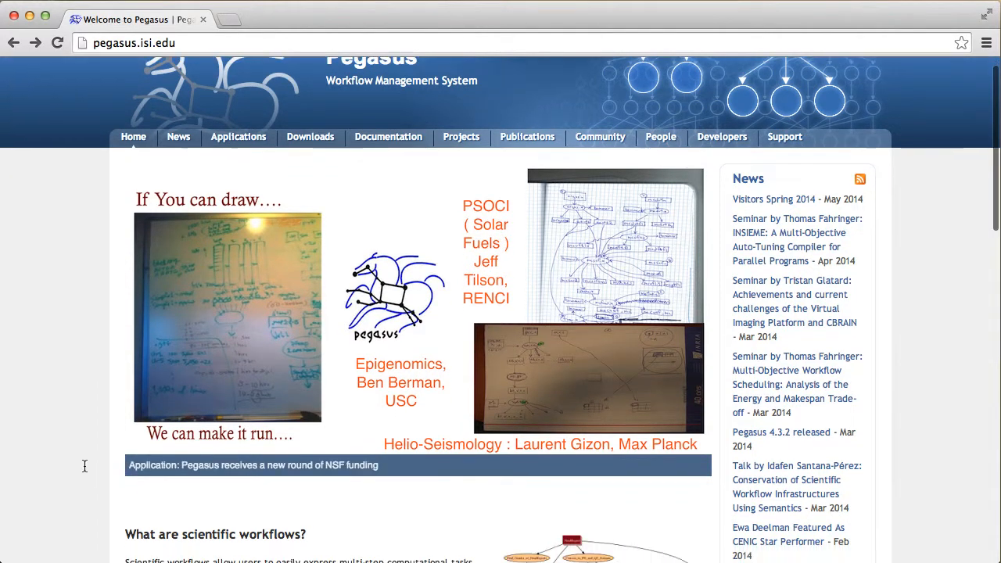
{"action": "scroll", "scroll_direction": "down", "scroll_amount": 3}
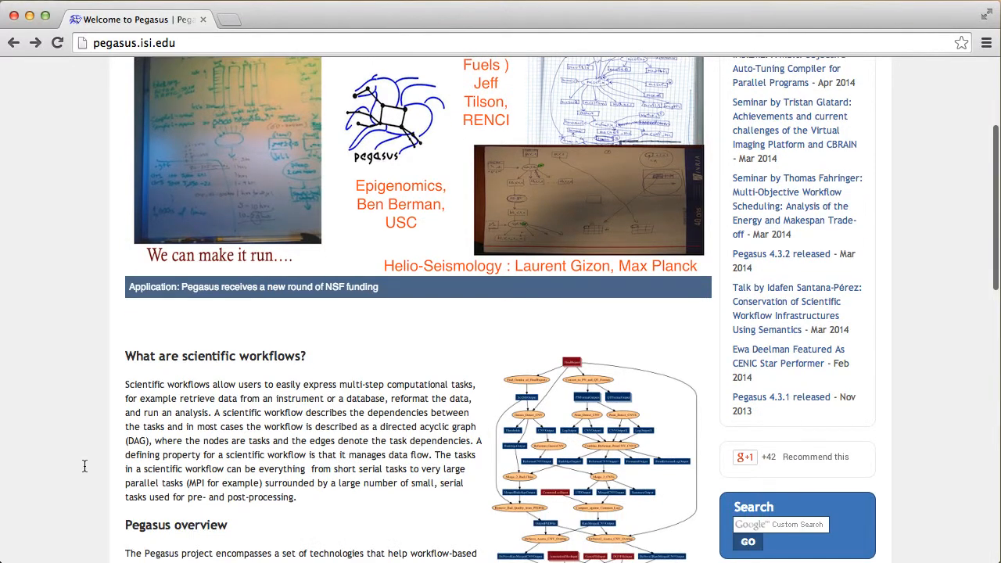
{"action": "scroll", "scroll_direction": "down", "scroll_amount": 3}
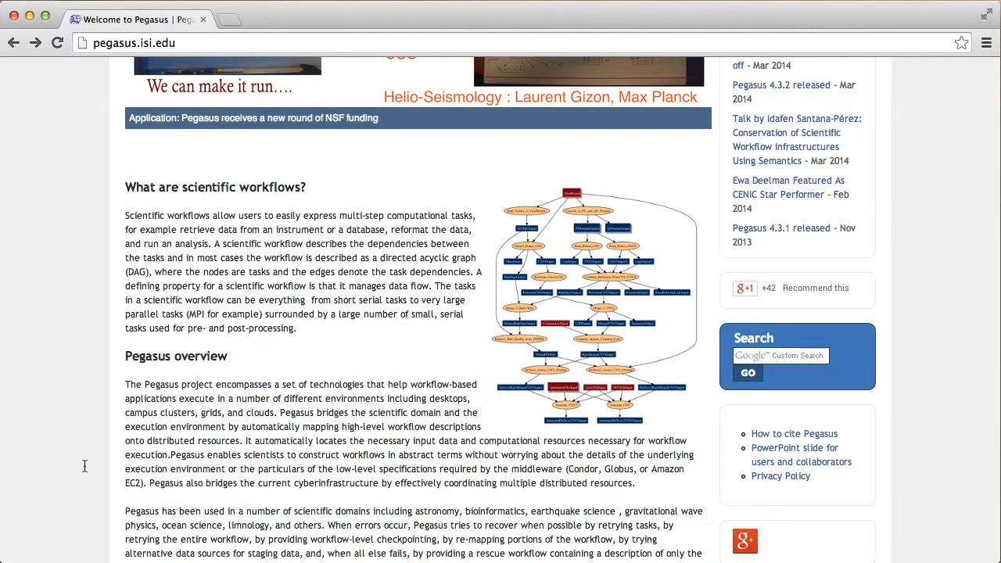
{"action": "scroll", "scroll_direction": "down", "scroll_amount": 3}
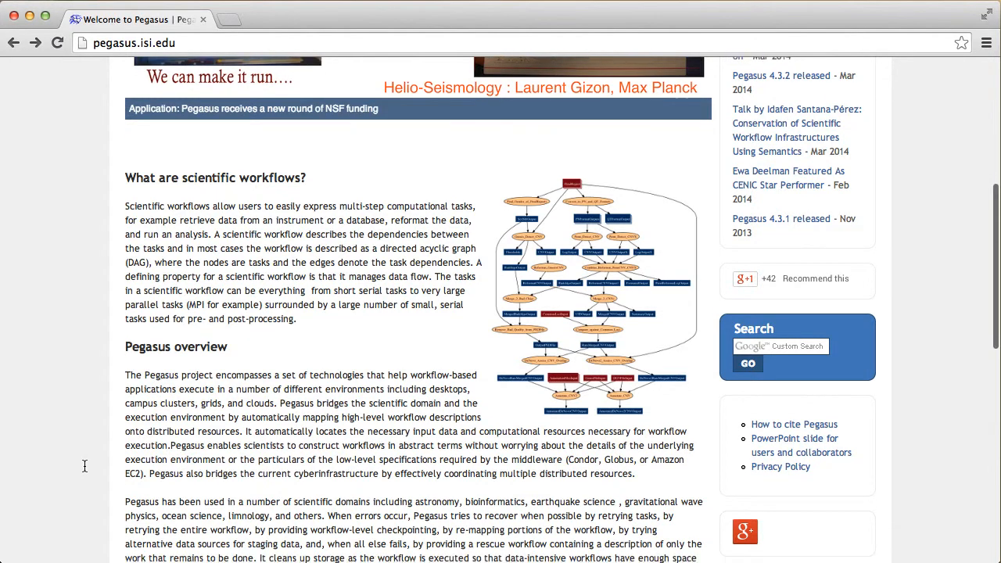
{"action": "scroll", "scroll_direction": "up", "scroll_amount": 3}
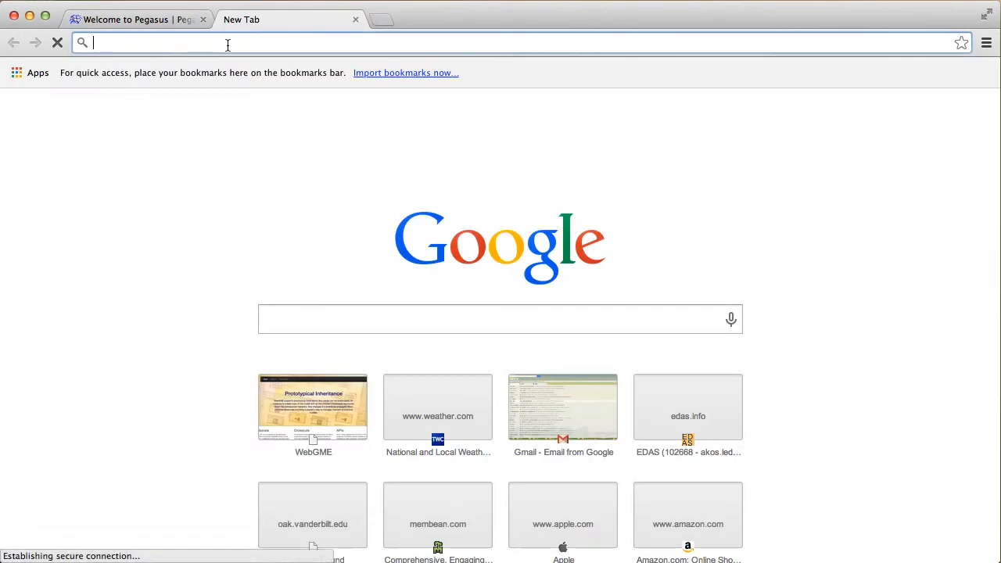
Navigate to webgme.org and log in to the WebGME editor.
{"action": "type", "text": "webgme.org"}
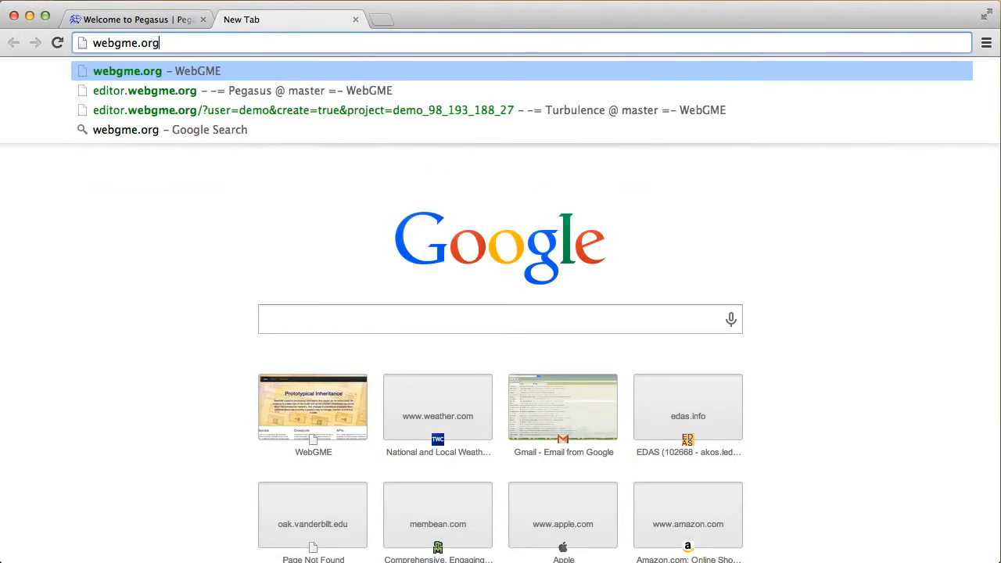
{"action": "left_click", "coordinate": [156, 70]}
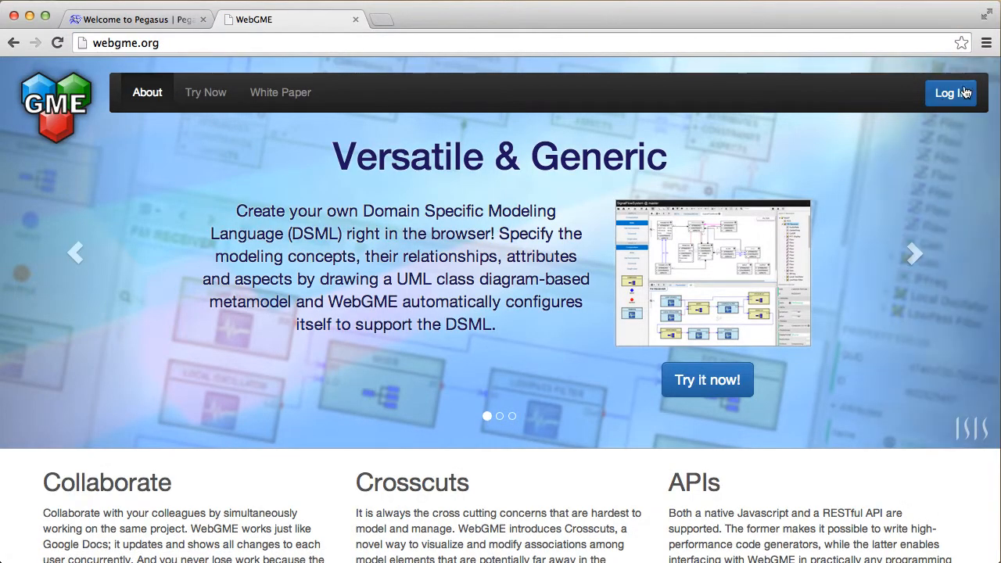
{"action": "left_click", "coordinate": [951, 92]}
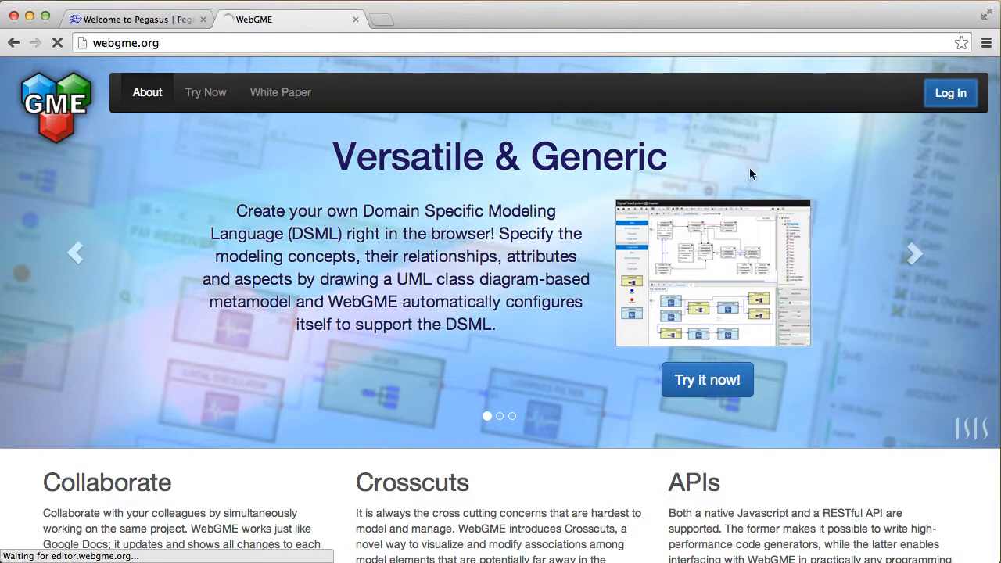
{"action": "mouse_move", "coordinate": [678, 194]}
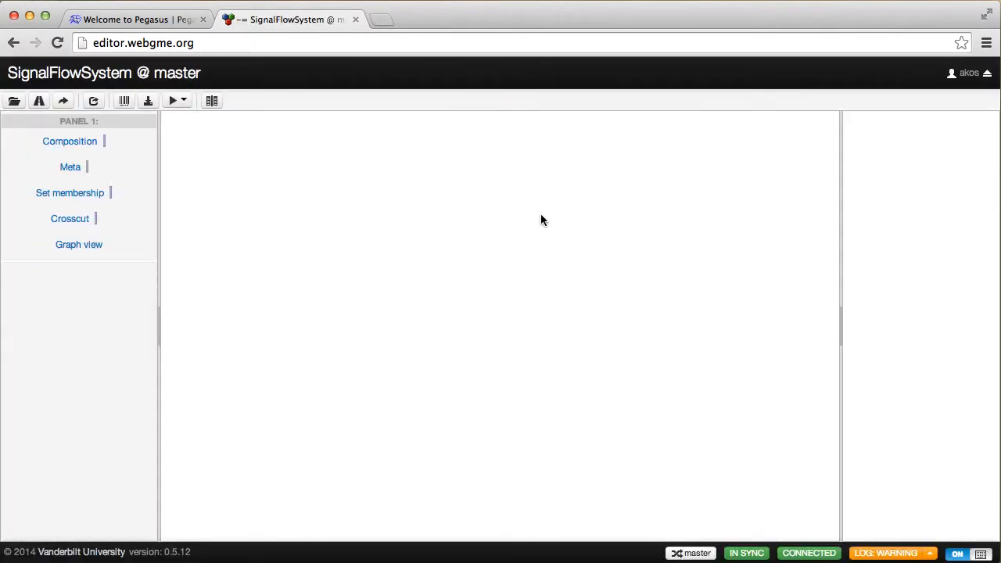
Open the Pegasus project from the Projects dialog in composition view.
{"action": "left_click", "coordinate": [69, 141]}
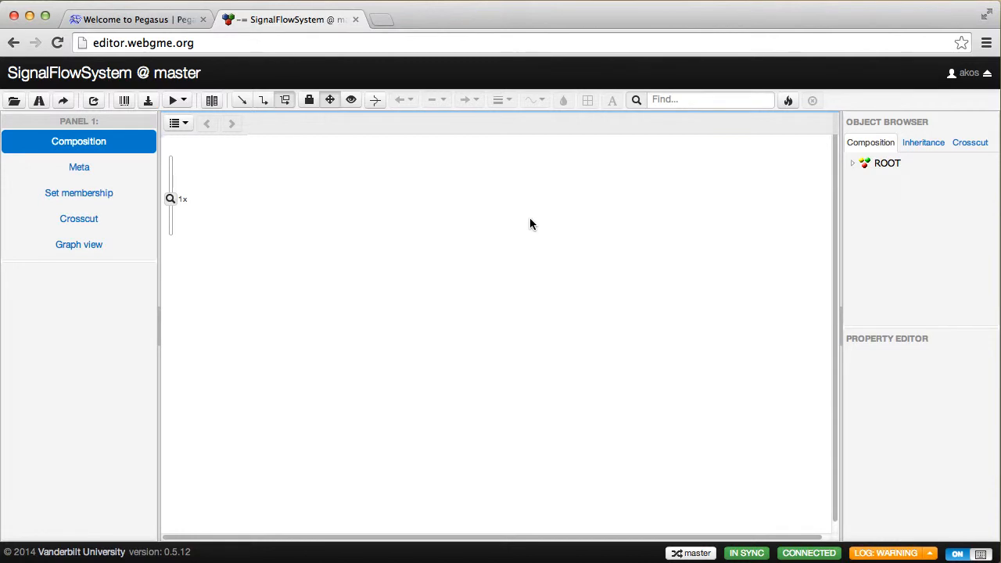
{"action": "mouse_move", "coordinate": [453, 225]}
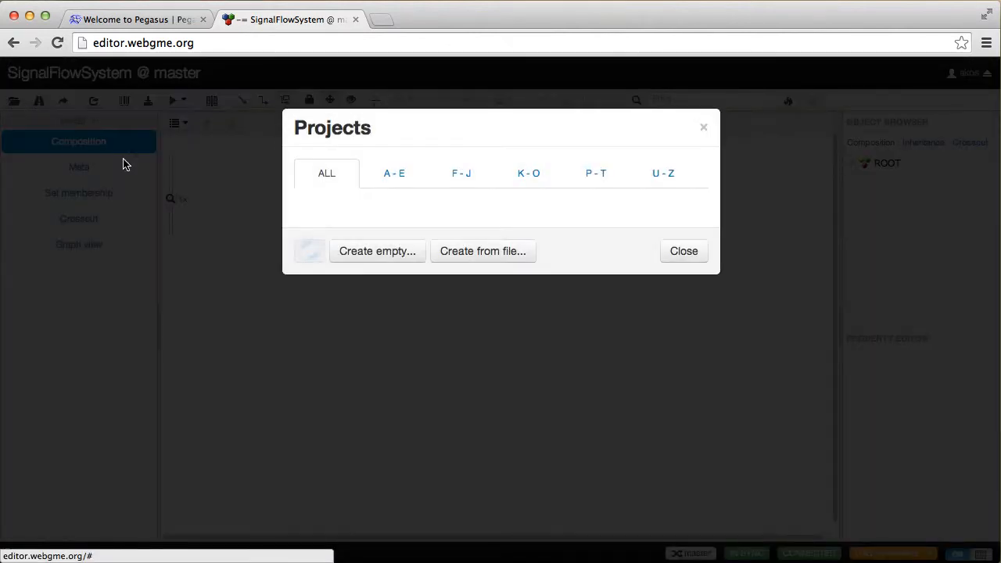
{"action": "left_click", "coordinate": [497, 316]}
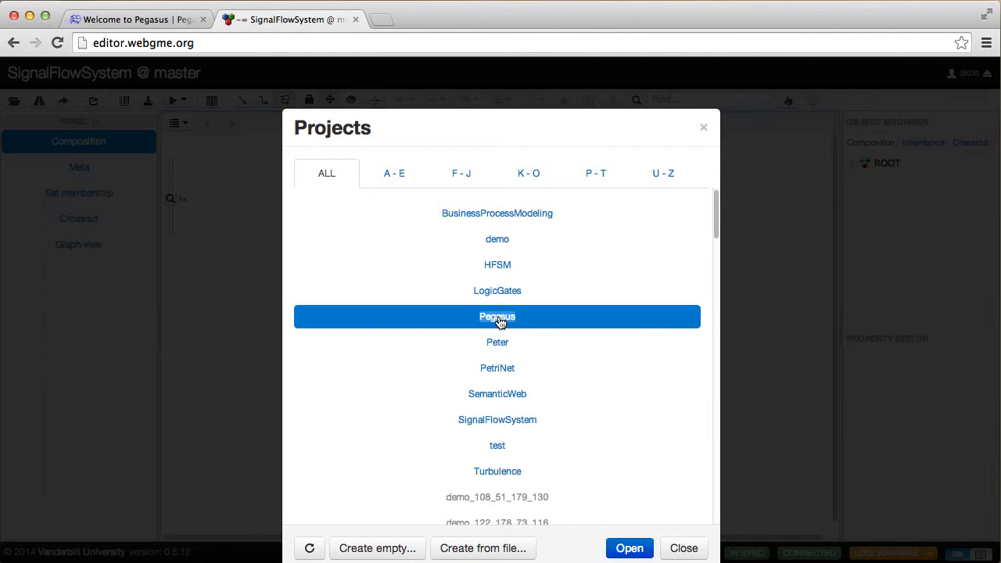
{"action": "left_click", "coordinate": [628, 548]}
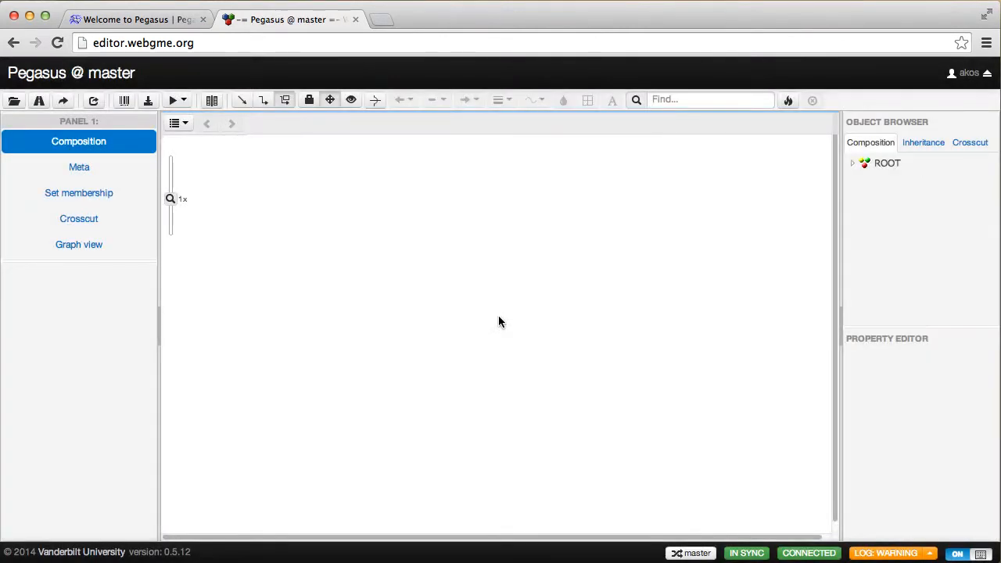
{"action": "mouse_move", "coordinate": [854, 168]}
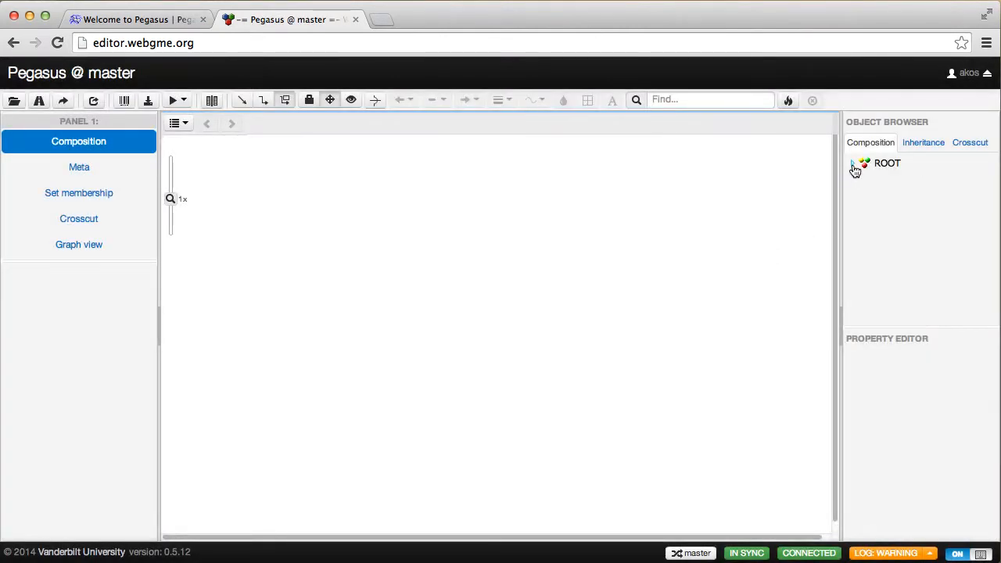
Expand ROOT in the Object Browser and open the Tree workflow.
{"action": "left_click", "coordinate": [854, 165]}
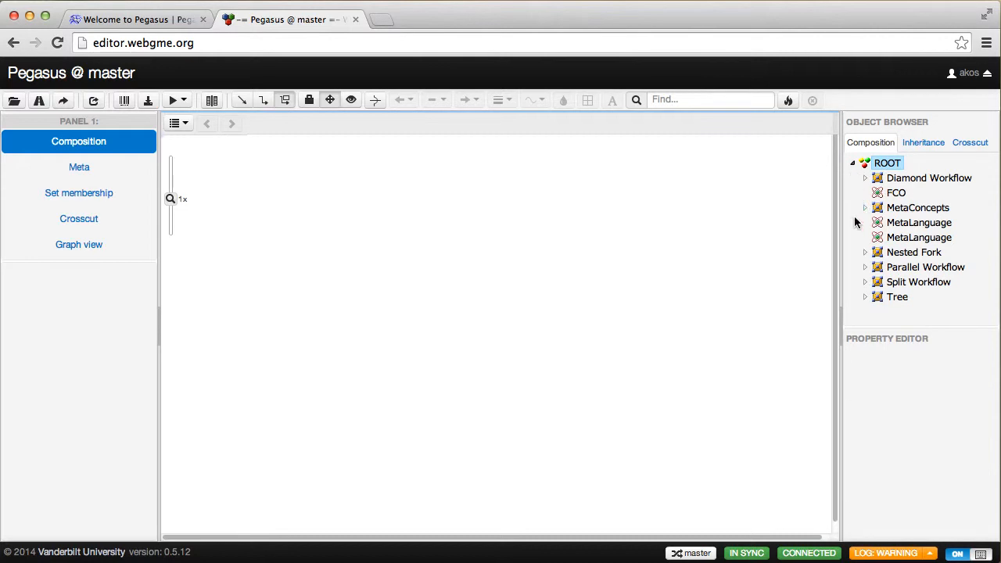
{"action": "left_click", "coordinate": [897, 297]}
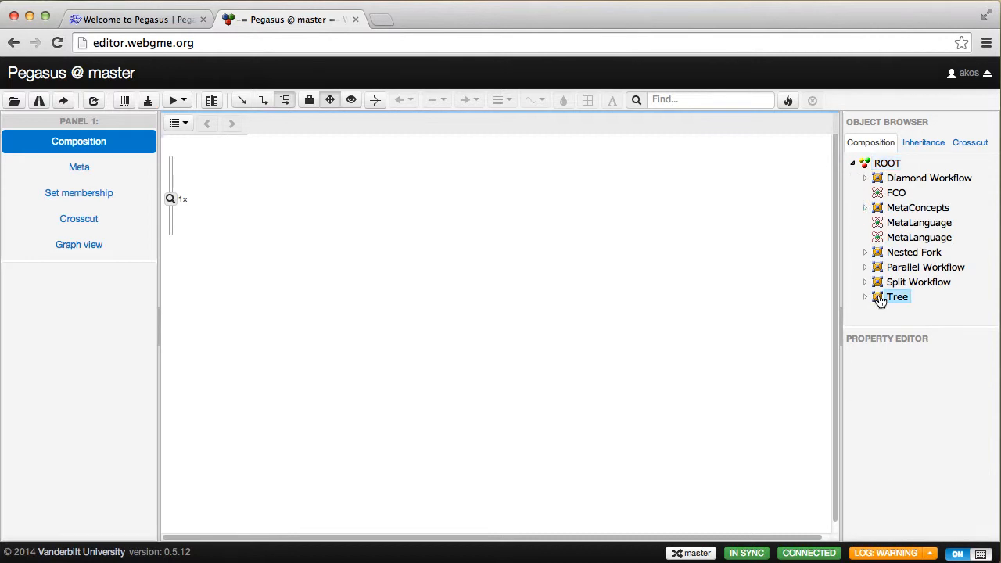
{"action": "left_click", "coordinate": [897, 297]}
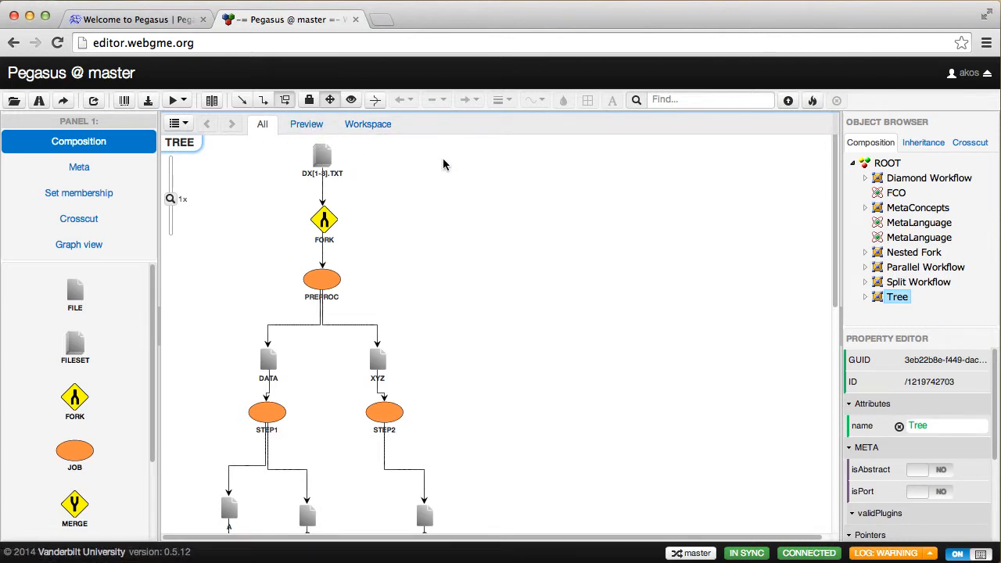
{"action": "mouse_move", "coordinate": [379, 260]}
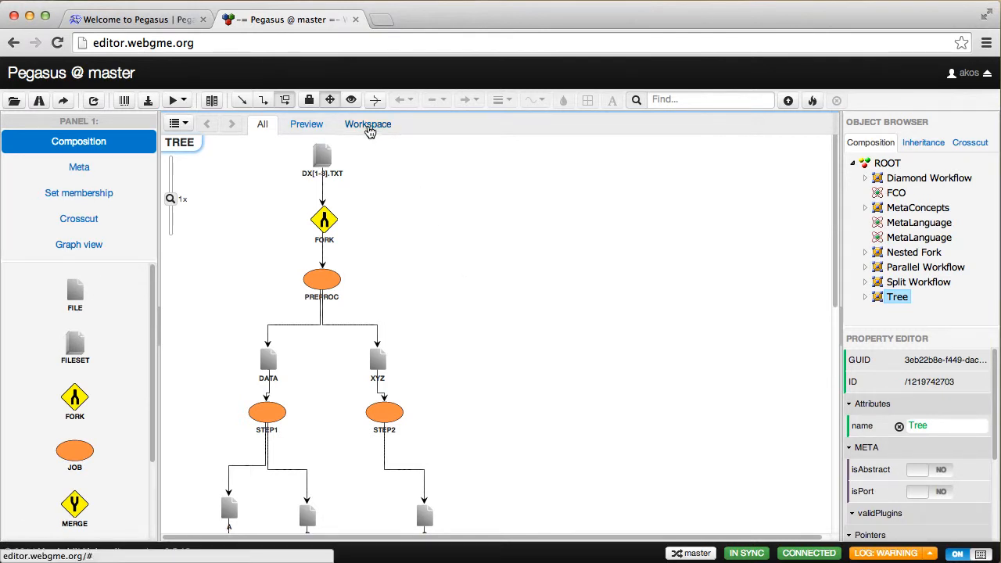
Show the Tree workflow's fork-and-merge diagram in the Workspace tab.
{"action": "left_click", "coordinate": [368, 124]}
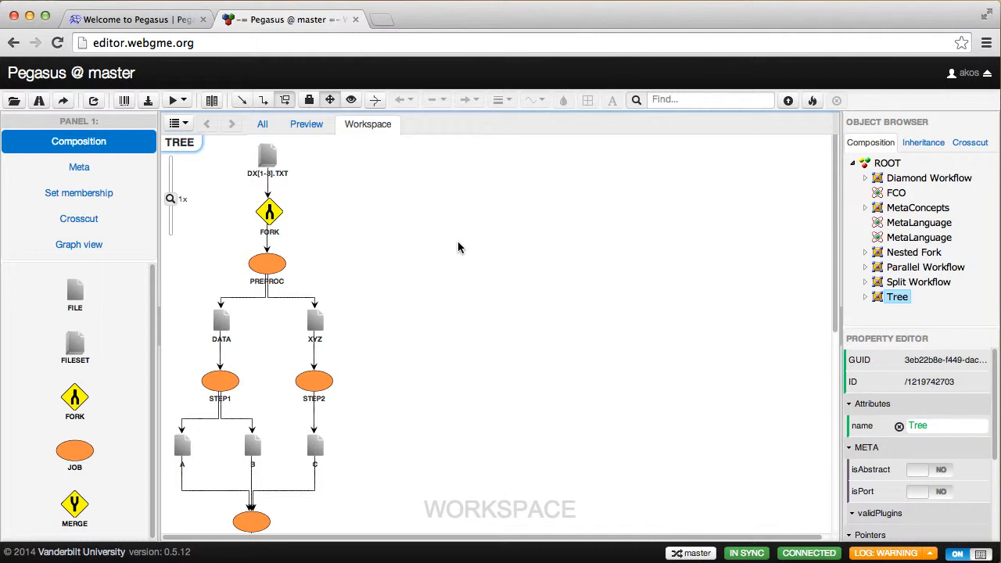
{"action": "mouse_move", "coordinate": [316, 141]}
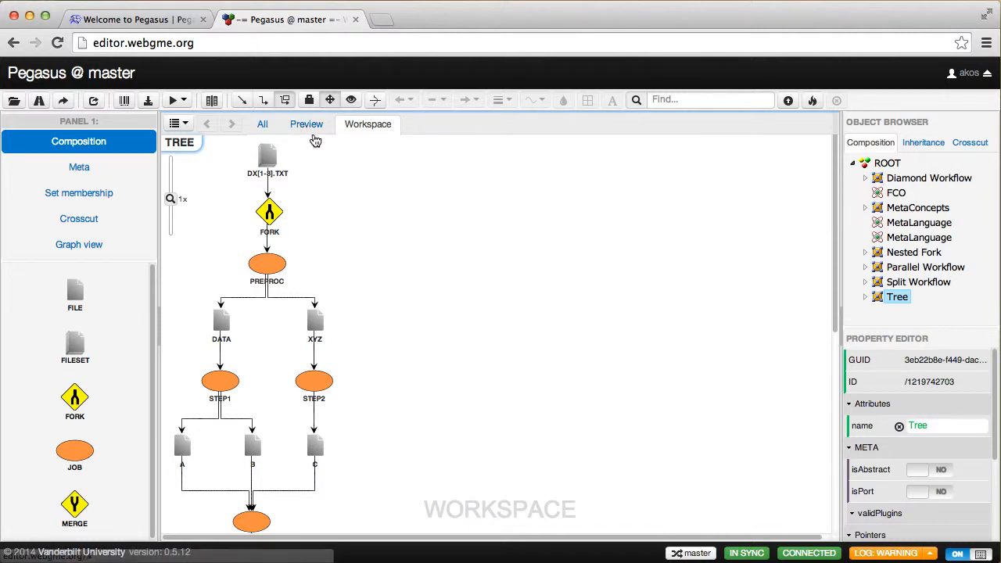
{"action": "mouse_move", "coordinate": [452, 250]}
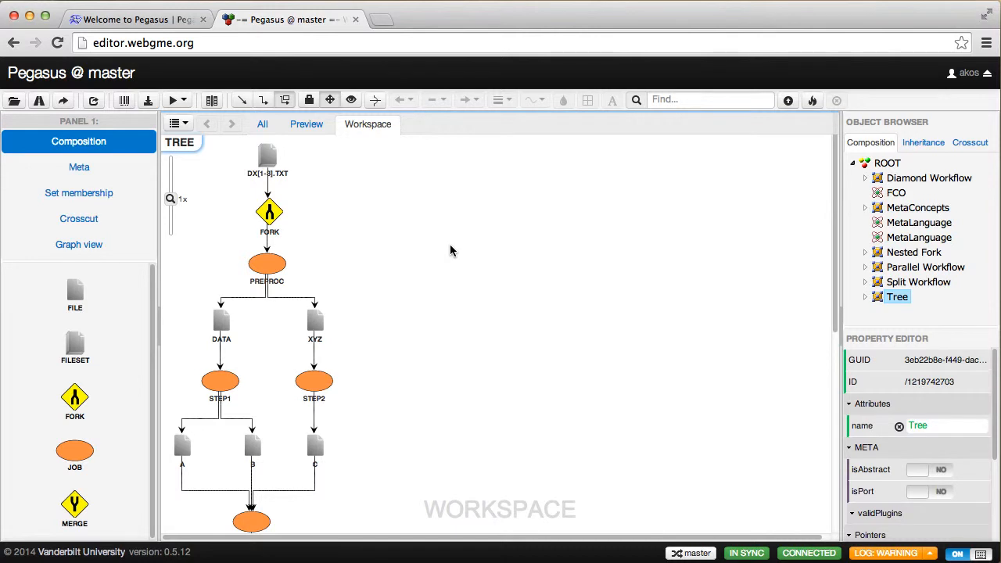
{"action": "left_click", "coordinate": [268, 153]}
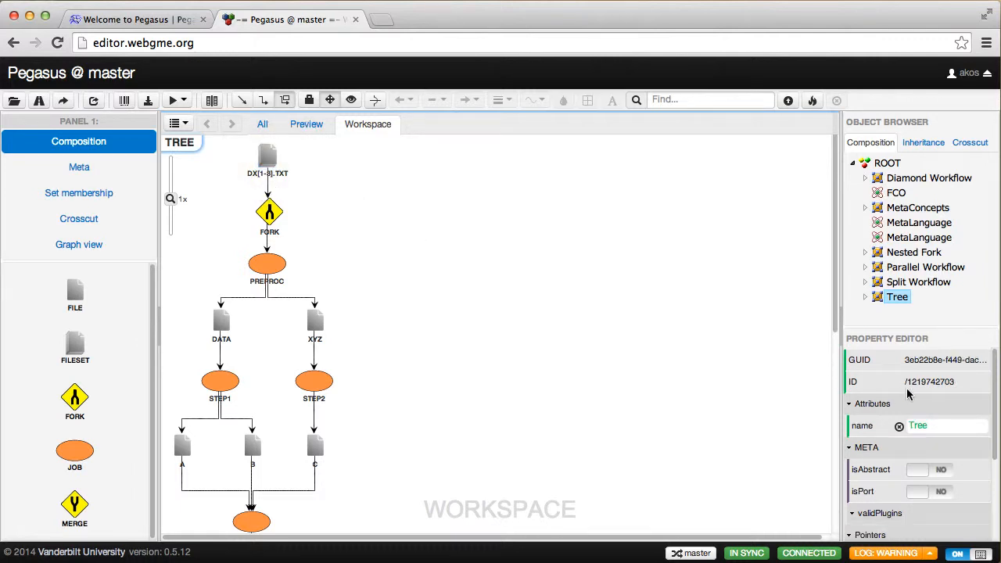
{"action": "left_click", "coordinate": [267, 155]}
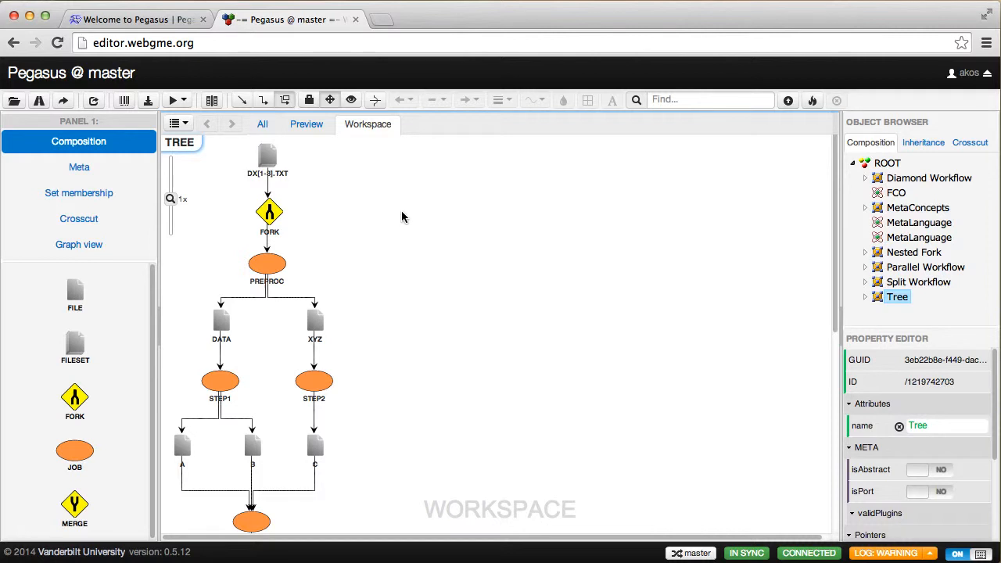
{"action": "mouse_move", "coordinate": [395, 219]}
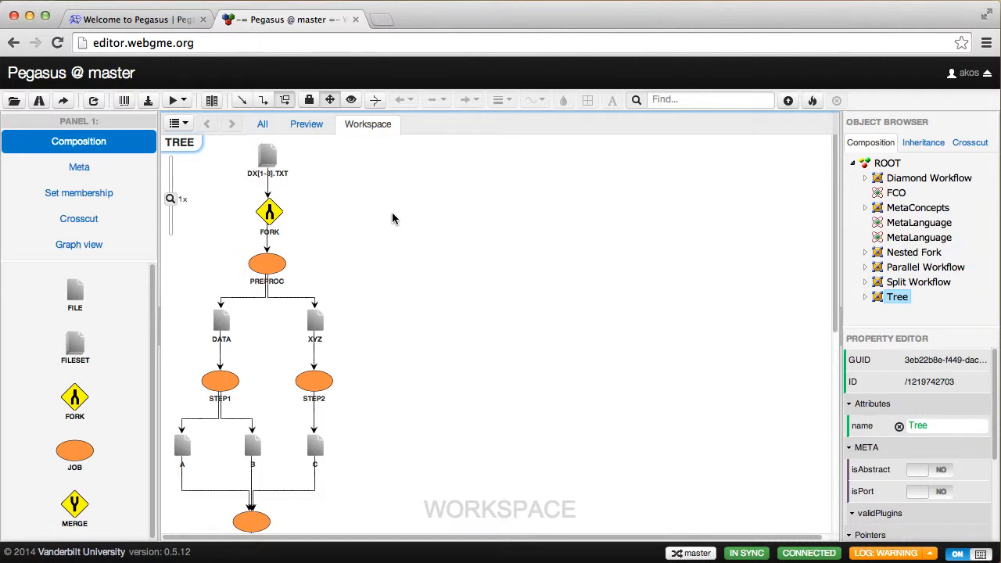
{"action": "mouse_move", "coordinate": [385, 221]}
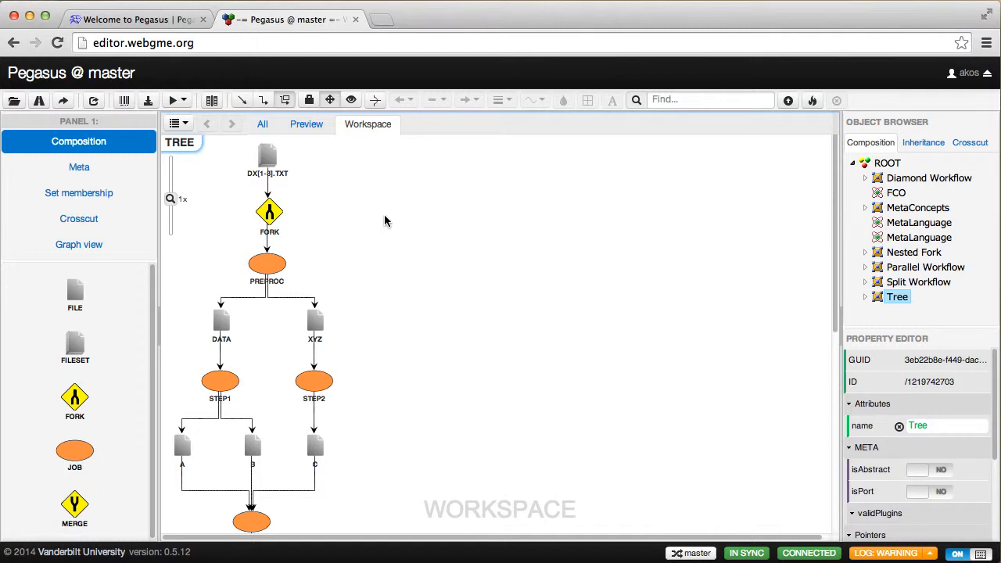
{"action": "mouse_move", "coordinate": [301, 202]}
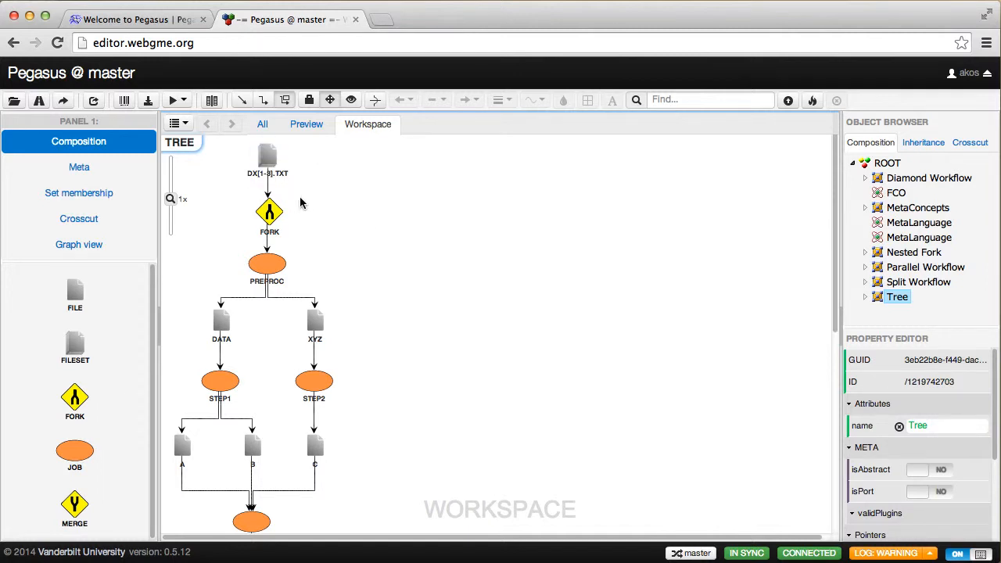
{"action": "mouse_move", "coordinate": [348, 229]}
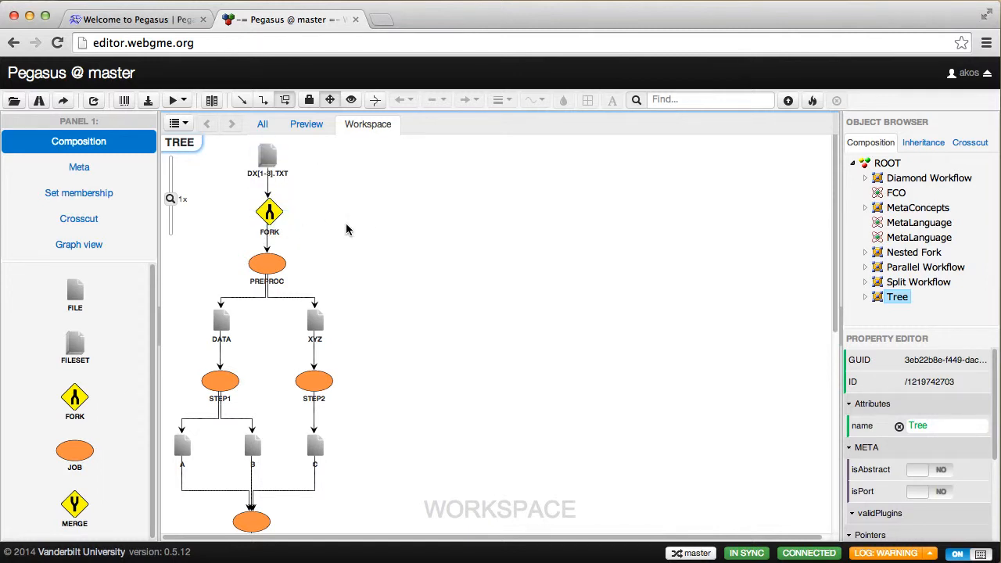
{"action": "mouse_move", "coordinate": [360, 237]}
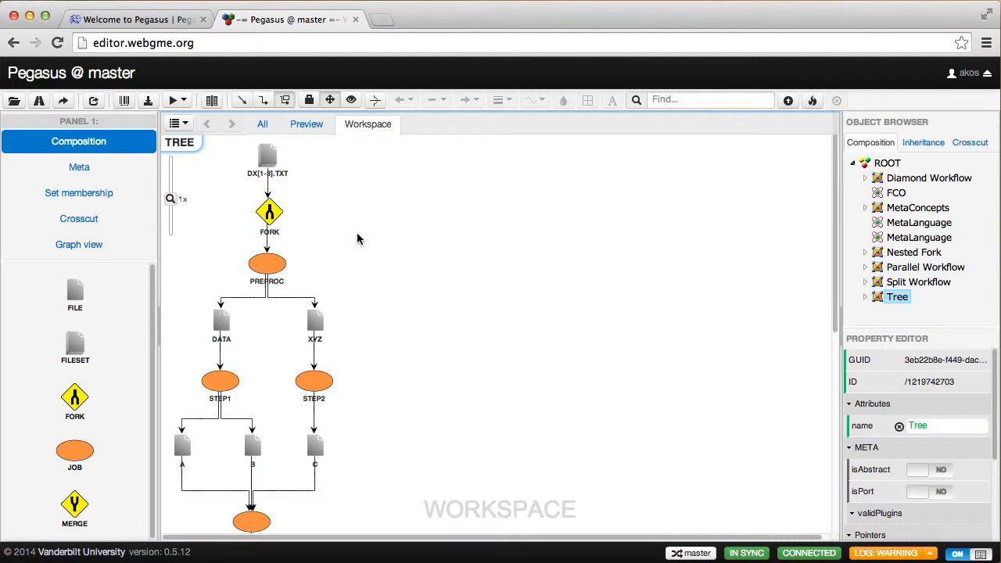
{"action": "mouse_move", "coordinate": [341, 250]}
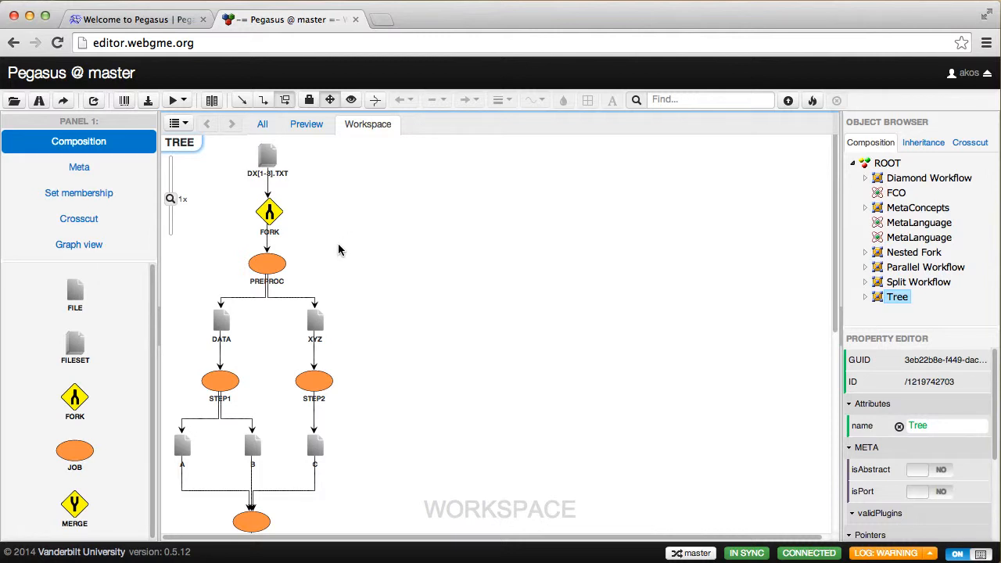
{"action": "mouse_move", "coordinate": [391, 292]}
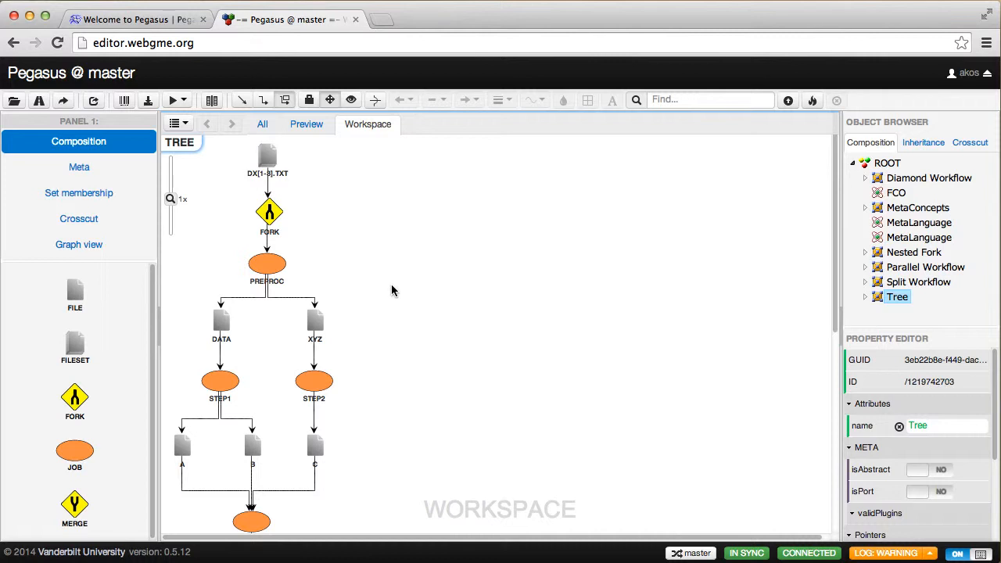
{"action": "mouse_move", "coordinate": [280, 313]}
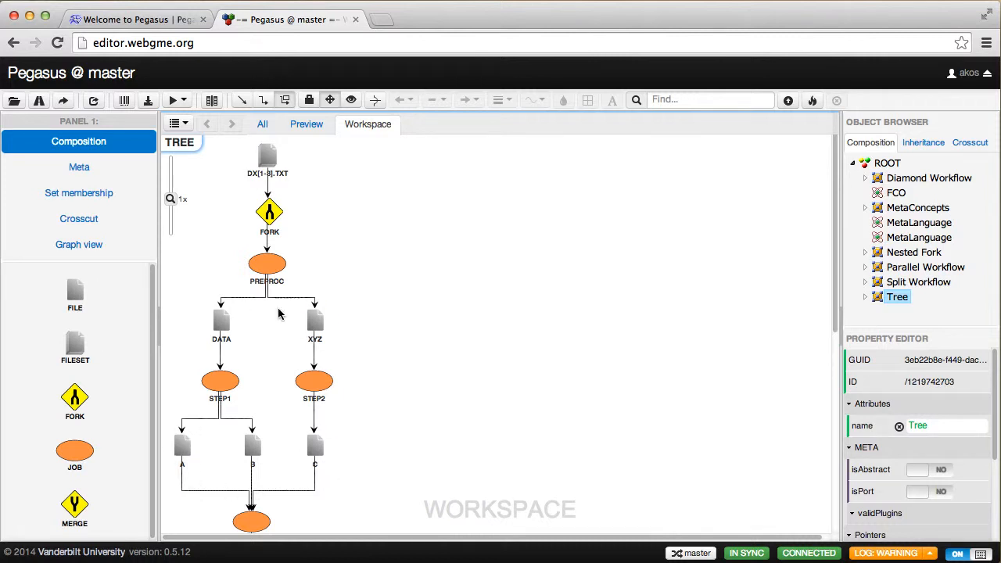
{"action": "mouse_move", "coordinate": [748, 217]}
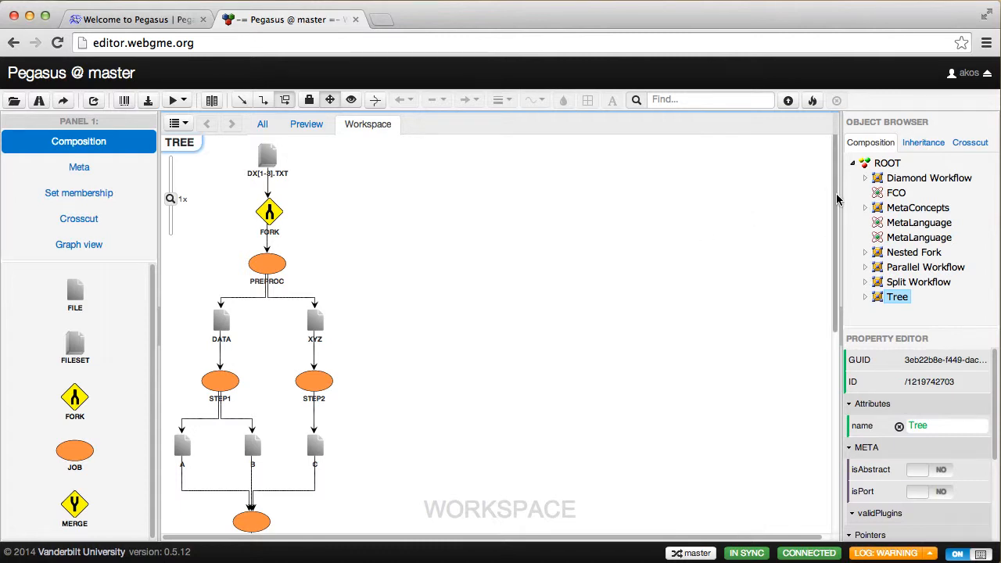
{"action": "scroll", "scroll_direction": "down", "scroll_amount": 3}
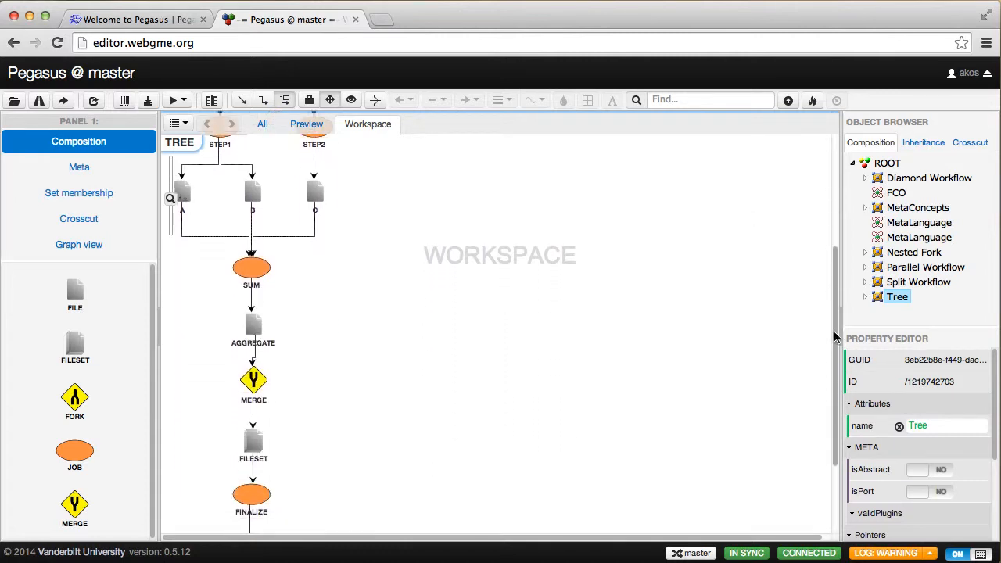
{"action": "scroll", "scroll_direction": "down", "scroll_amount": 3}
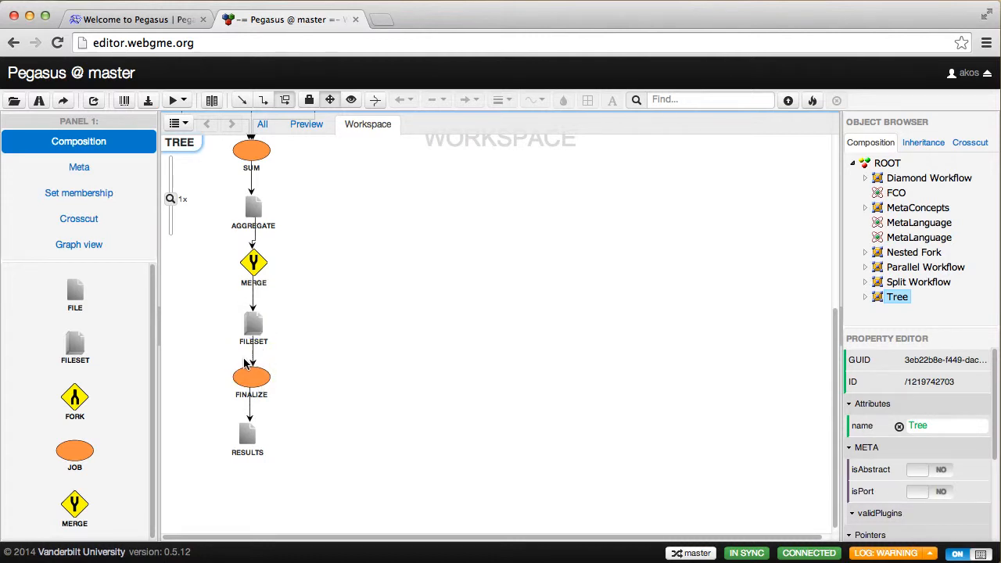
{"action": "left_click", "coordinate": [247, 435]}
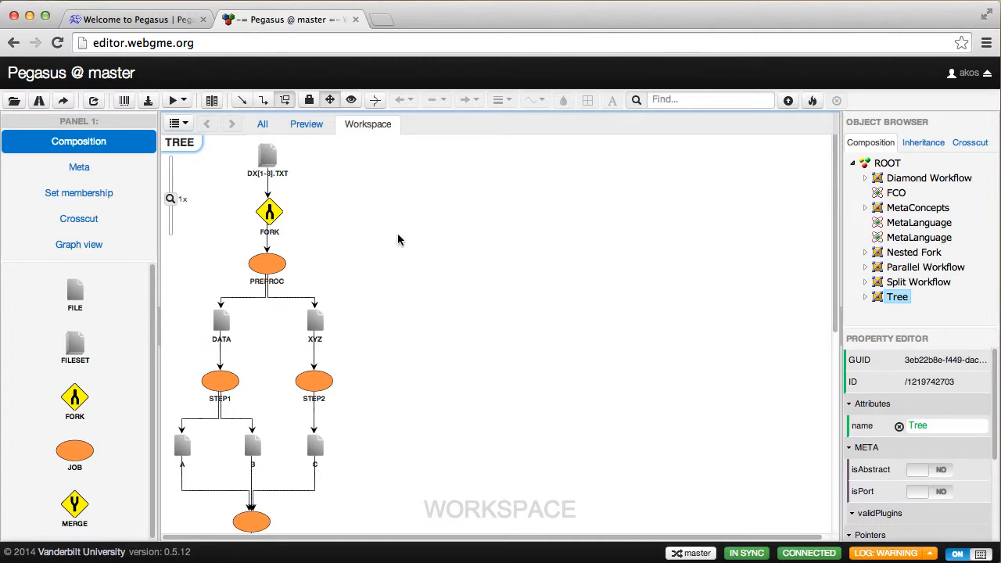
{"action": "mouse_move", "coordinate": [378, 225]}
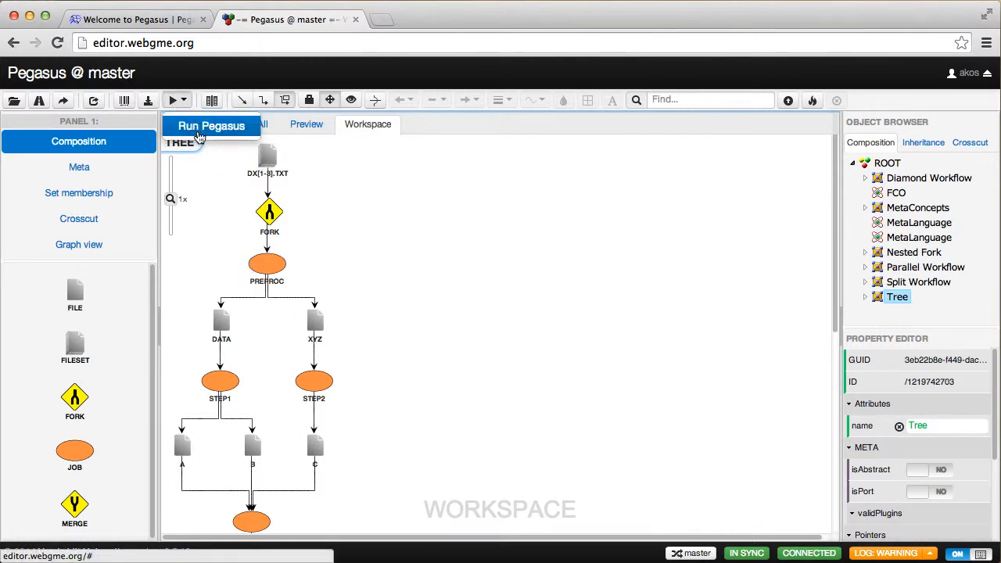
Run Pegasus on Tree with Generate Preview YES and Generate Configuration File NO.
{"action": "left_click", "coordinate": [210, 125]}
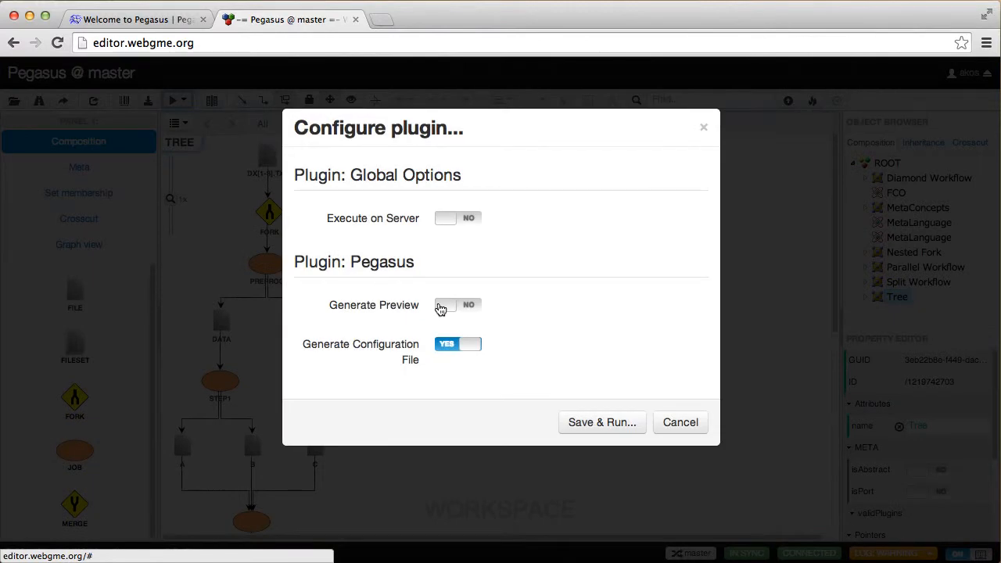
{"action": "left_click", "coordinate": [457, 306]}
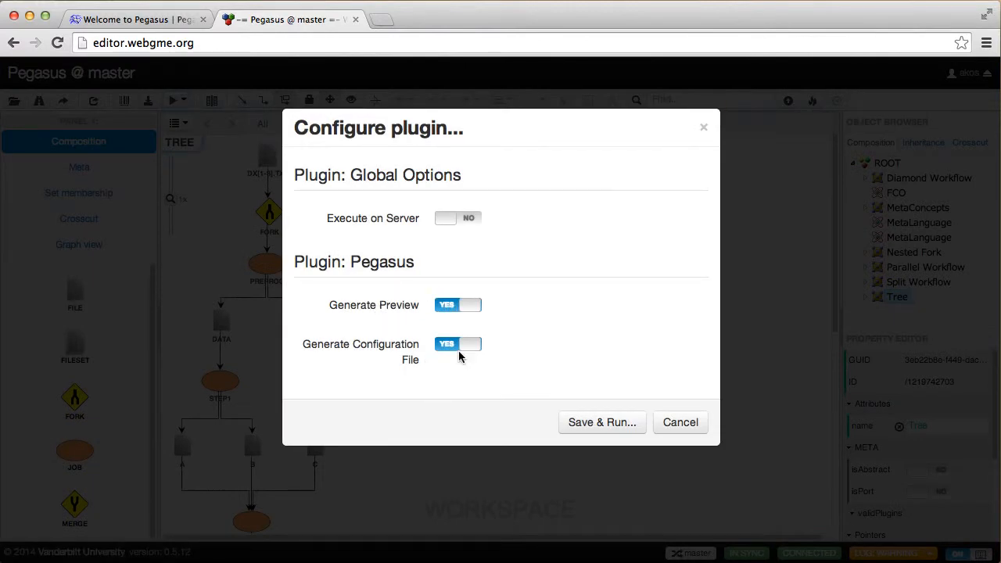
{"action": "left_click", "coordinate": [457, 344]}
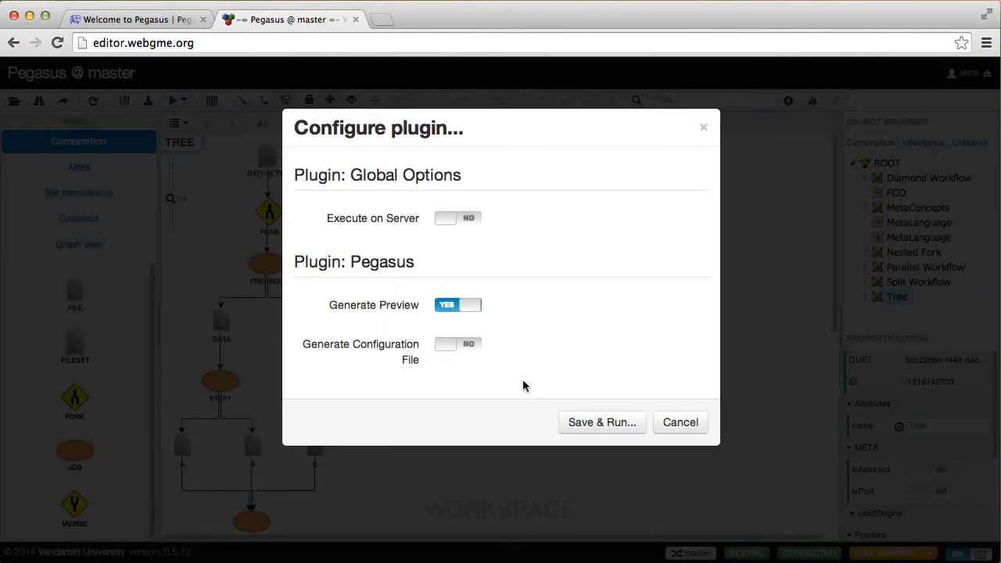
{"action": "left_click", "coordinate": [601, 422]}
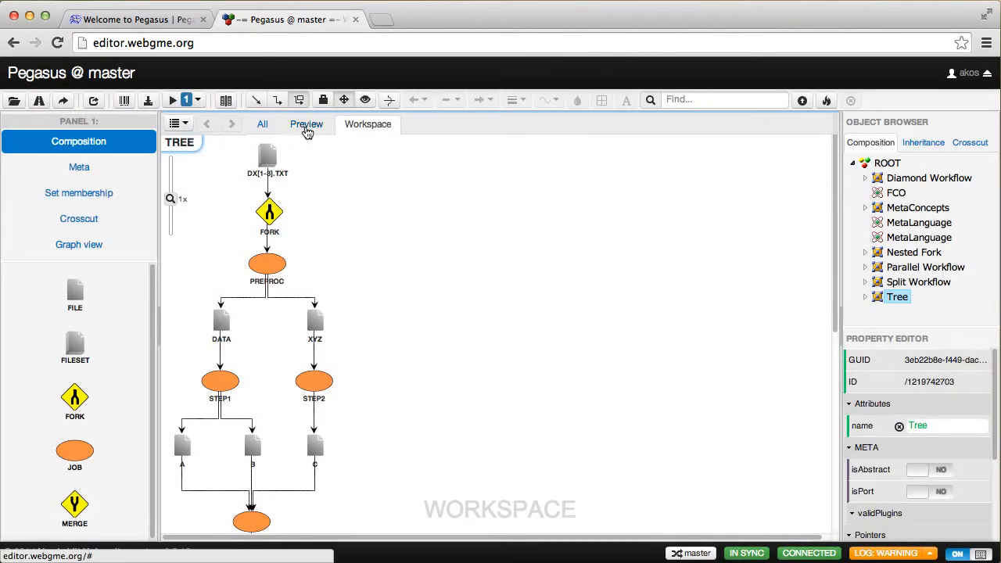
Inspect the Preview showing Tree expanded into three parallel branch copies.
{"action": "left_click", "coordinate": [307, 124]}
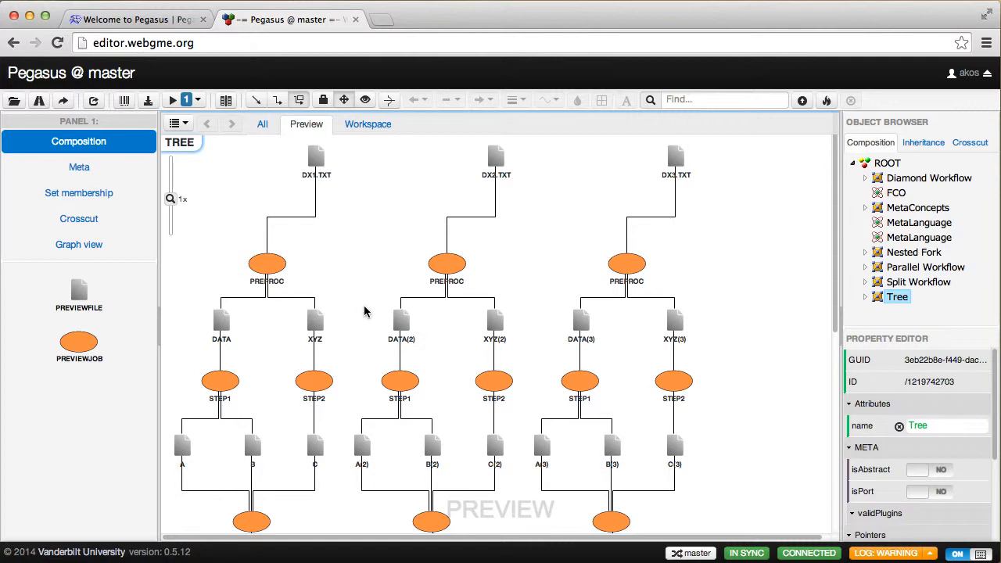
{"action": "left_click", "coordinate": [312, 156]}
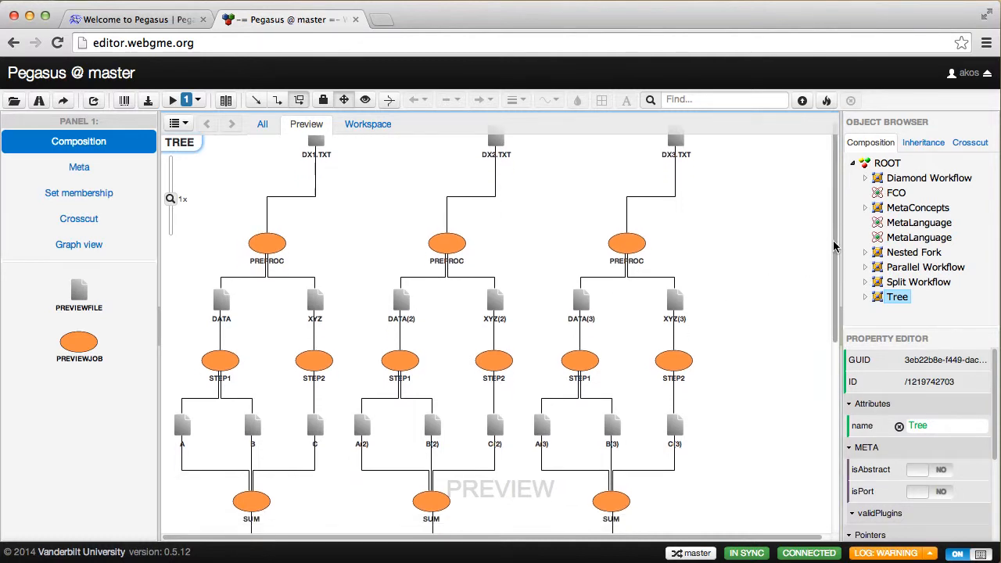
{"action": "scroll", "scroll_direction": "down", "scroll_amount": 3}
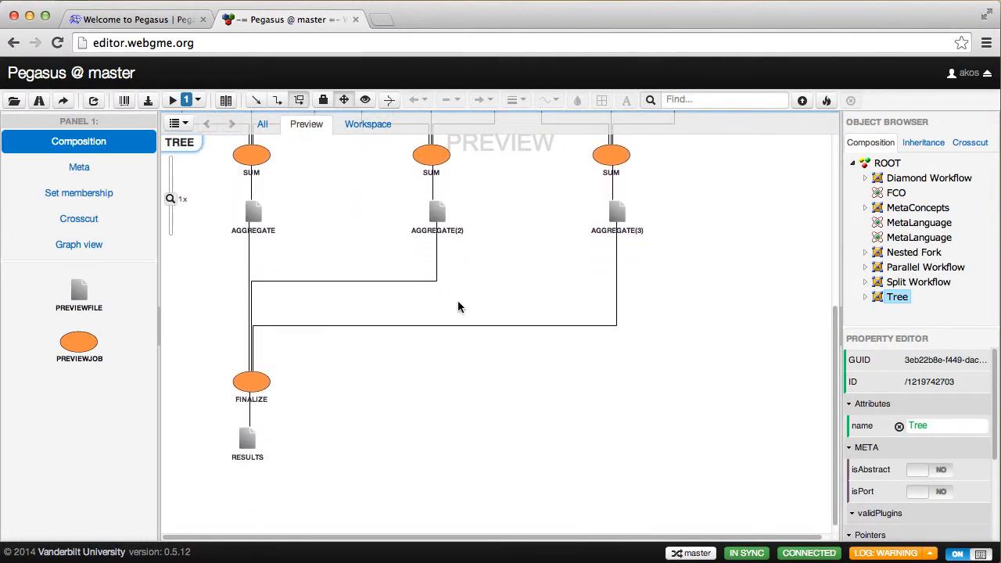
{"action": "mouse_move", "coordinate": [253, 416]}
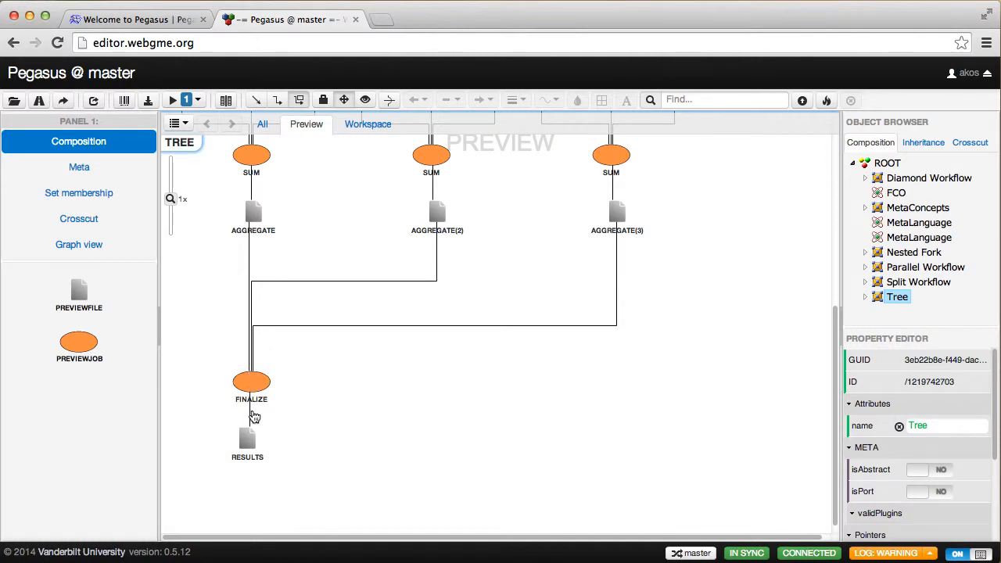
{"action": "left_click", "coordinate": [247, 438]}
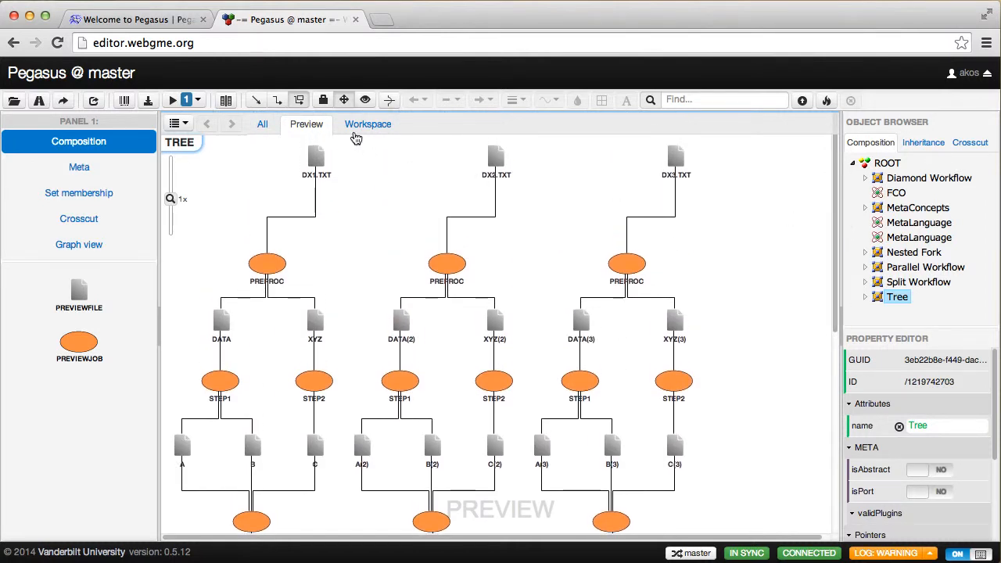
Return to the Workspace diagram and rerun Pegasus with preview generation enabled.
{"action": "left_click", "coordinate": [366, 124]}
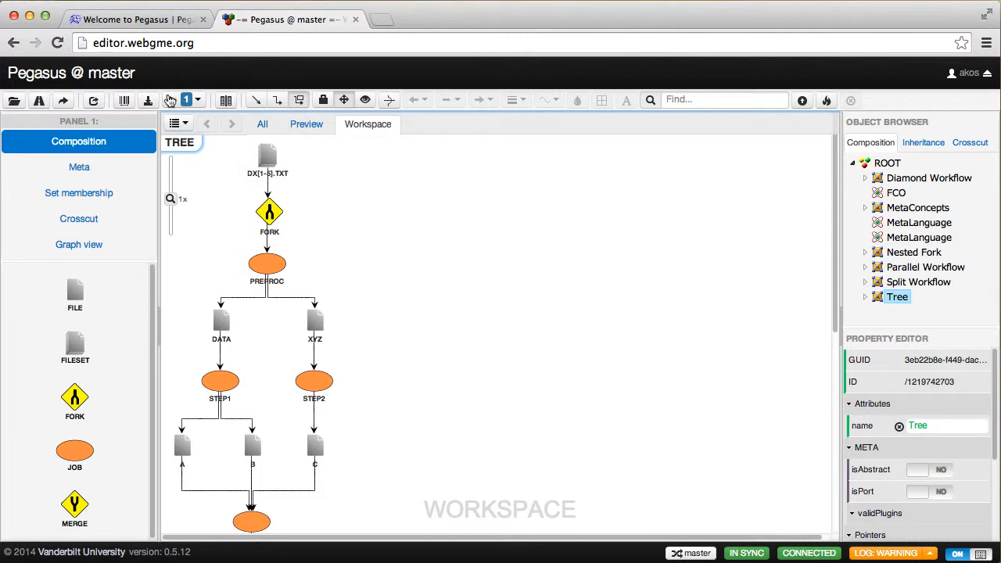
{"action": "left_click", "coordinate": [171, 100]}
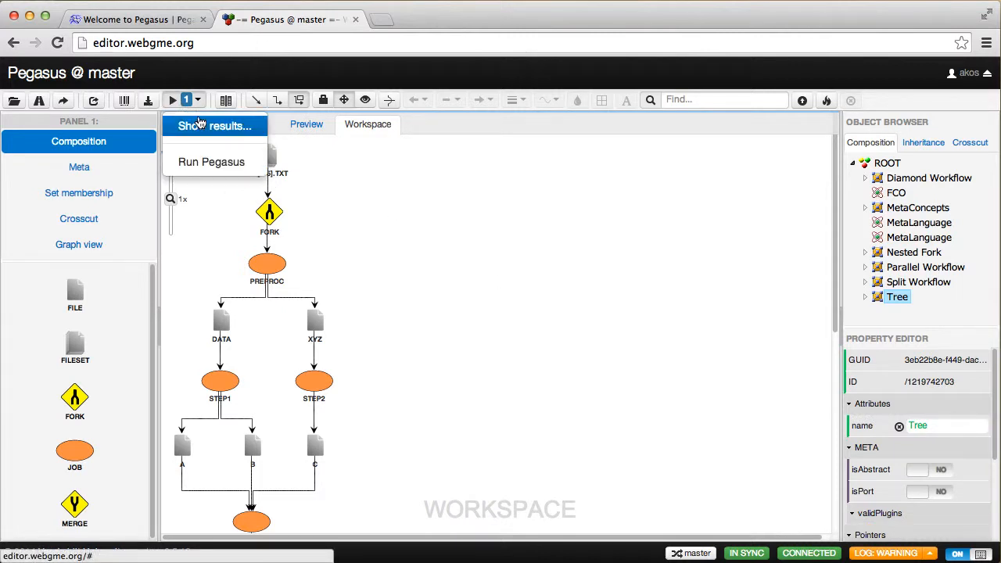
{"action": "left_click", "coordinate": [211, 161]}
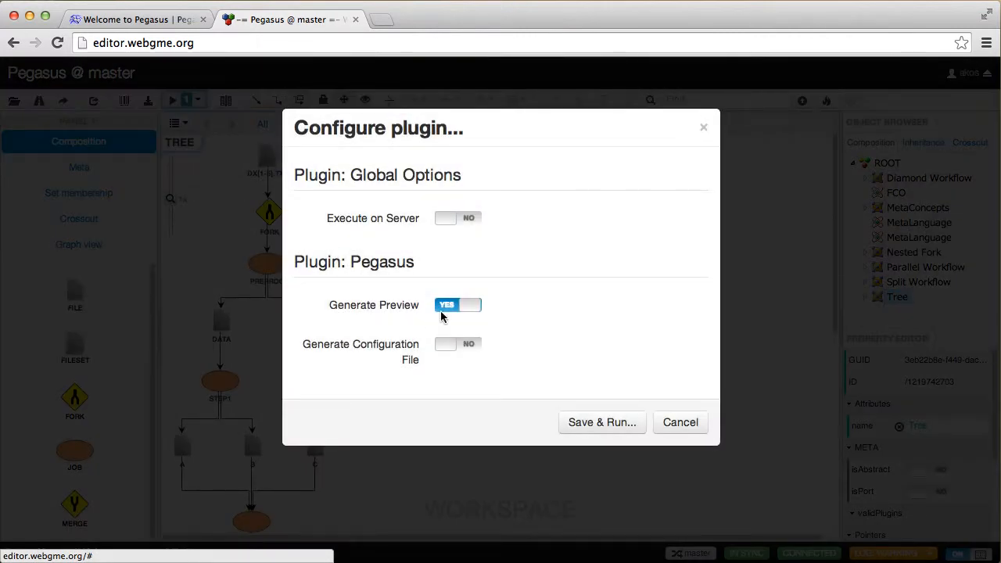
{"action": "left_click", "coordinate": [601, 422]}
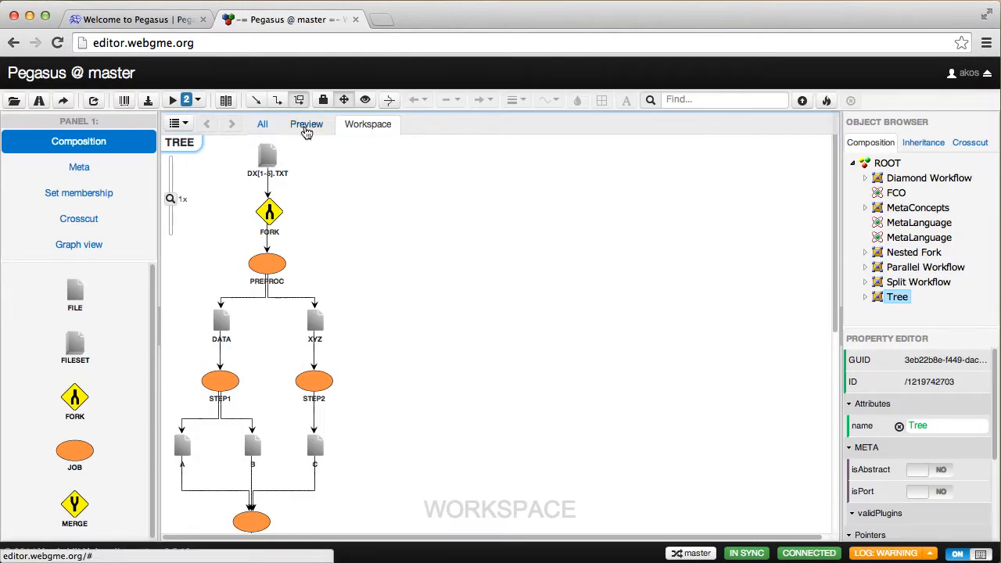
Scroll across the regenerated Preview, now expanded into four parallel copies.
{"action": "left_click", "coordinate": [307, 124]}
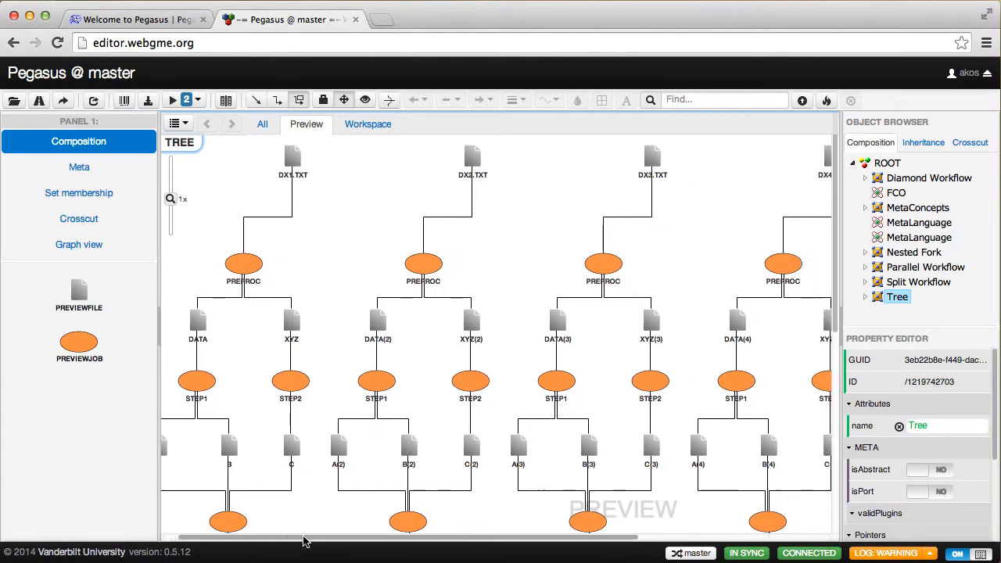
{"action": "scroll", "scroll_direction": "right", "scroll_amount": 3}
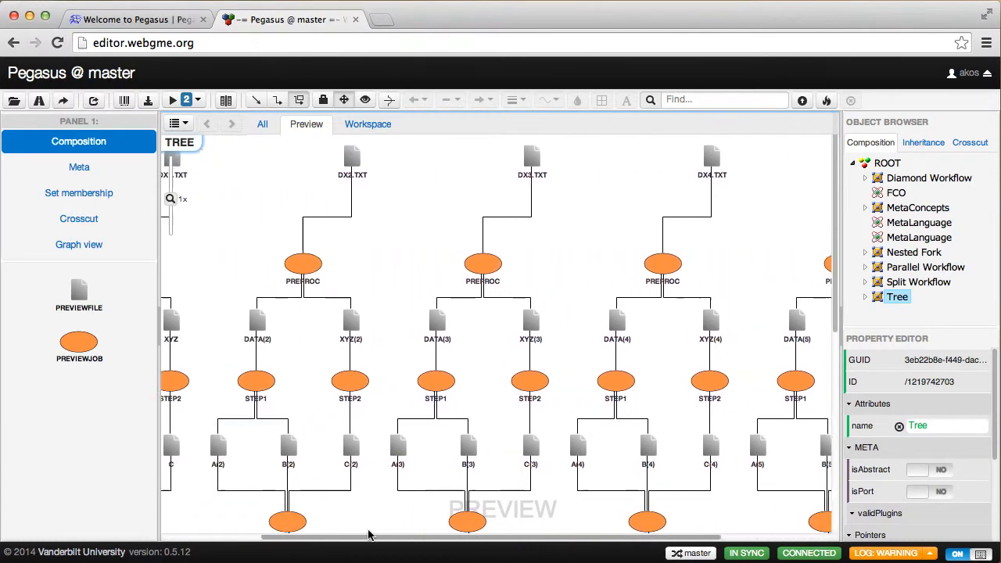
{"action": "scroll", "scroll_direction": "left", "scroll_amount": 3}
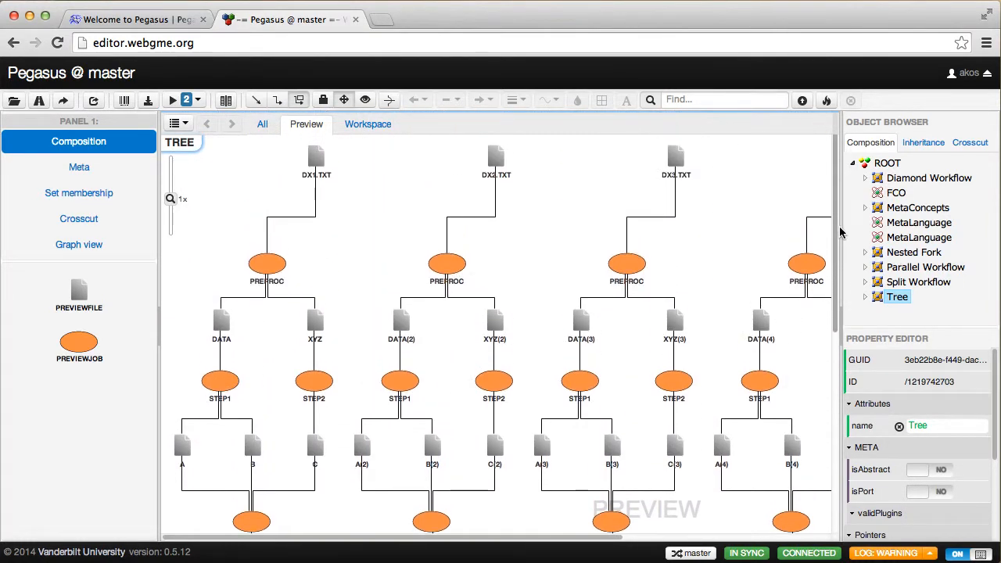
{"action": "mouse_move", "coordinate": [338, 228]}
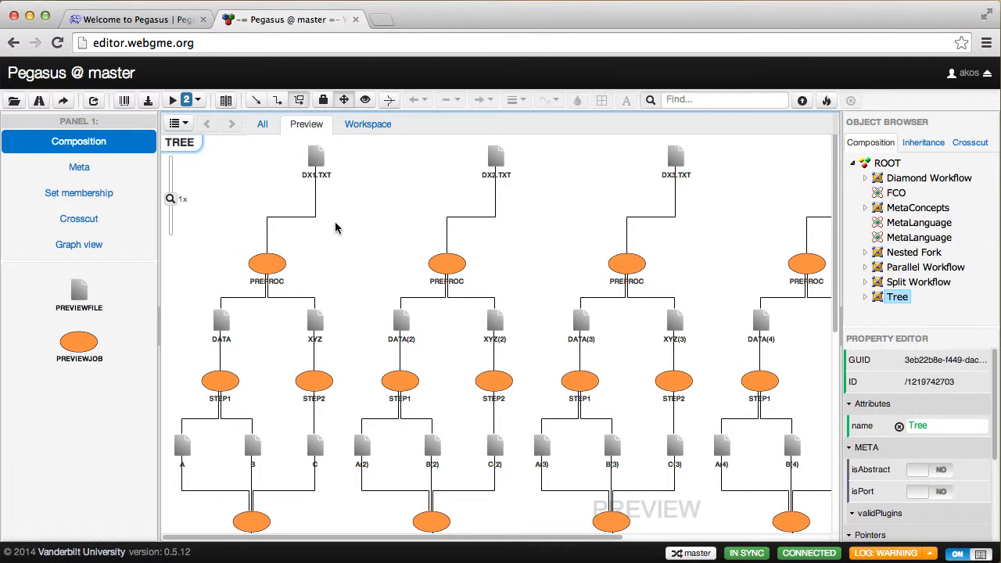
{"action": "mouse_move", "coordinate": [375, 148]}
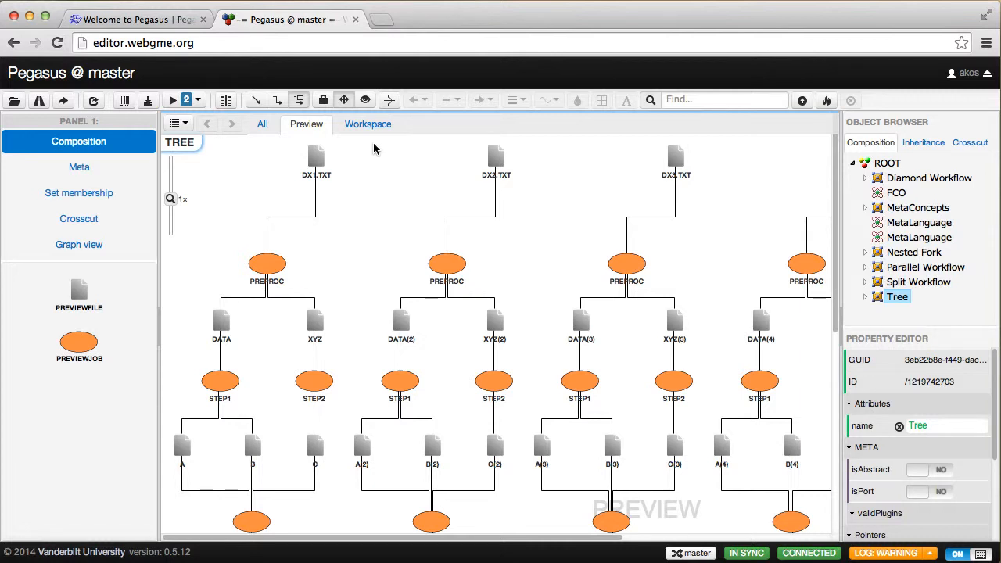
Return to the Workspace diagram and inspect the input file node, now DX[1-300].TXT.
{"action": "left_click", "coordinate": [366, 123]}
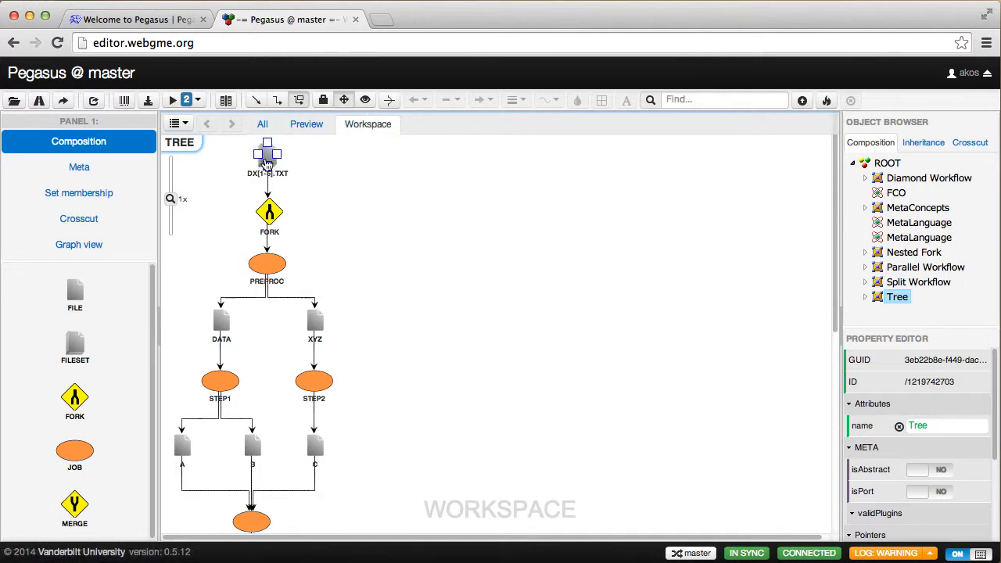
{"action": "left_click", "coordinate": [268, 154]}
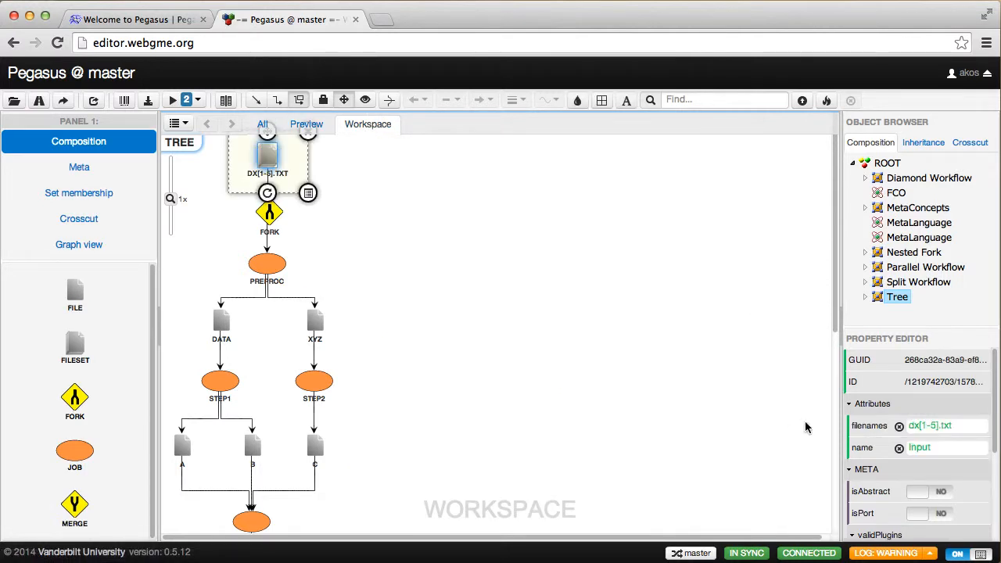
{"action": "left_click", "coordinate": [948, 448]}
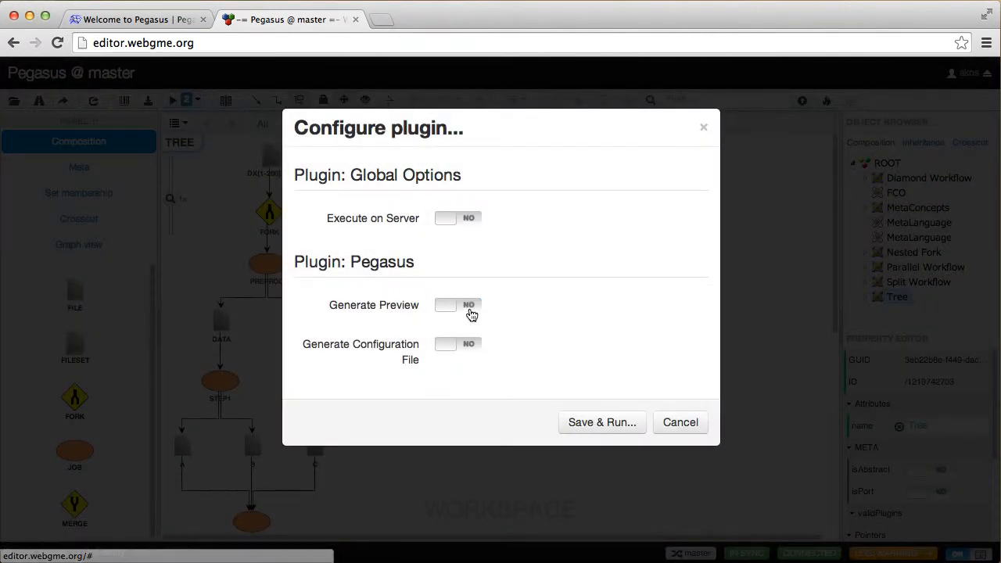
Rerun Pegasus generating a configuration file instead of a preview.
{"action": "left_click", "coordinate": [457, 344]}
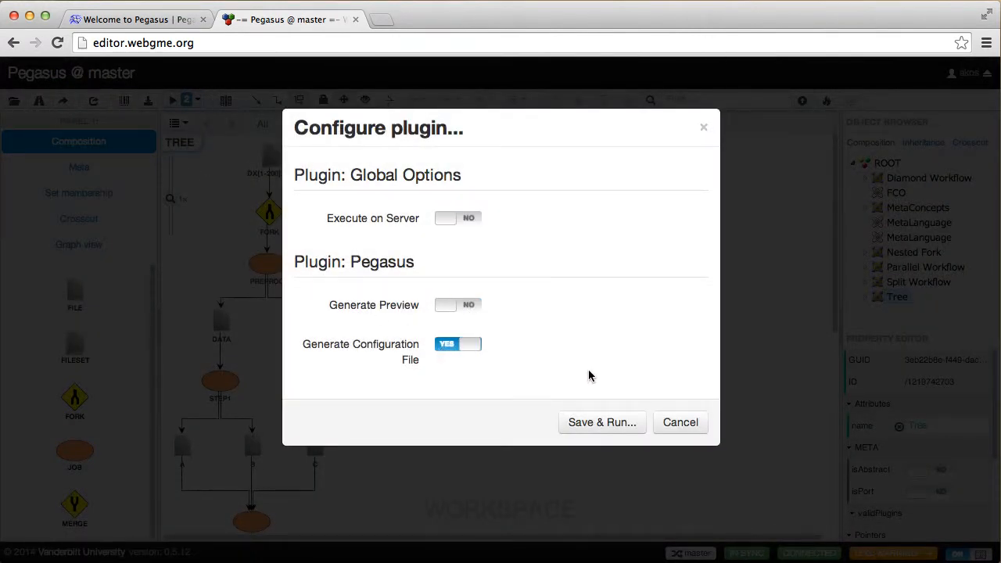
{"action": "mouse_move", "coordinate": [586, 403]}
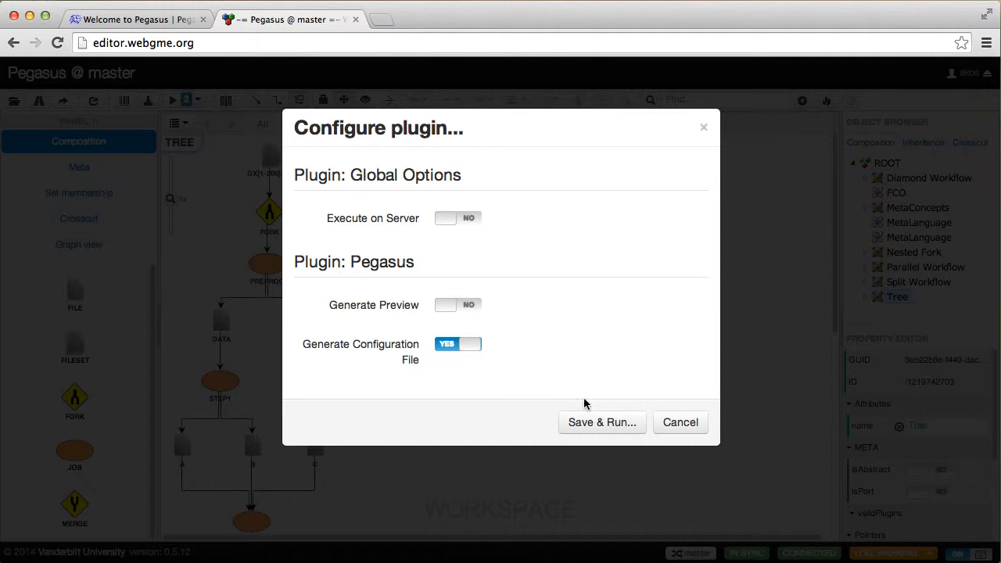
{"action": "left_click", "coordinate": [601, 423]}
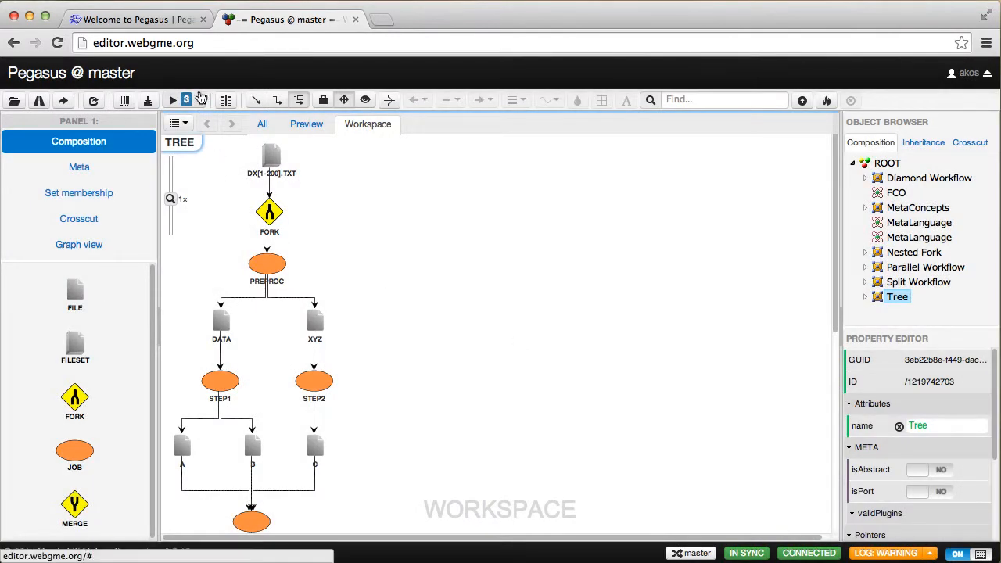
Show Pegasus plugin results and expand the latest run's details to download Tree_Config.zip.
{"action": "left_click", "coordinate": [169, 100]}
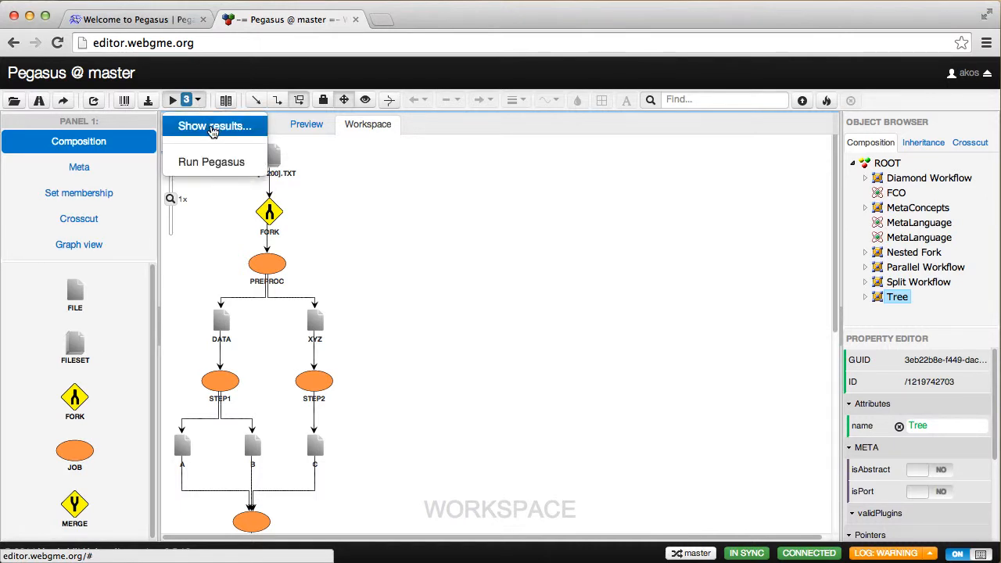
{"action": "left_click", "coordinate": [215, 125]}
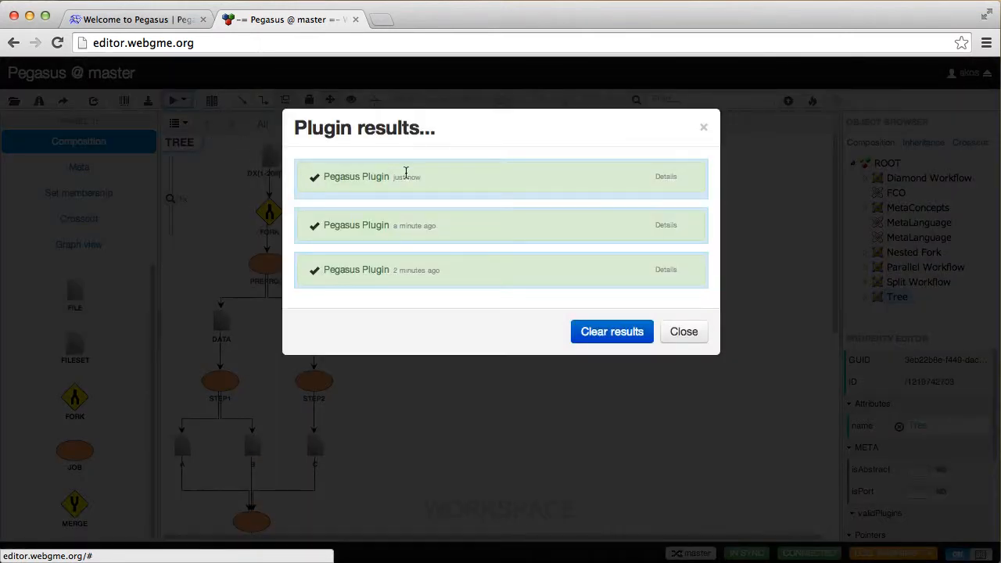
{"action": "mouse_move", "coordinate": [667, 179]}
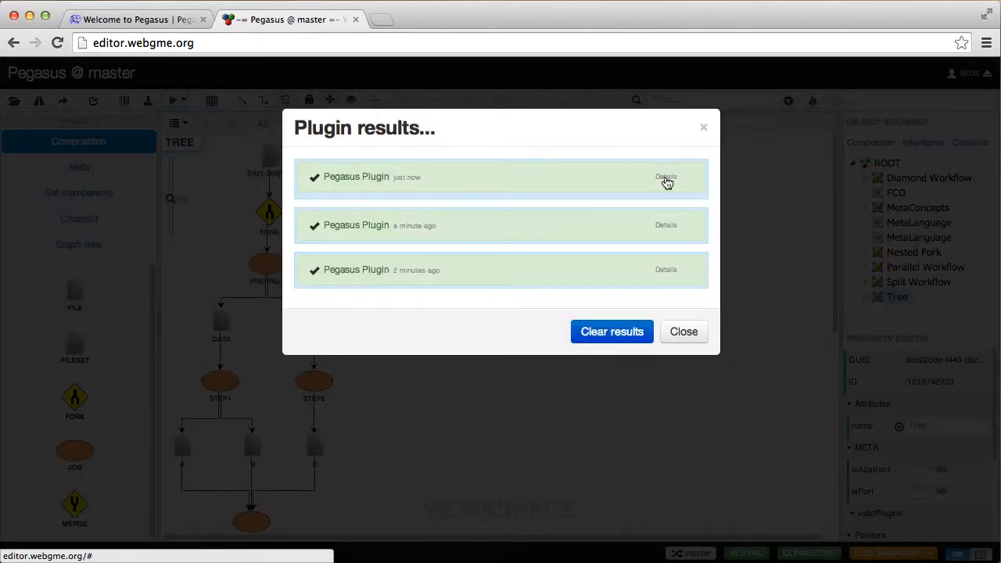
{"action": "left_click", "coordinate": [667, 175]}
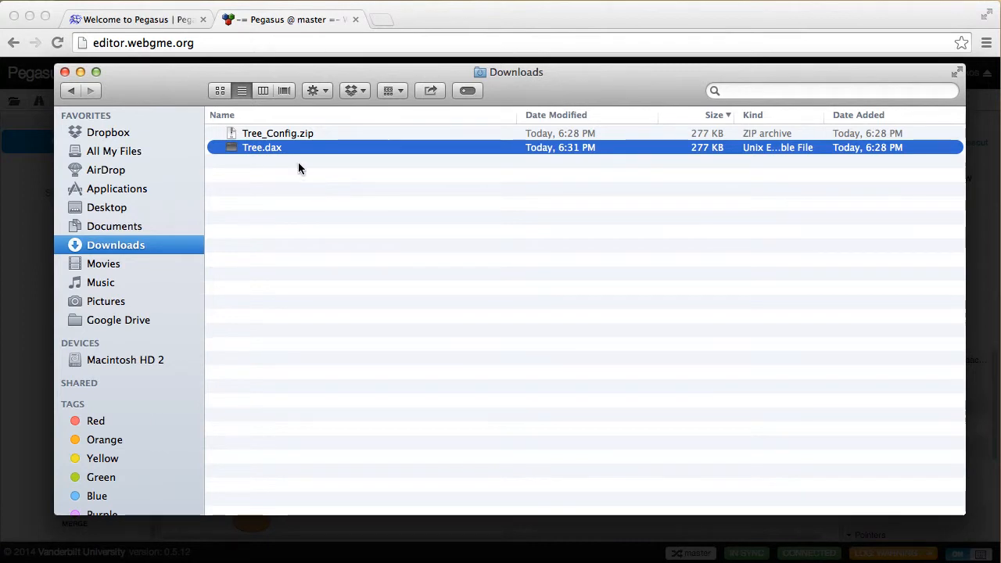
{"action": "mouse_move", "coordinate": [272, 157]}
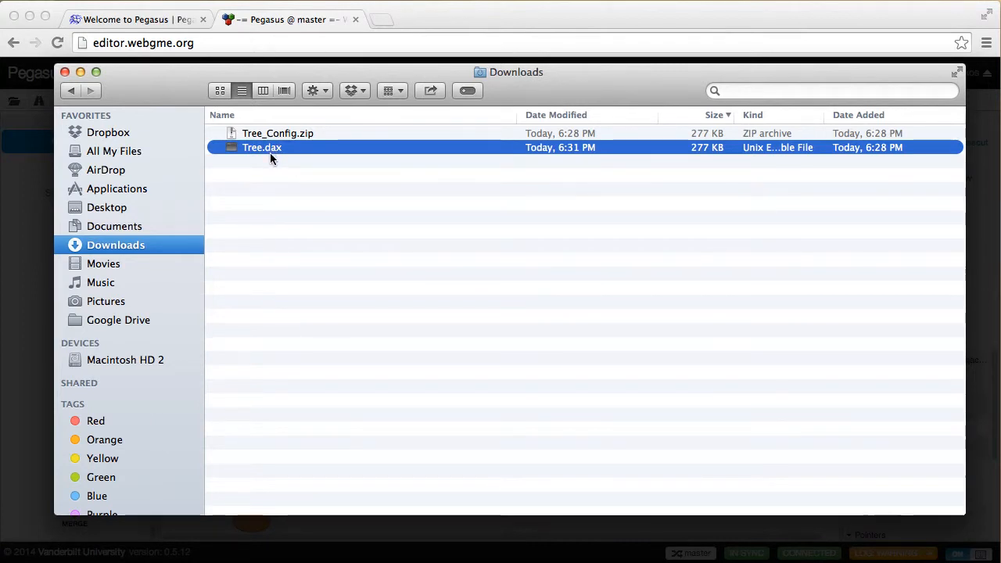
{"action": "mouse_move", "coordinate": [297, 159]}
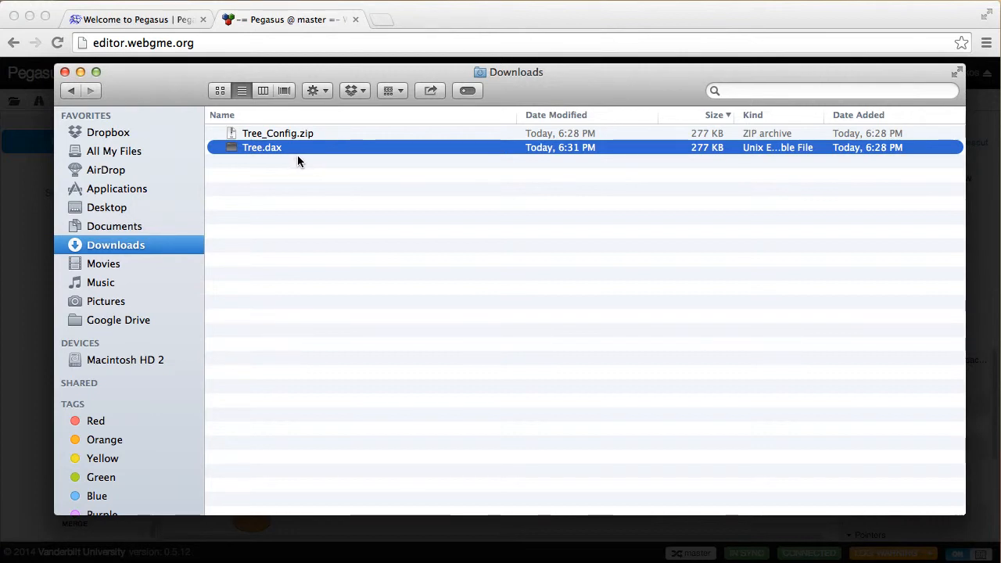
Open the downloaded Tree.dax from Downloads in TextEdit via Open With > Other.
{"action": "right_click", "coordinate": [263, 147]}
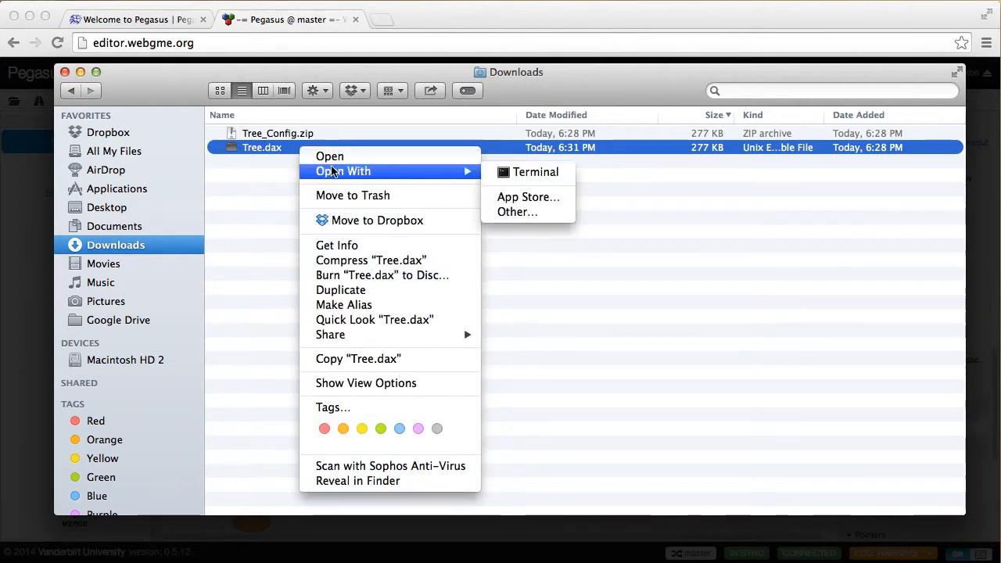
{"action": "left_click", "coordinate": [517, 213]}
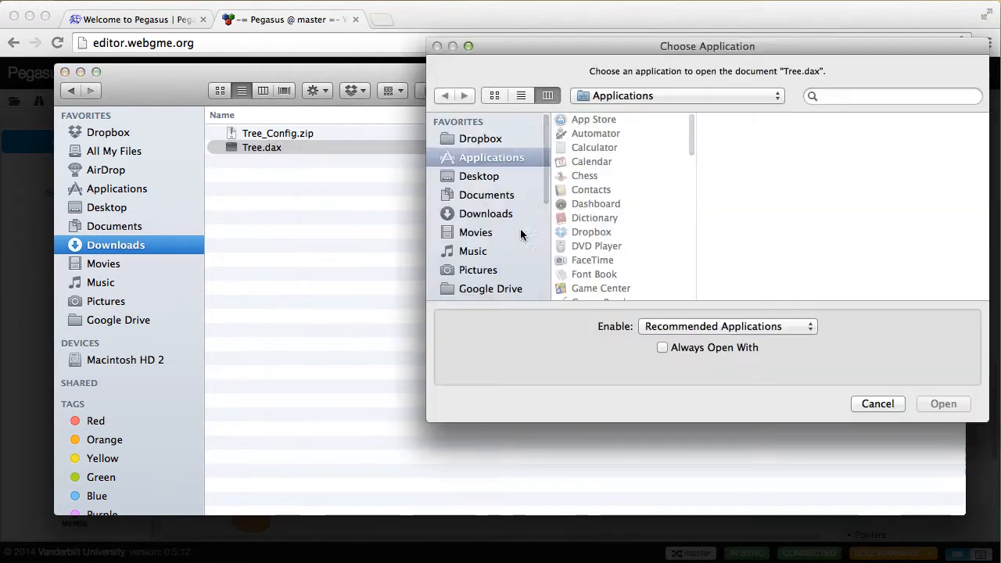
{"action": "scroll", "scroll_direction": "down", "scroll_amount": 3}
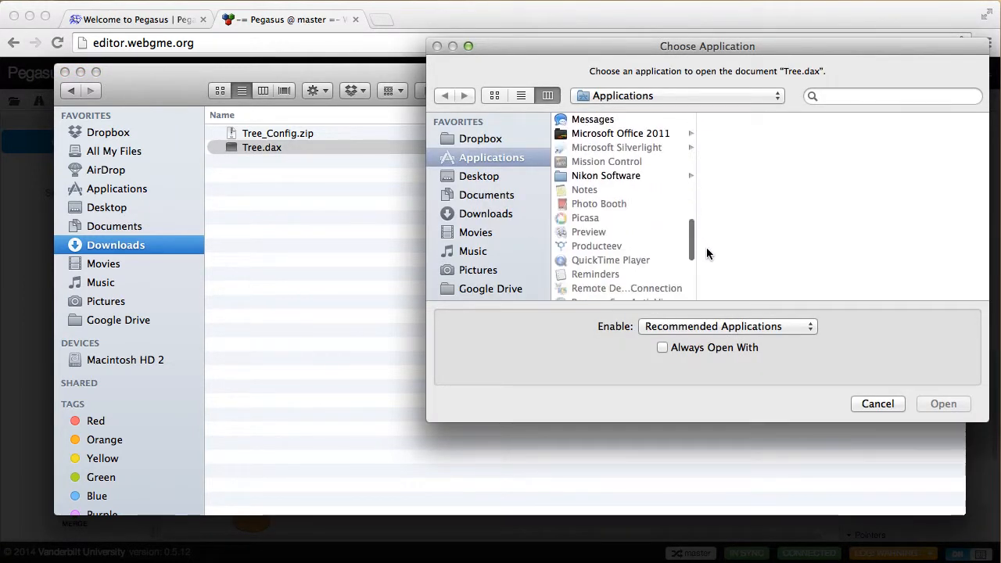
{"action": "scroll", "scroll_direction": "down", "scroll_amount": 3}
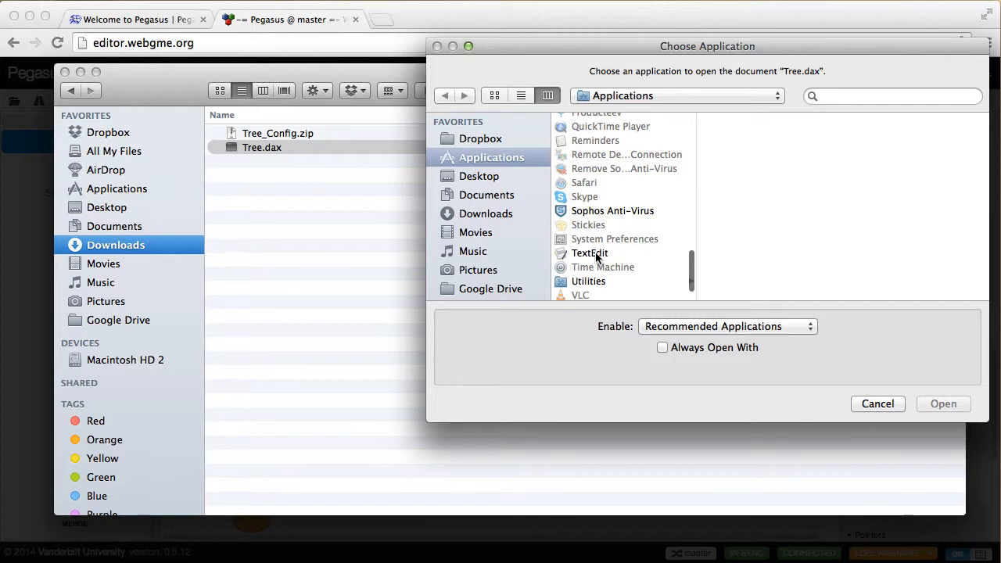
{"action": "left_click", "coordinate": [943, 403]}
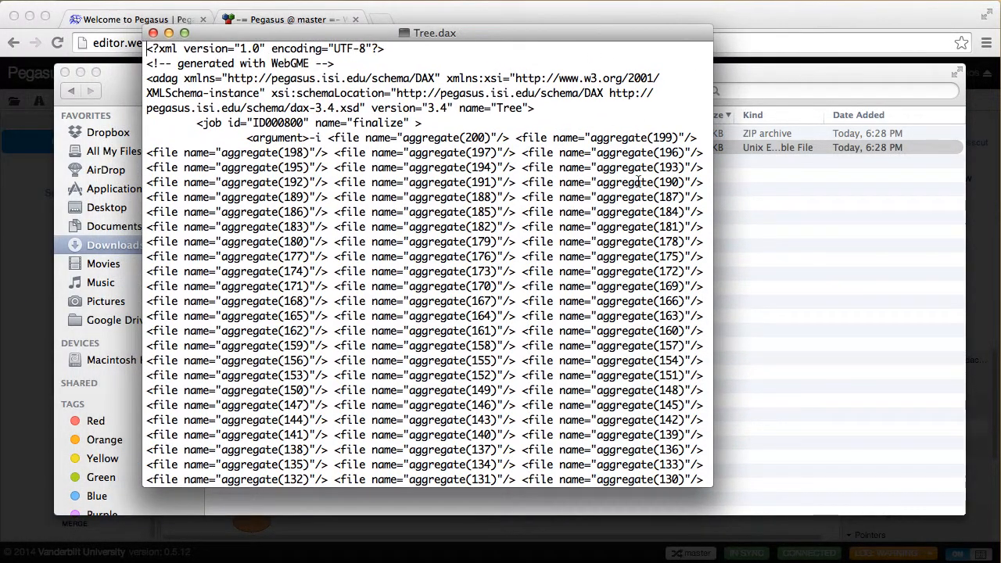
Read through the sum job definitions in Tree.dax in TextEdit.
{"action": "scroll", "scroll_direction": "down", "scroll_amount": 3}
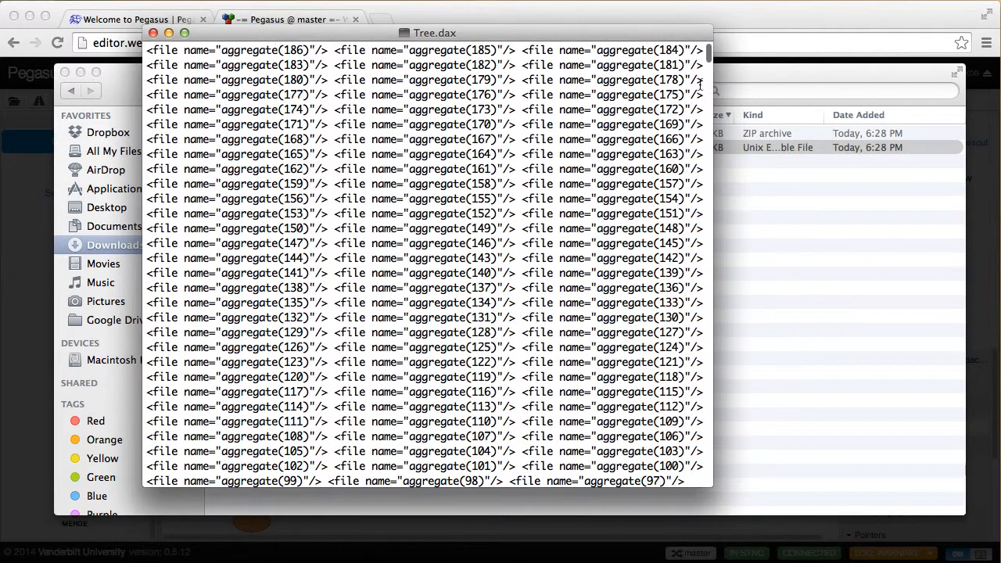
{"action": "scroll", "scroll_direction": "down", "scroll_amount": 3}
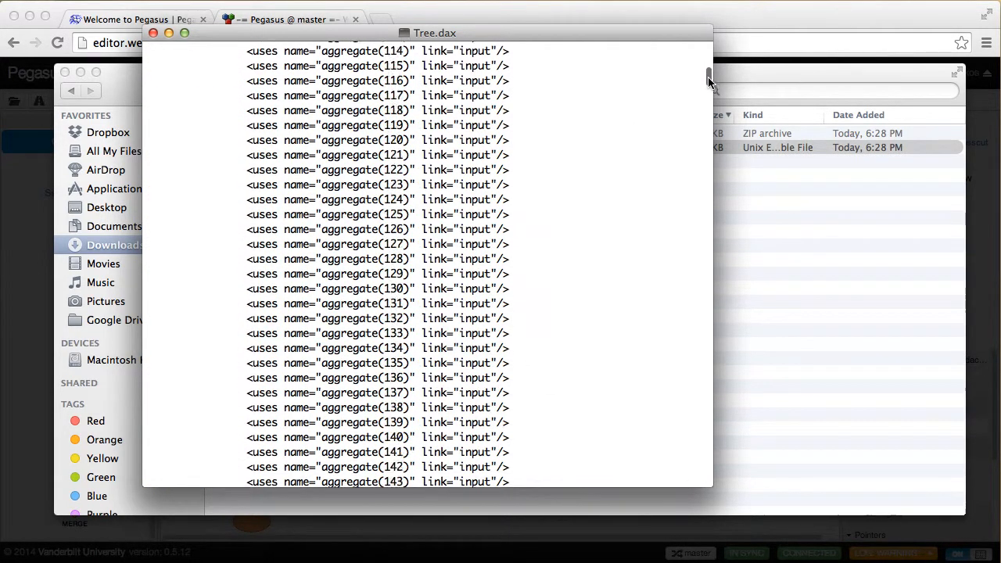
{"action": "left_click_drag", "start_coordinate": [707, 78], "coordinate": [707, 94]}
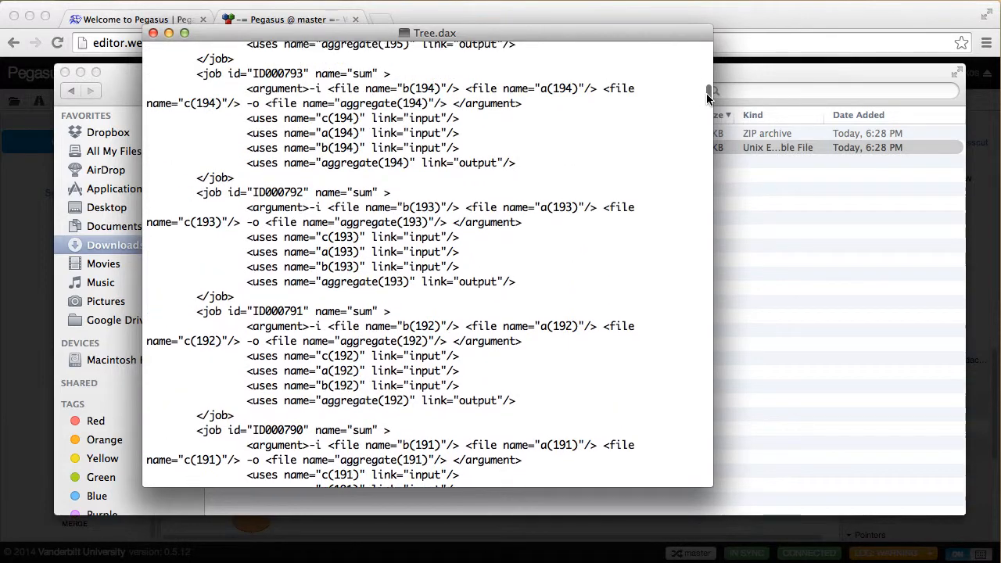
{"action": "scroll", "scroll_direction": "down", "scroll_amount": 3}
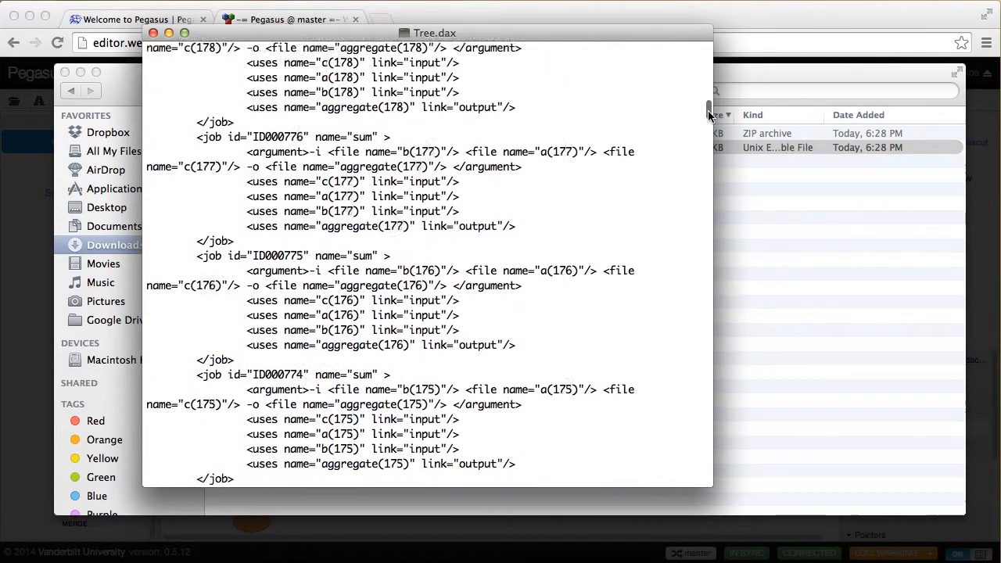
{"action": "left_click_drag", "start_coordinate": [708, 113], "coordinate": [707, 283]}
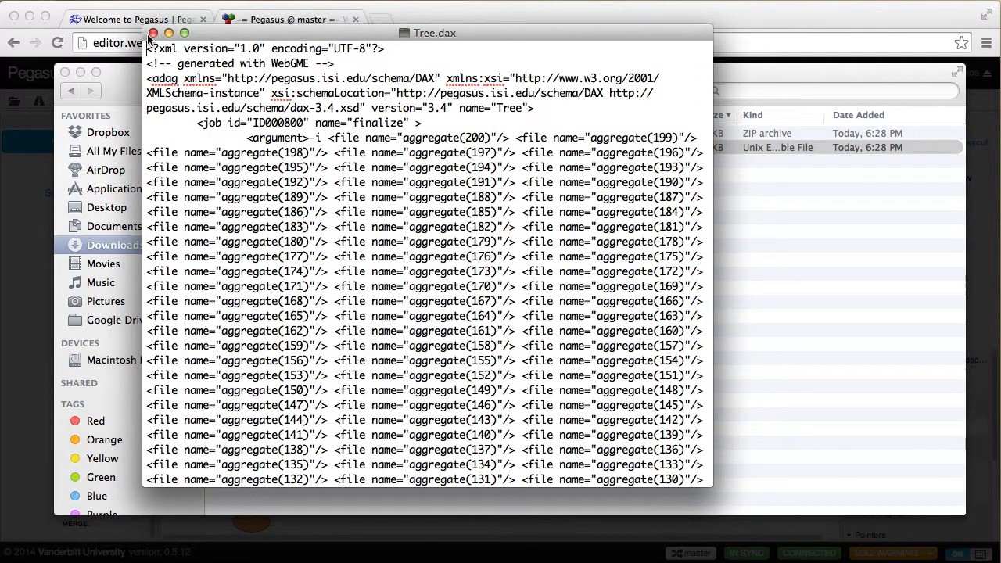
Return to WebGME and dismiss the Plugin results dialog over the Tree workflow.
{"action": "left_click", "coordinate": [157, 25]}
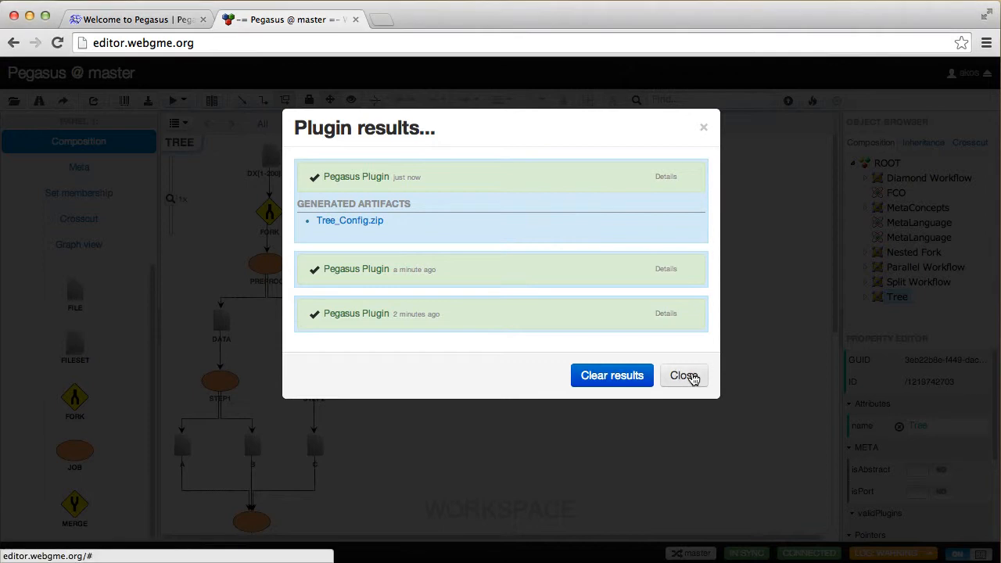
{"action": "left_click", "coordinate": [684, 376]}
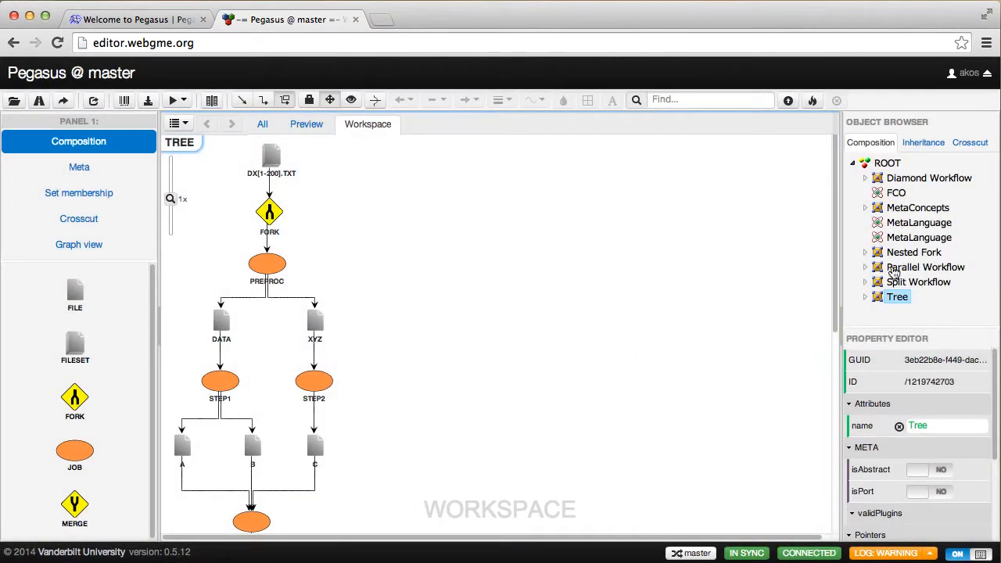
Review the Nested Fork workflow's forks, jobs and merges down to FINAL_RESULT.TXT.
{"action": "left_click", "coordinate": [913, 252]}
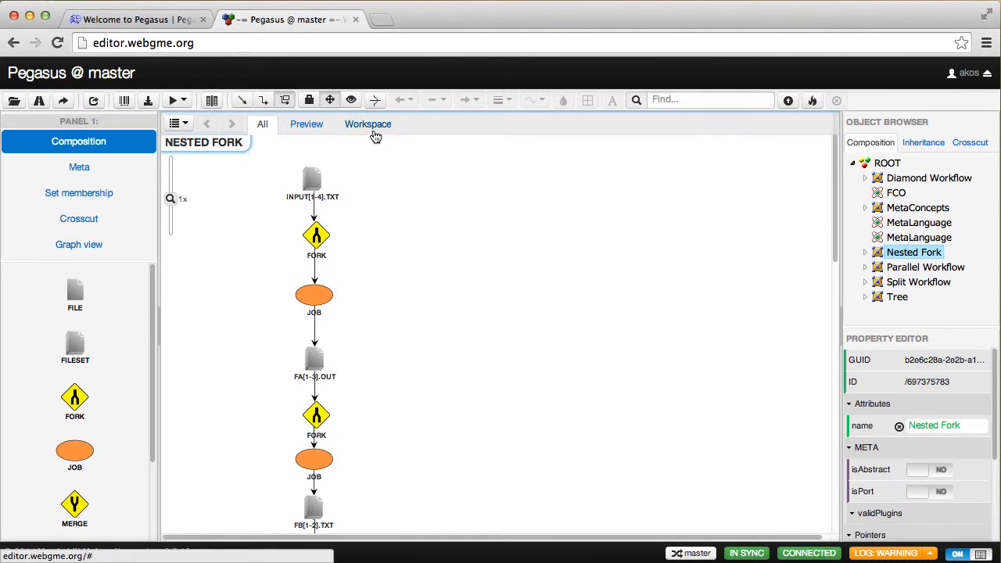
{"action": "left_click", "coordinate": [367, 125]}
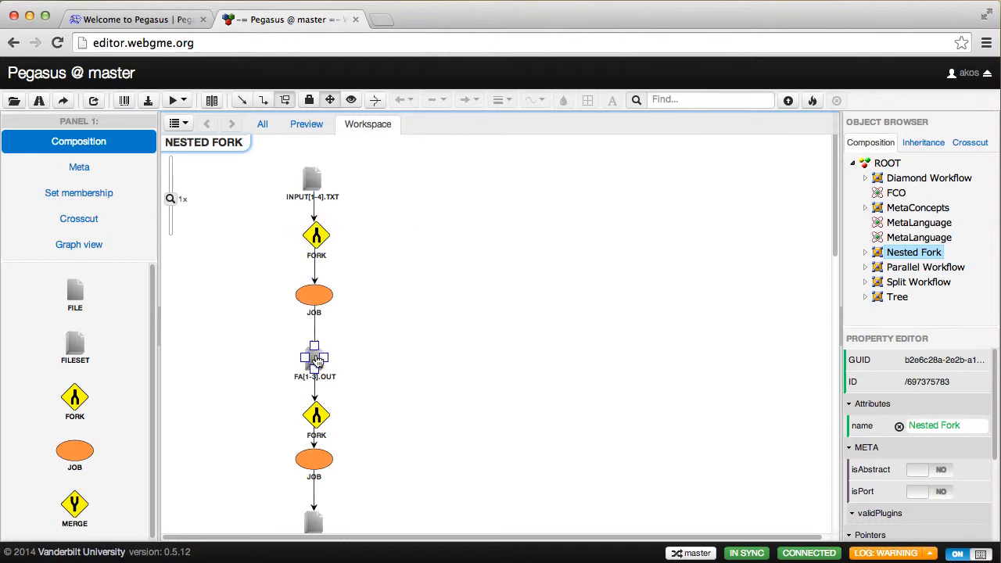
{"action": "mouse_move", "coordinate": [304, 388]}
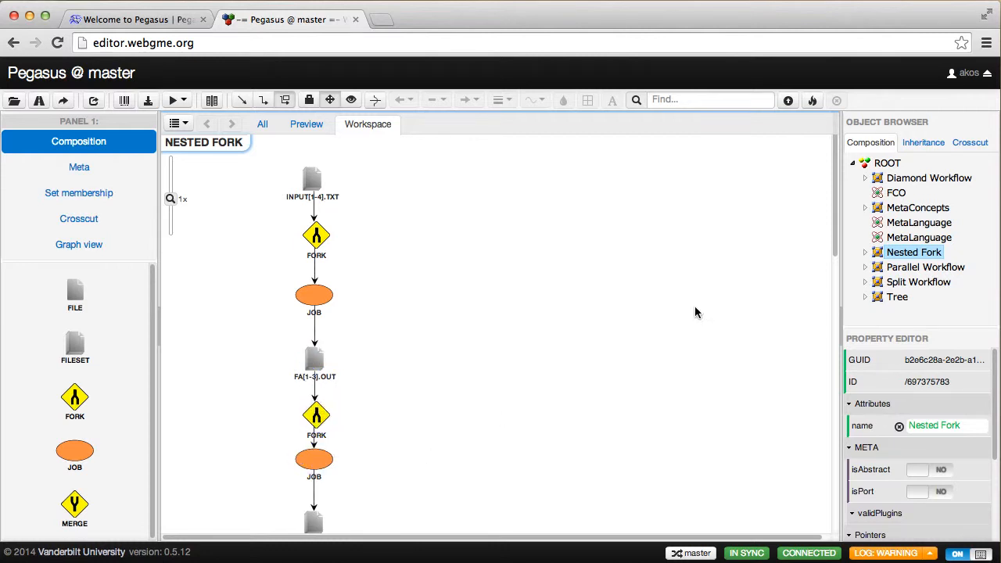
{"action": "scroll", "scroll_direction": "down", "scroll_amount": 3}
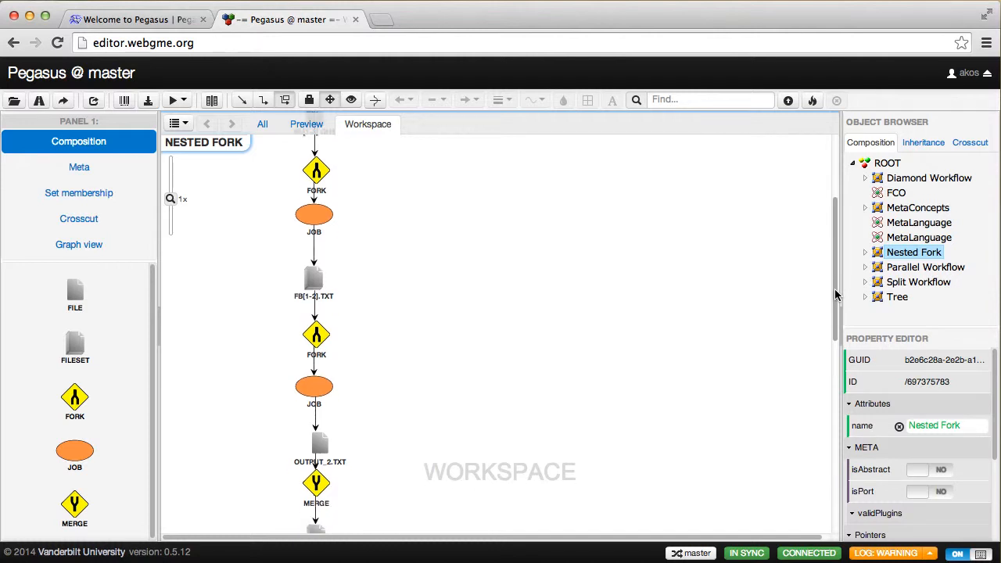
{"action": "scroll", "scroll_direction": "down", "scroll_amount": 3}
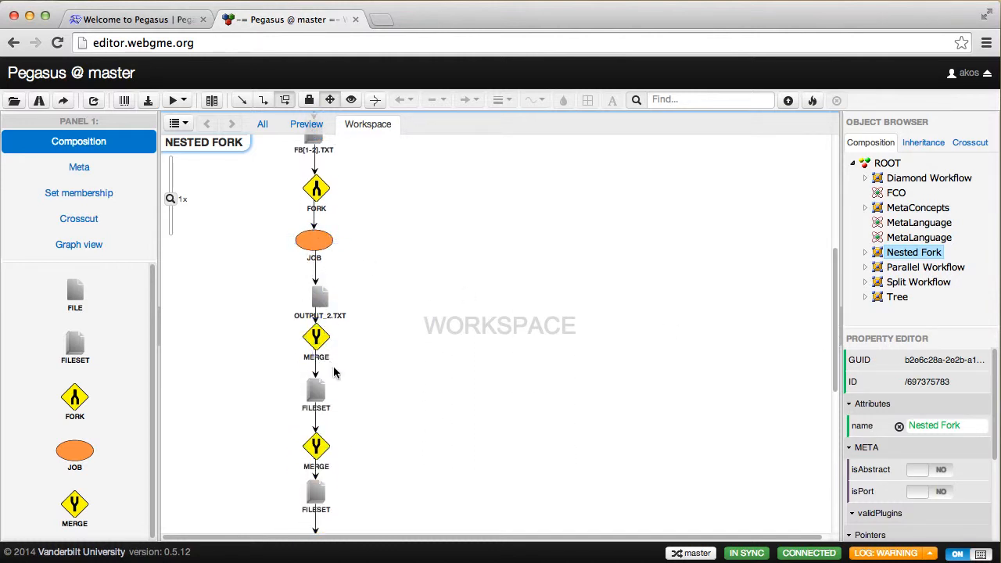
{"action": "mouse_move", "coordinate": [837, 284]}
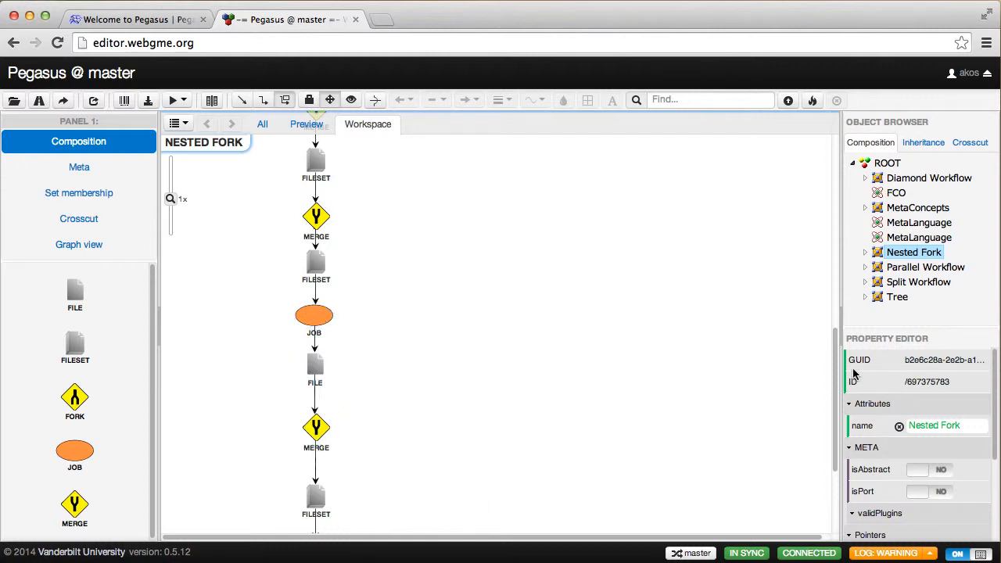
{"action": "scroll", "scroll_direction": "down", "scroll_amount": 3}
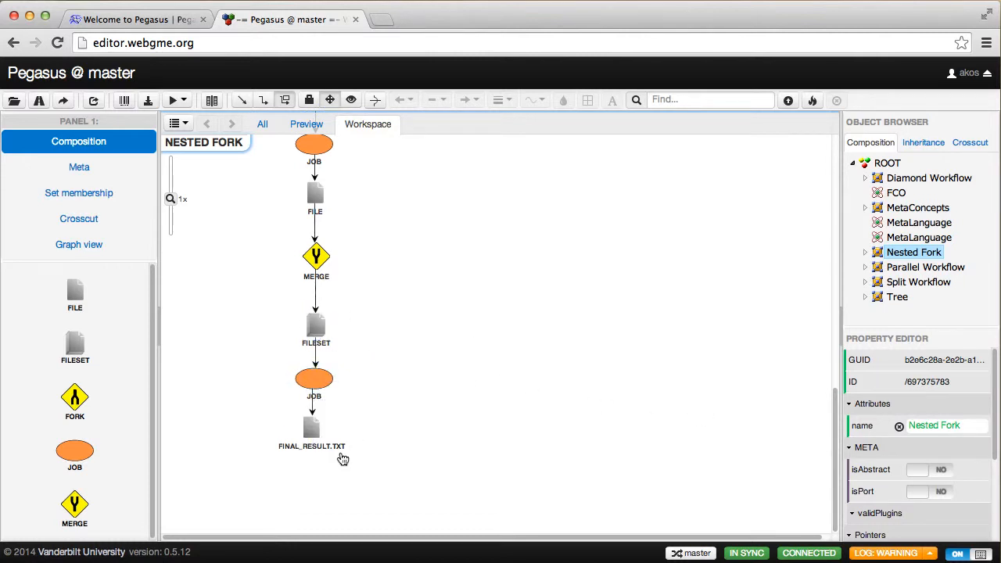
{"action": "mouse_move", "coordinate": [817, 447]}
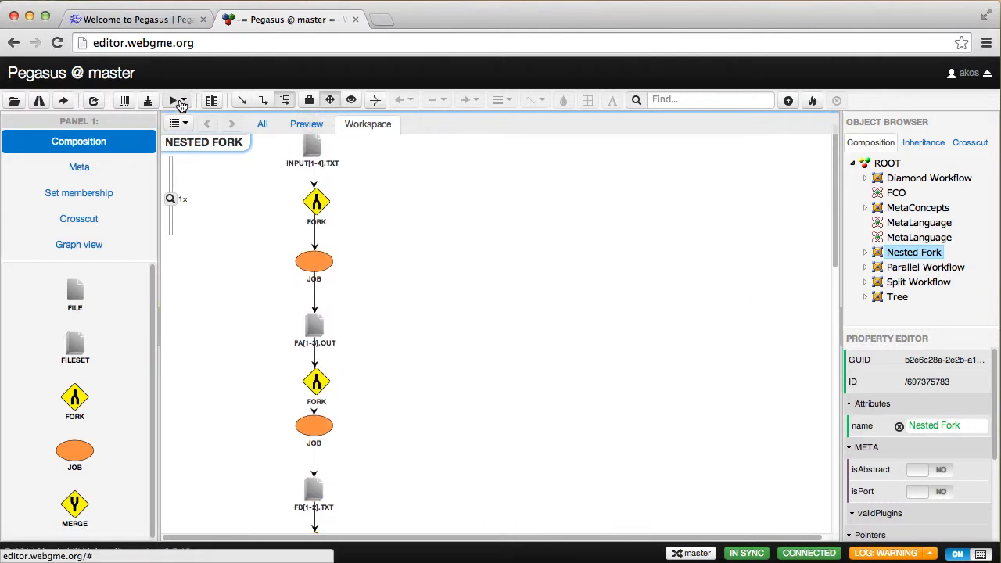
Run the Pegasus plugin on Nested Fork with Generate Configuration File set to NO.
{"action": "left_click", "coordinate": [176, 101]}
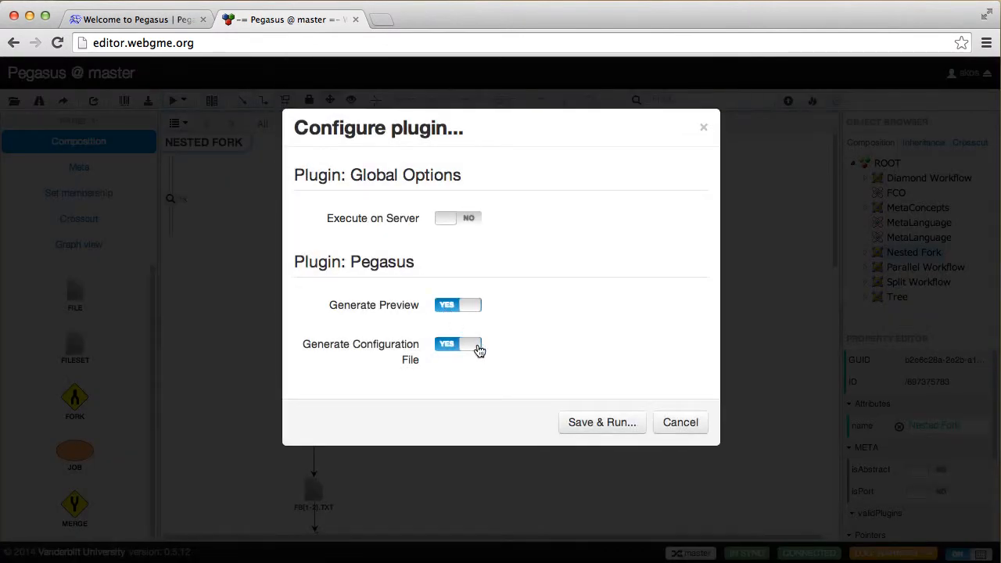
{"action": "left_click", "coordinate": [457, 345]}
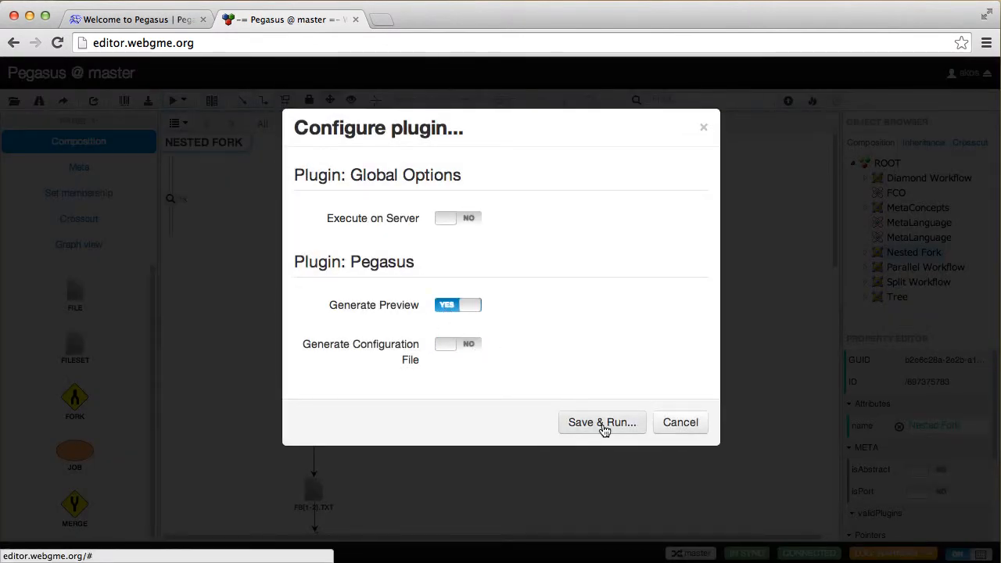
{"action": "left_click", "coordinate": [601, 423]}
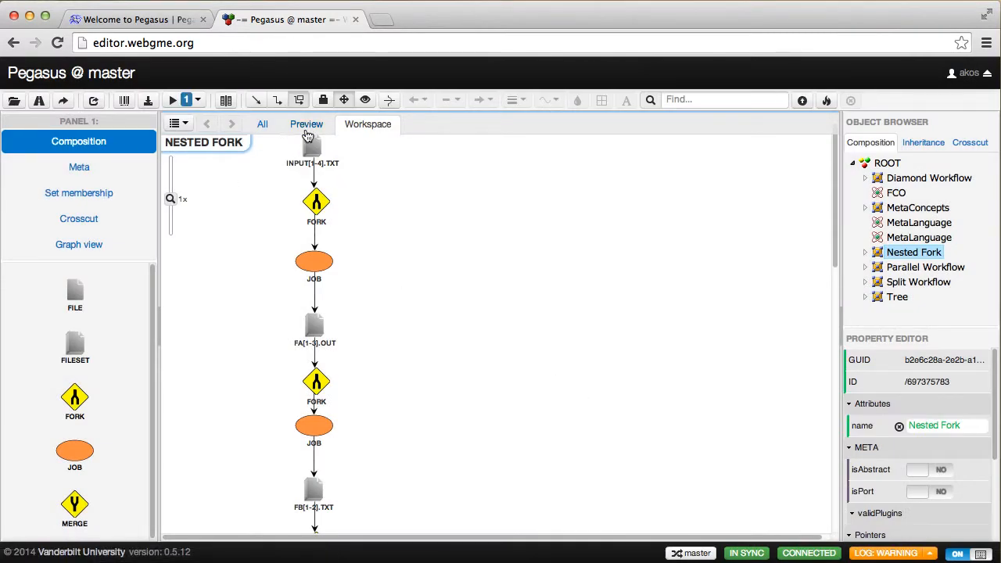
{"action": "left_click", "coordinate": [306, 126]}
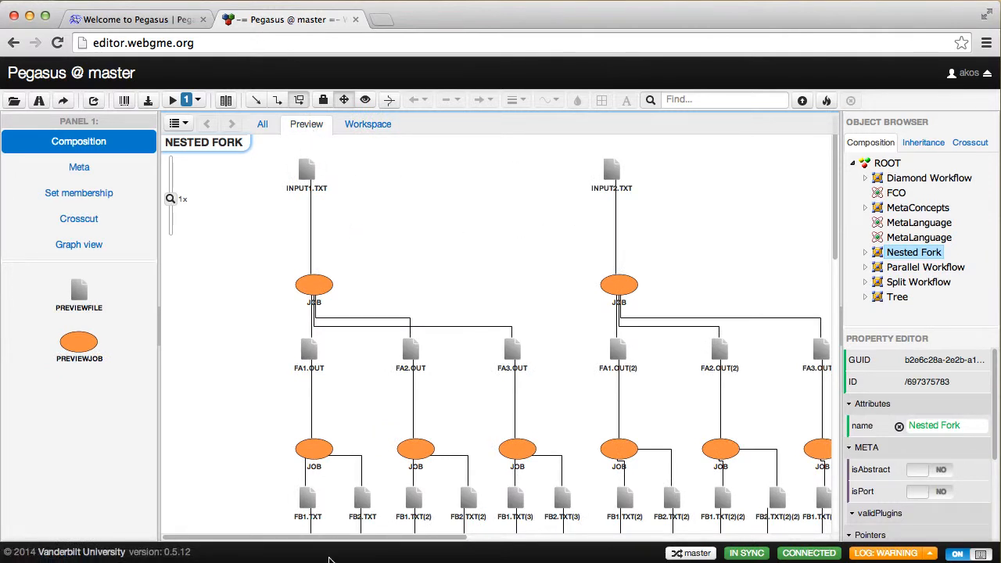
{"action": "scroll", "scroll_direction": "right", "scroll_amount": 3}
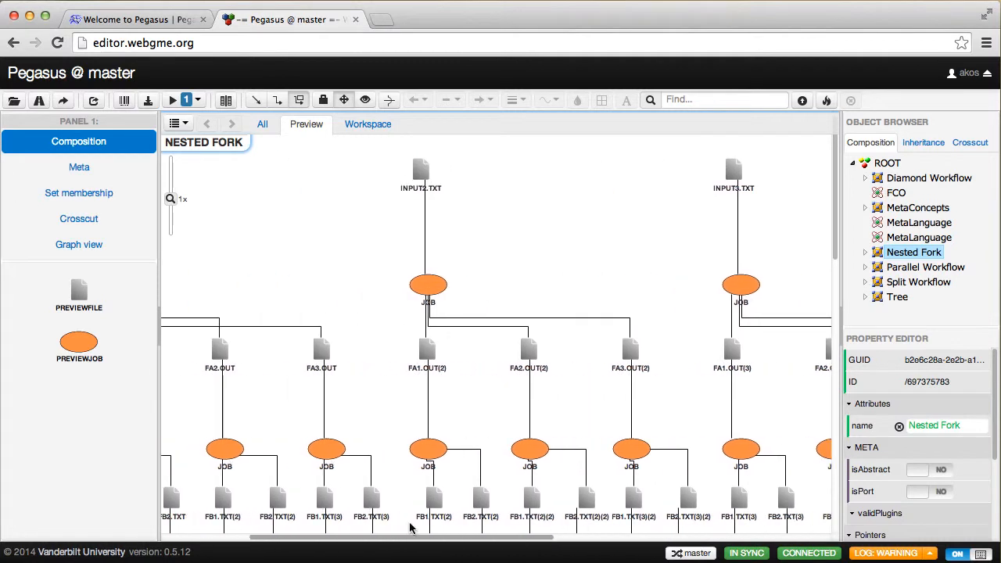
{"action": "scroll", "scroll_direction": "left", "scroll_amount": 3}
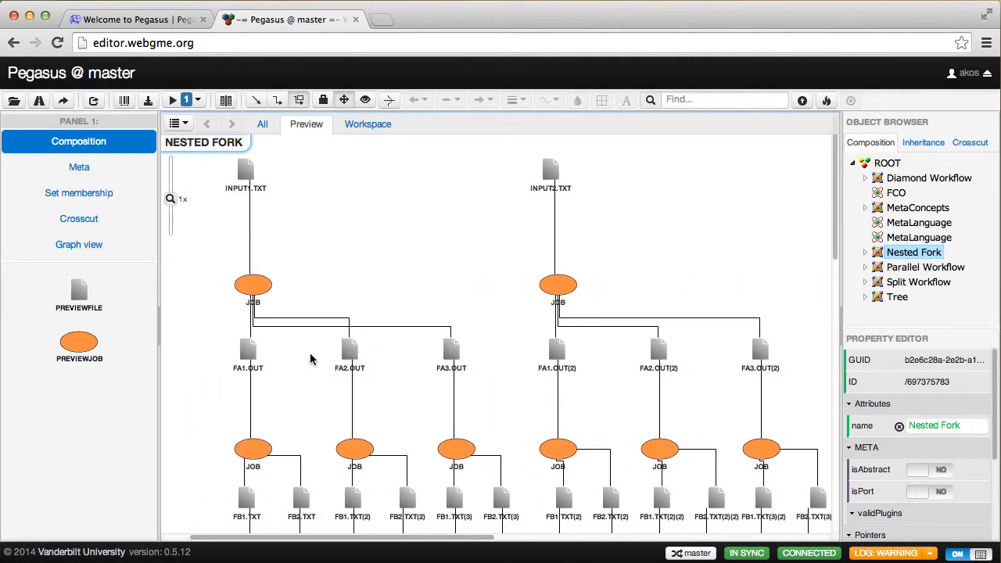
{"action": "left_click", "coordinate": [404, 497]}
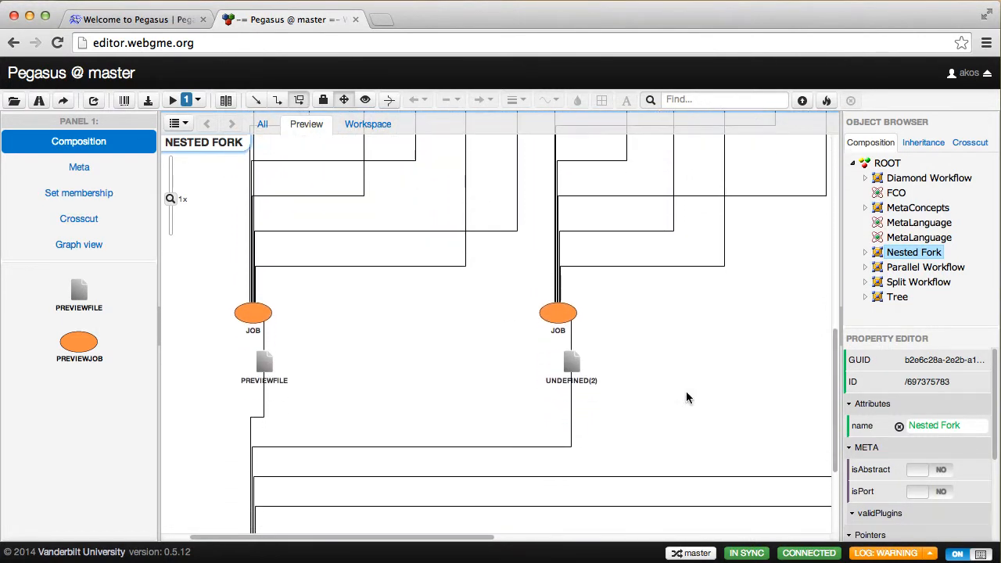
{"action": "left_click", "coordinate": [569, 363]}
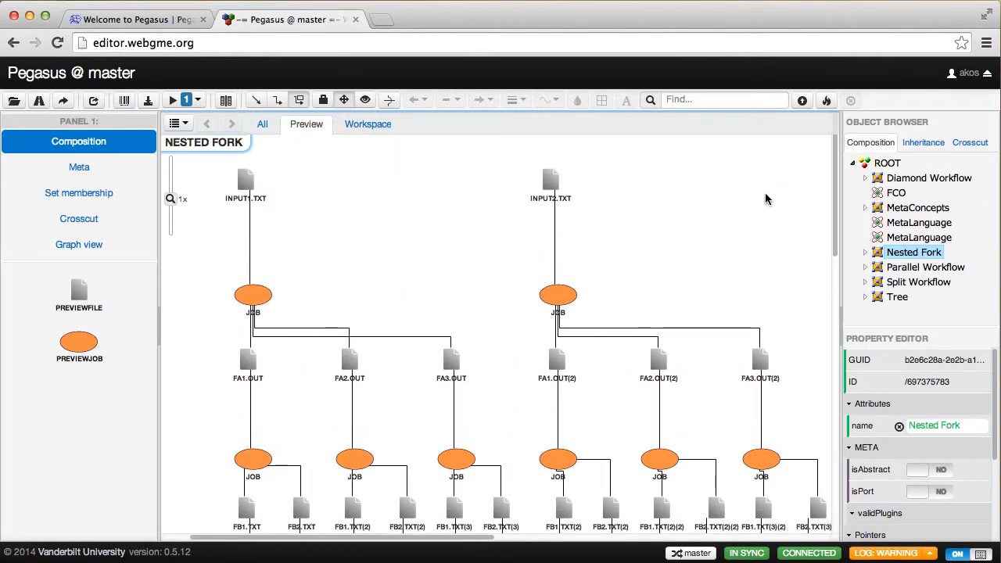
{"action": "mouse_move", "coordinate": [556, 210]}
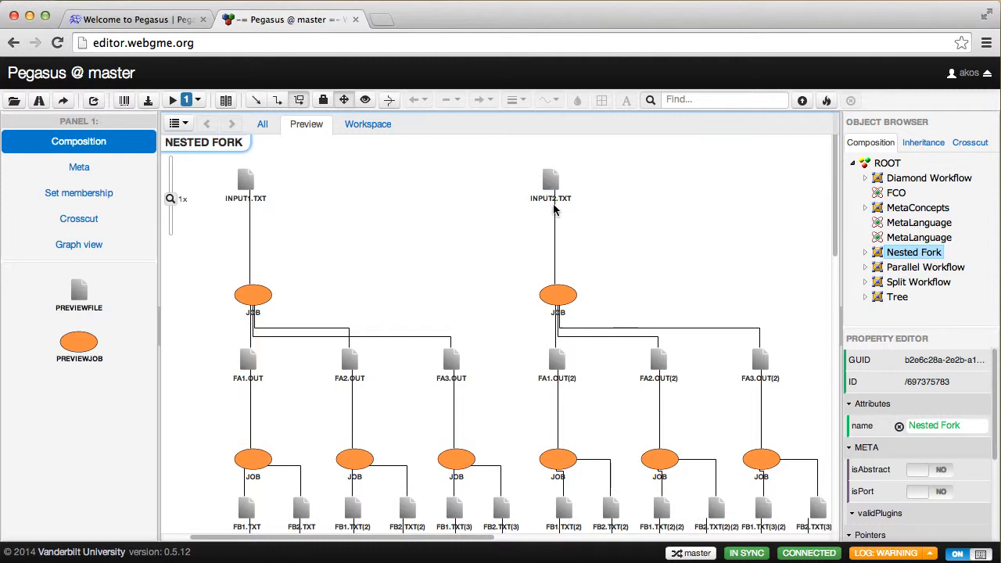
{"action": "left_click", "coordinate": [554, 178]}
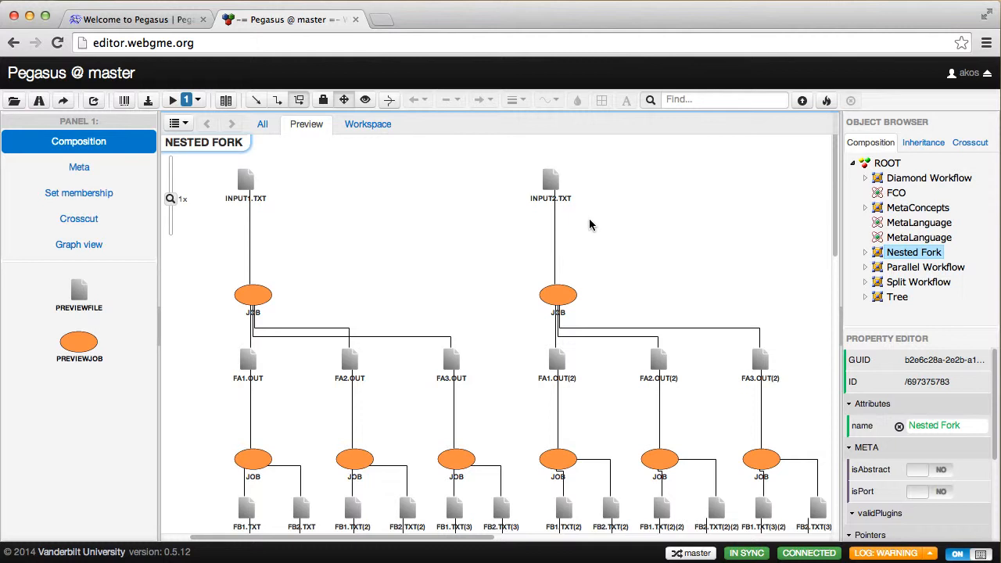
{"action": "mouse_move", "coordinate": [507, 275]}
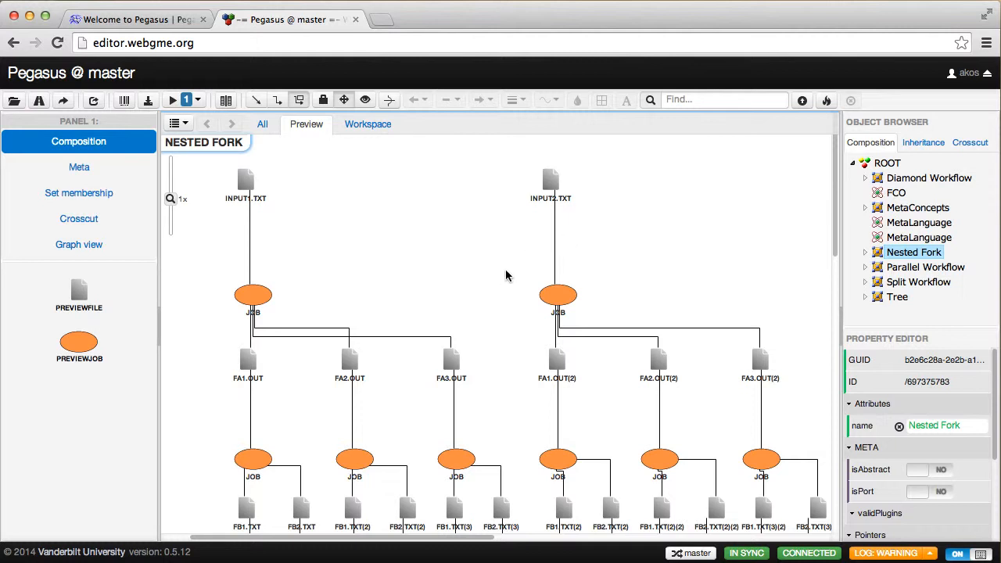
{"action": "mouse_move", "coordinate": [360, 161]}
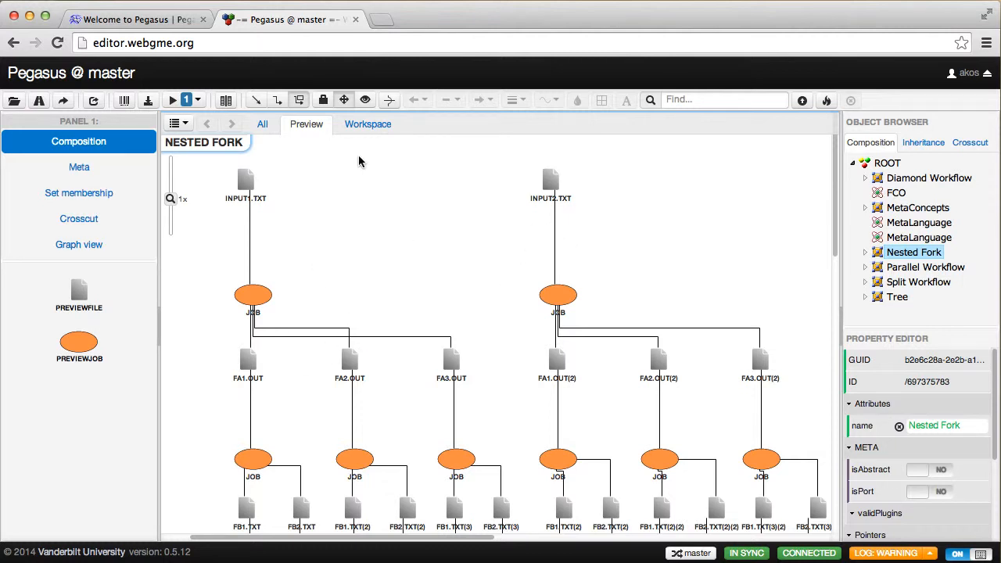
Show Nested Fork's compact Workspace view and select its first FORK node.
{"action": "left_click", "coordinate": [367, 123]}
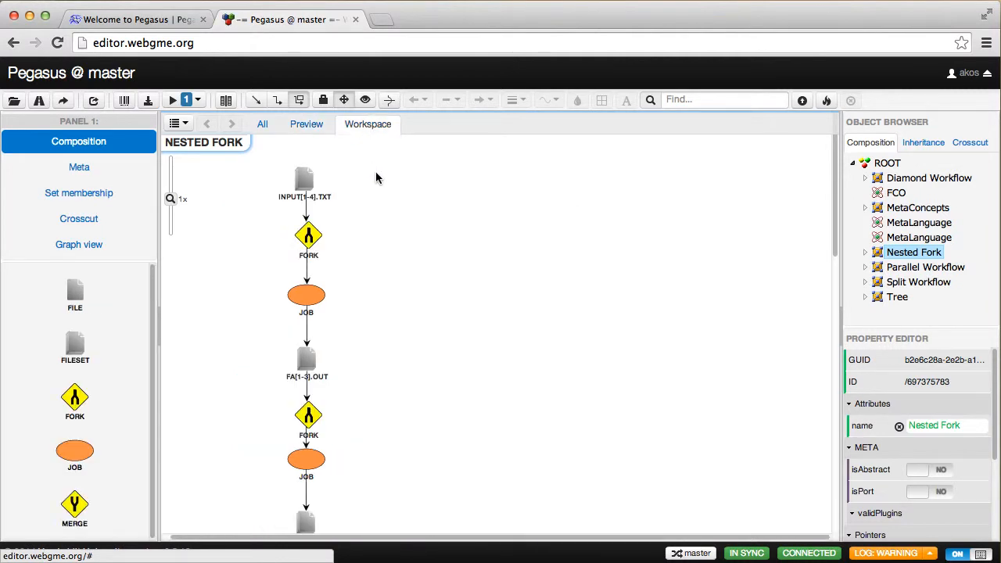
{"action": "mouse_move", "coordinate": [442, 357]}
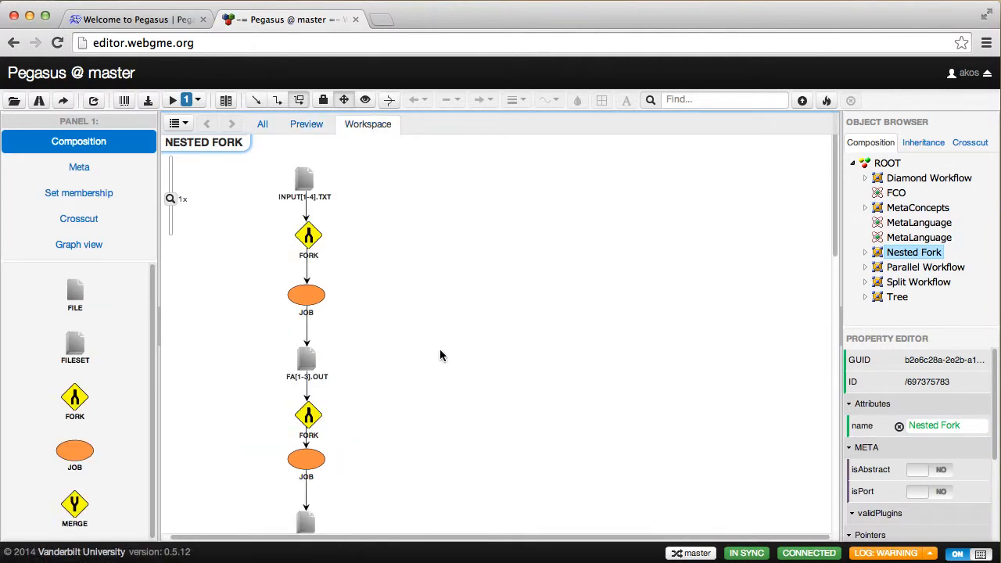
{"action": "left_click", "coordinate": [306, 235]}
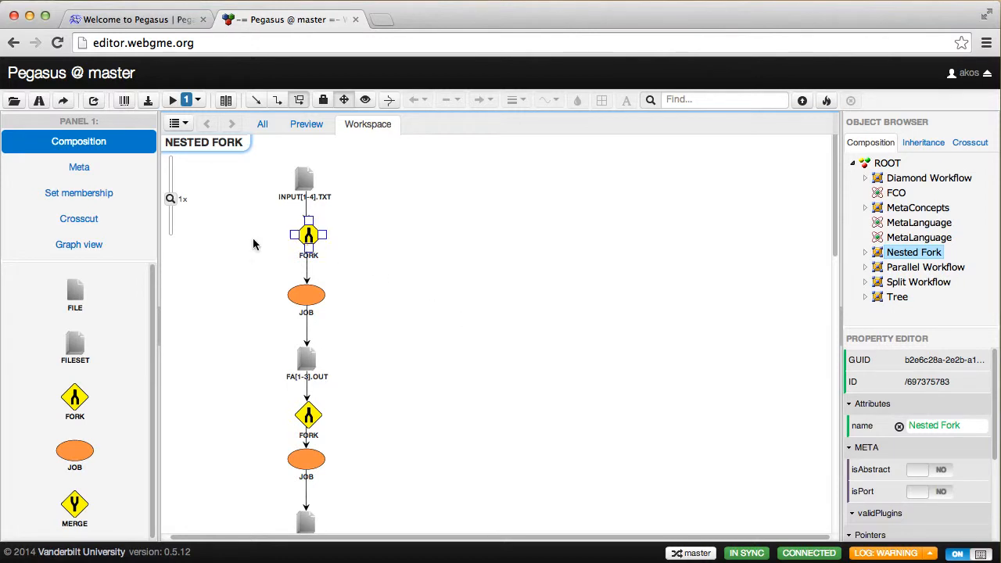
Show the Meta view's Objects sheet with Macro, Job, File, Fileset, Merge and Fork.
{"action": "left_click", "coordinate": [78, 166]}
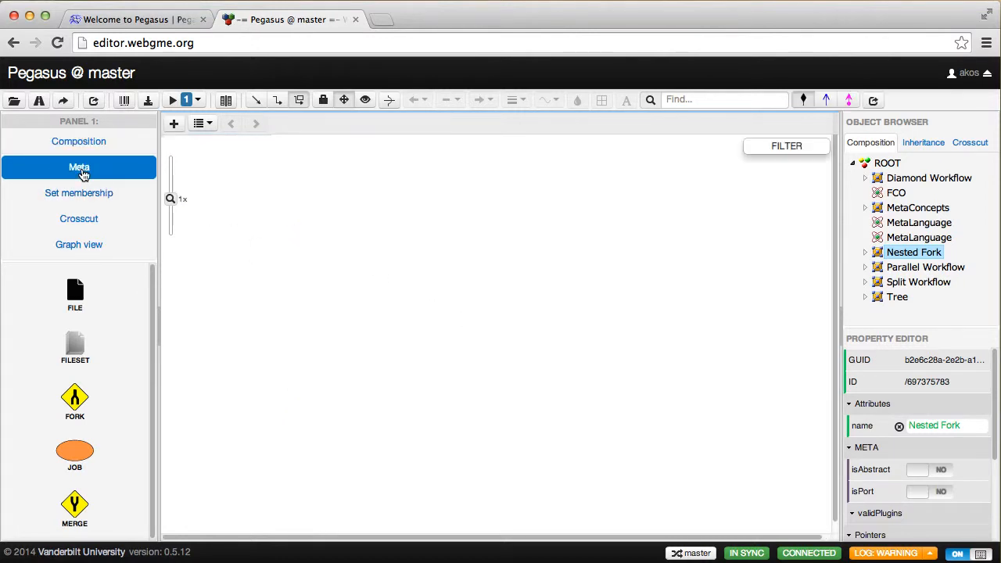
{"action": "left_click", "coordinate": [79, 167]}
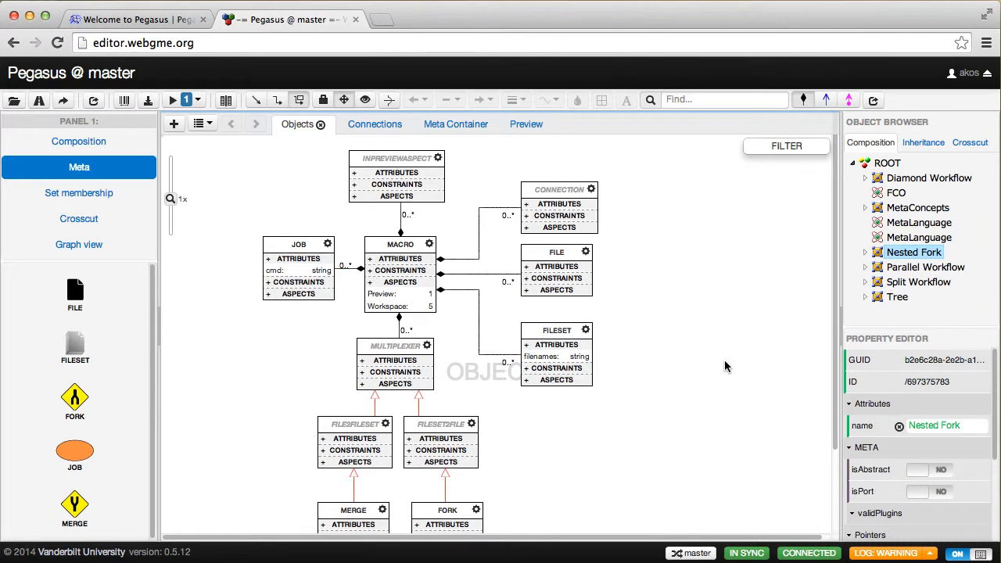
{"action": "mouse_move", "coordinate": [689, 250]}
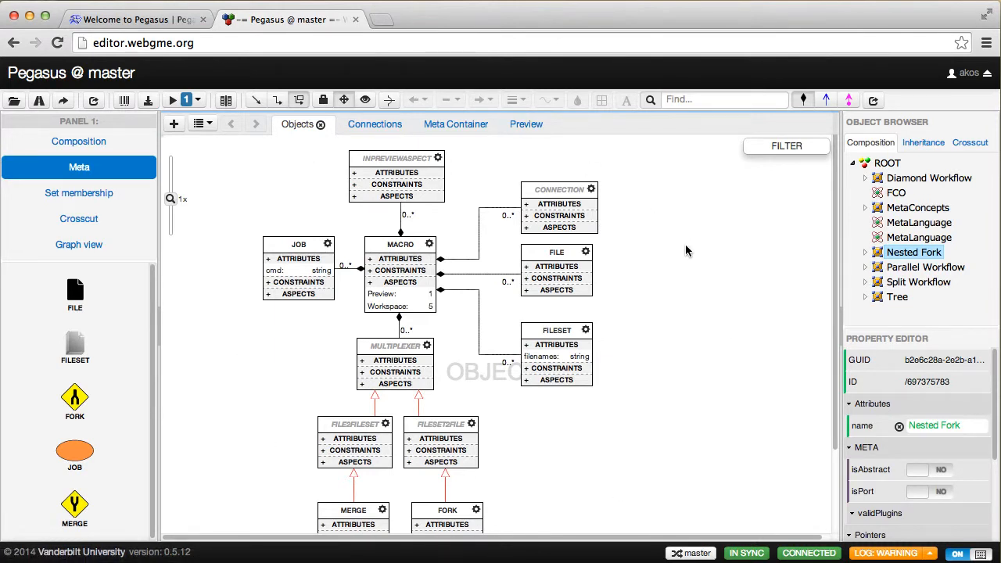
{"action": "mouse_move", "coordinate": [754, 293]}
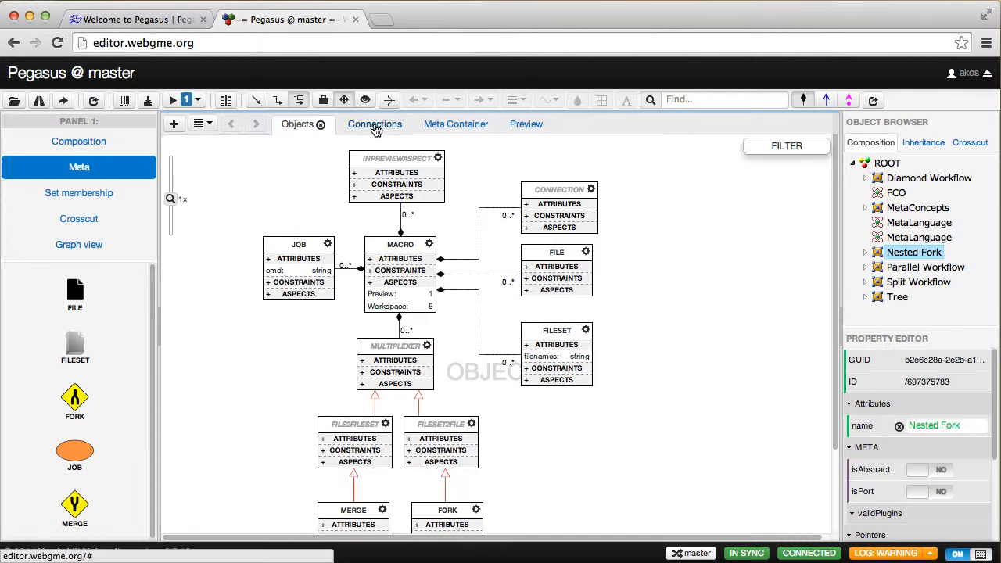
Browse the Connections and Meta Container sheets, ending on the Preview sheet.
{"action": "left_click", "coordinate": [374, 124]}
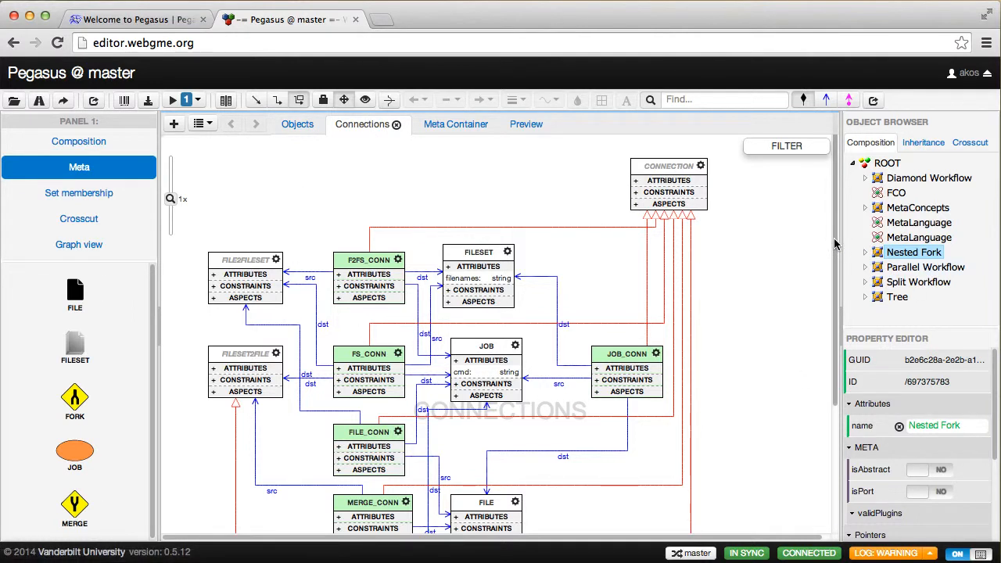
{"action": "scroll", "scroll_direction": "down", "scroll_amount": 3}
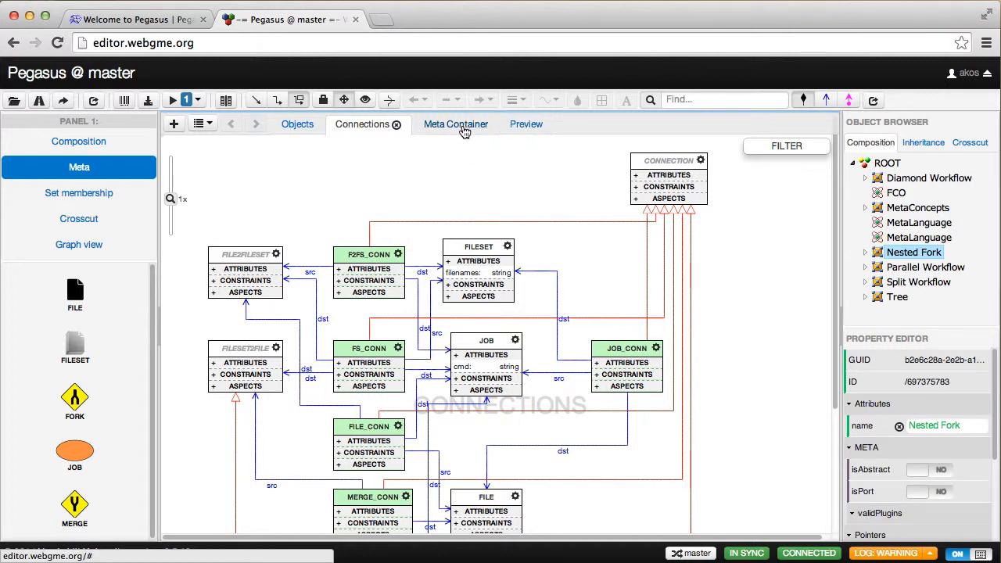
{"action": "left_click", "coordinate": [456, 124]}
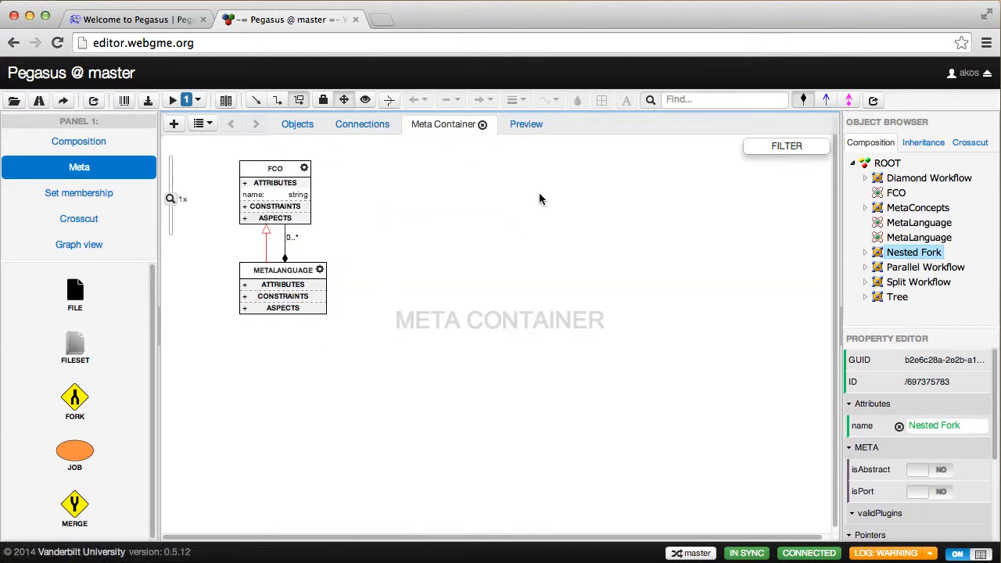
{"action": "left_click", "coordinate": [514, 123]}
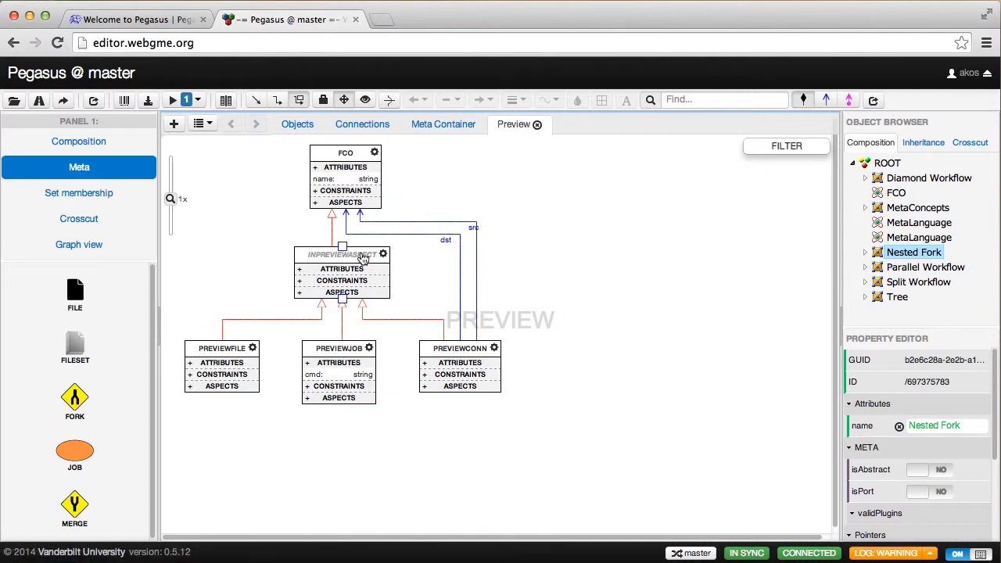
{"action": "mouse_move", "coordinate": [399, 181]}
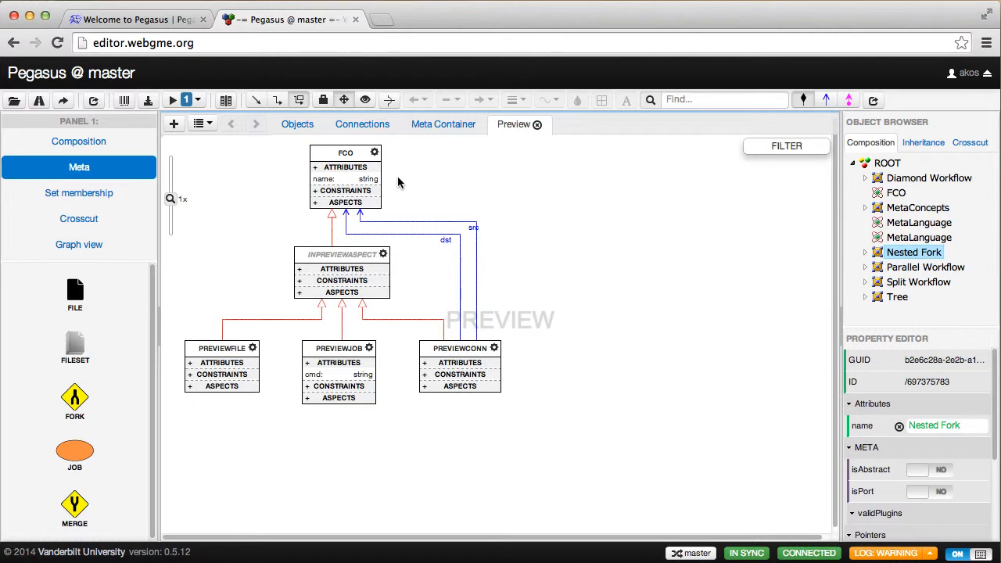
{"action": "mouse_move", "coordinate": [598, 276]}
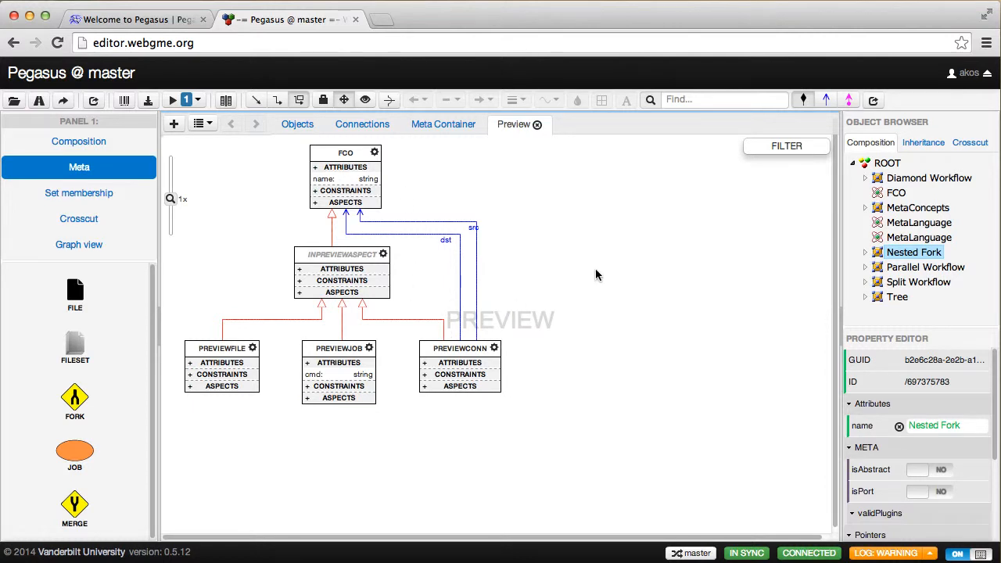
{"action": "mouse_move", "coordinate": [587, 257]}
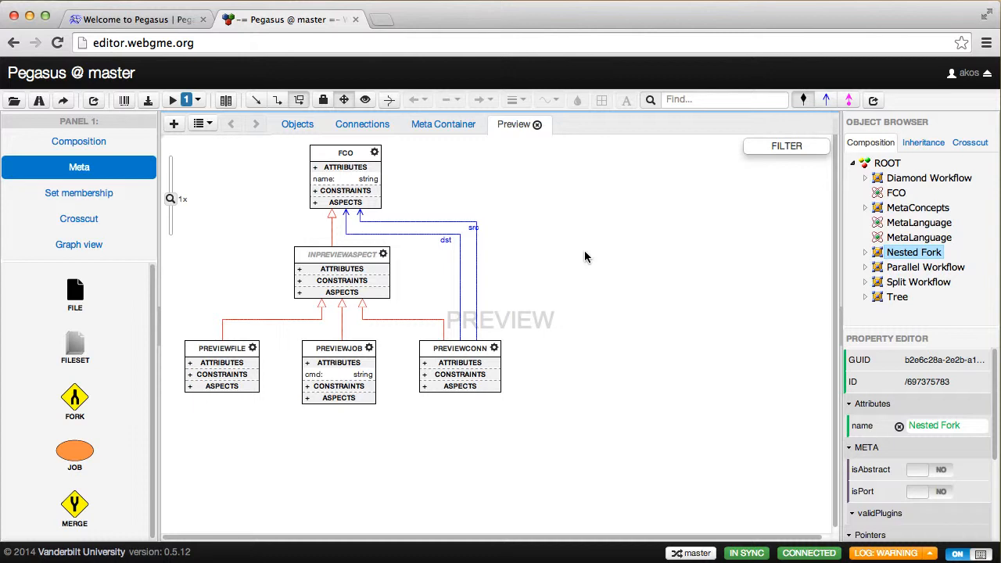
{"action": "mouse_move", "coordinate": [93, 146]}
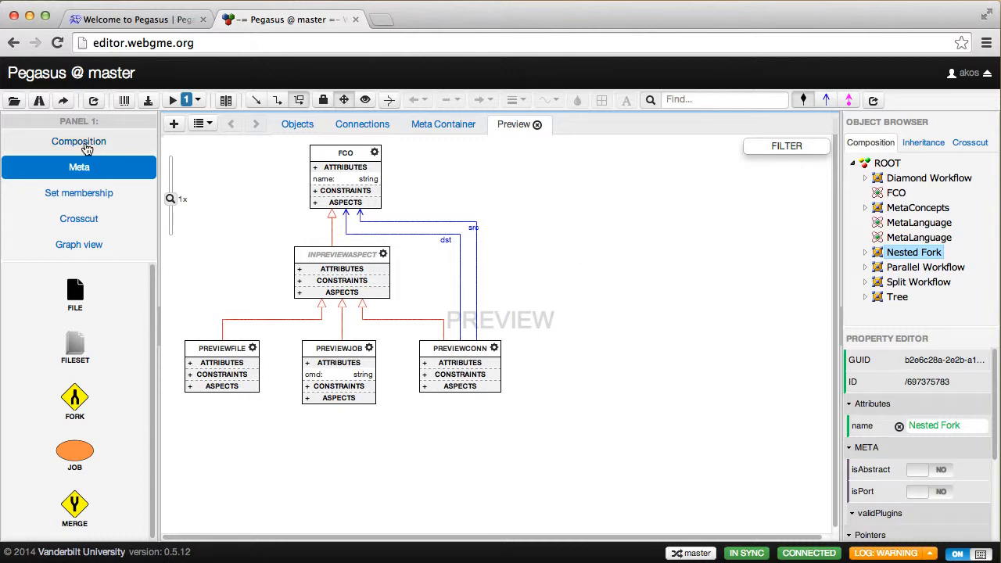
Switch back to the Composition view of the Nested Fork workflow.
{"action": "left_click", "coordinate": [79, 141]}
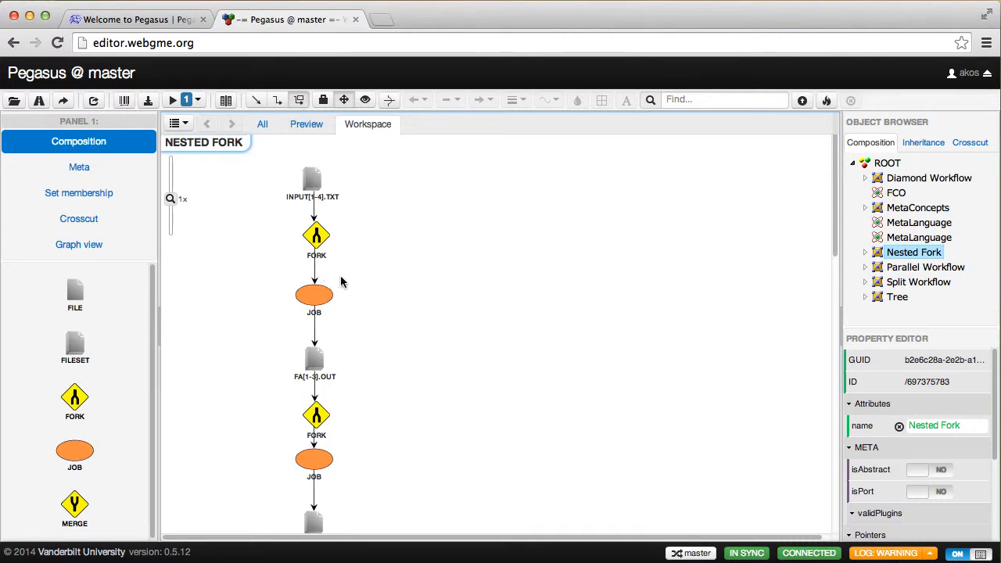
{"action": "mouse_move", "coordinate": [370, 456]}
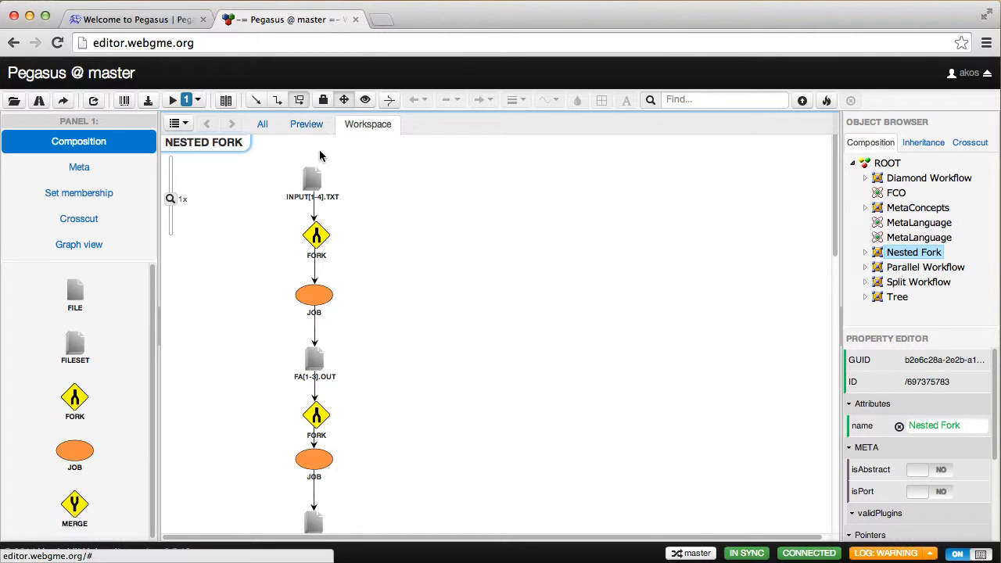
{"action": "mouse_move", "coordinate": [416, 275]}
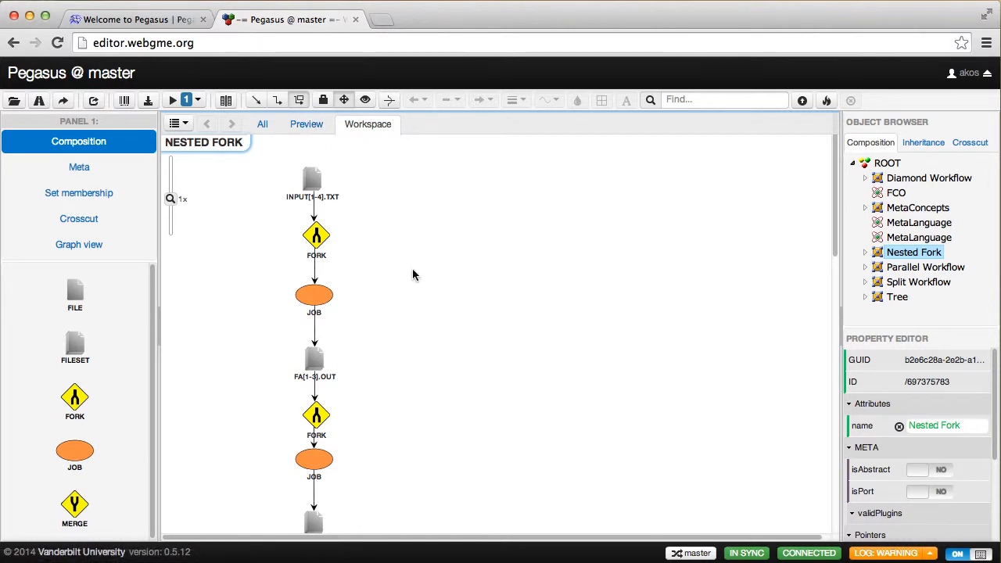
{"action": "mouse_move", "coordinate": [471, 299]}
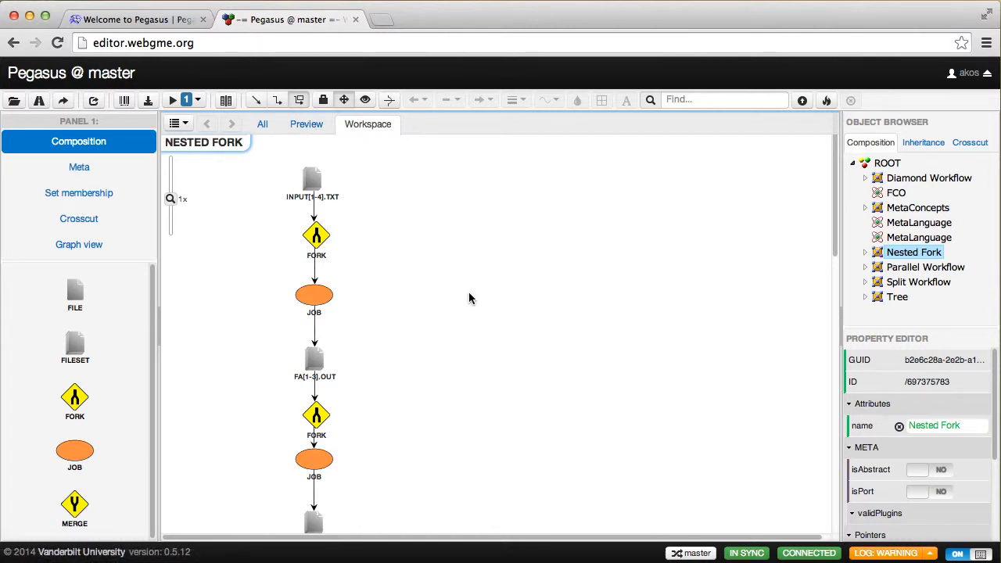
{"action": "mouse_move", "coordinate": [397, 211]}
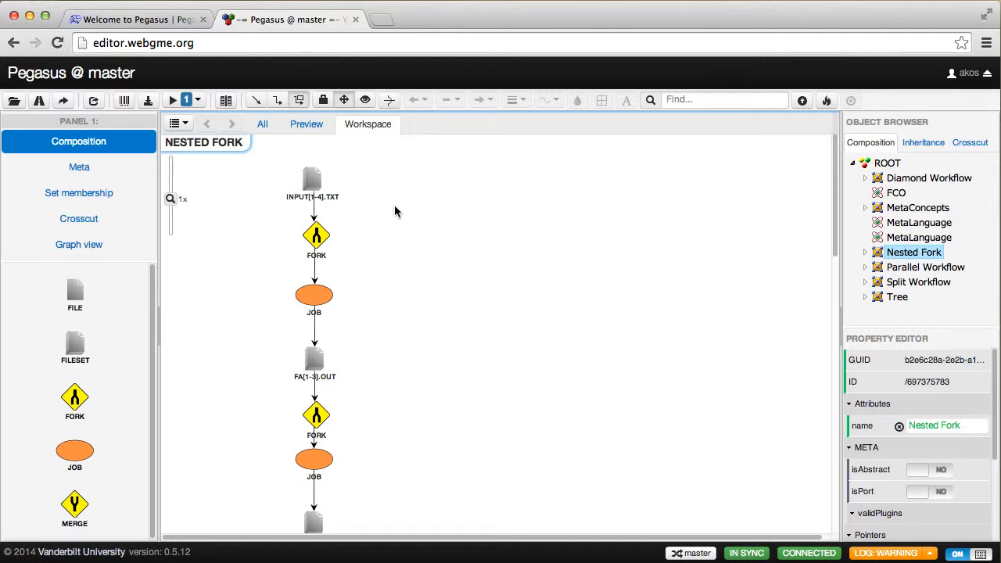
{"action": "mouse_move", "coordinate": [550, 302]}
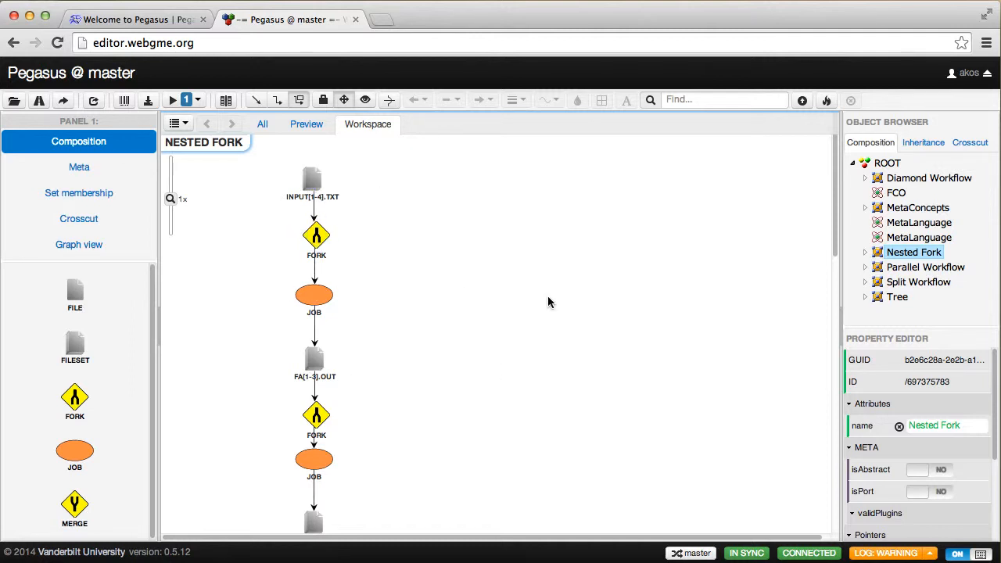